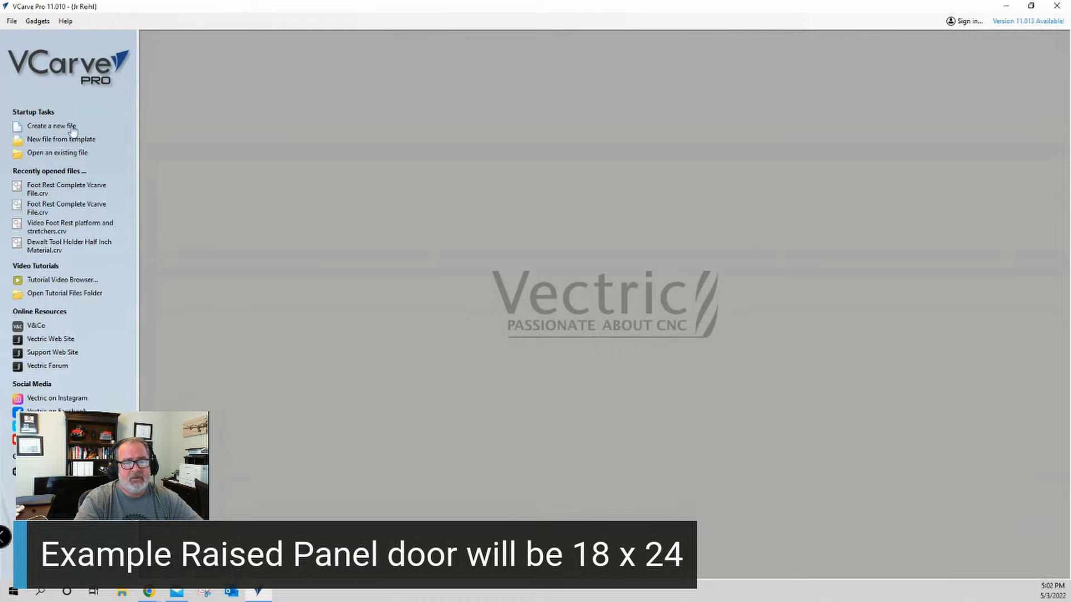
{"action": "mouse_move", "coordinate": [63, 128]}
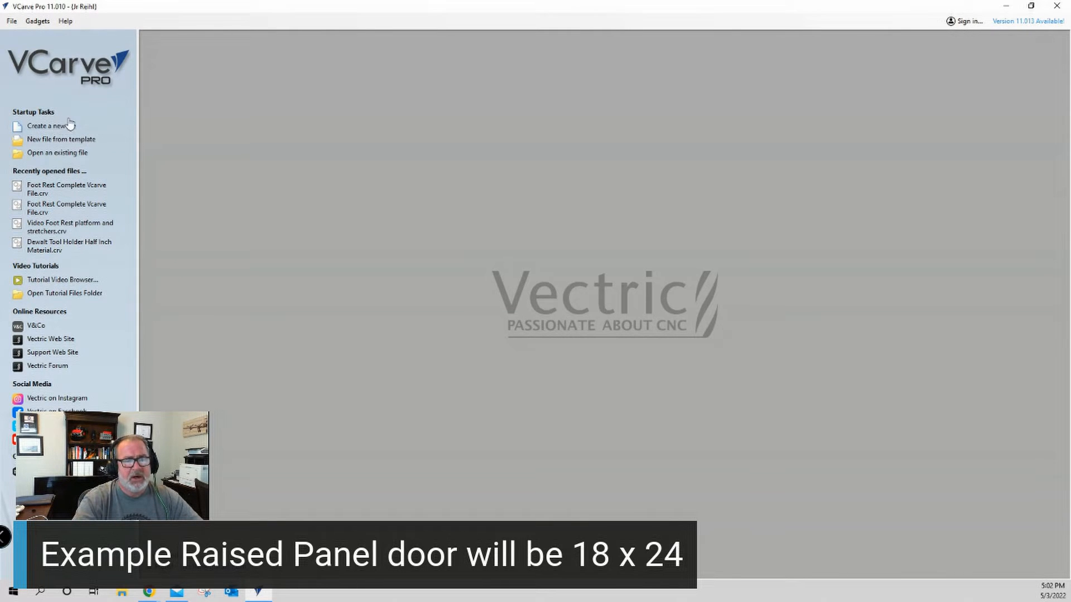
Start a new job file from Startup Tasks, opening Job Setup with default 32 by 32 size
{"action": "left_click", "coordinate": [49, 125]}
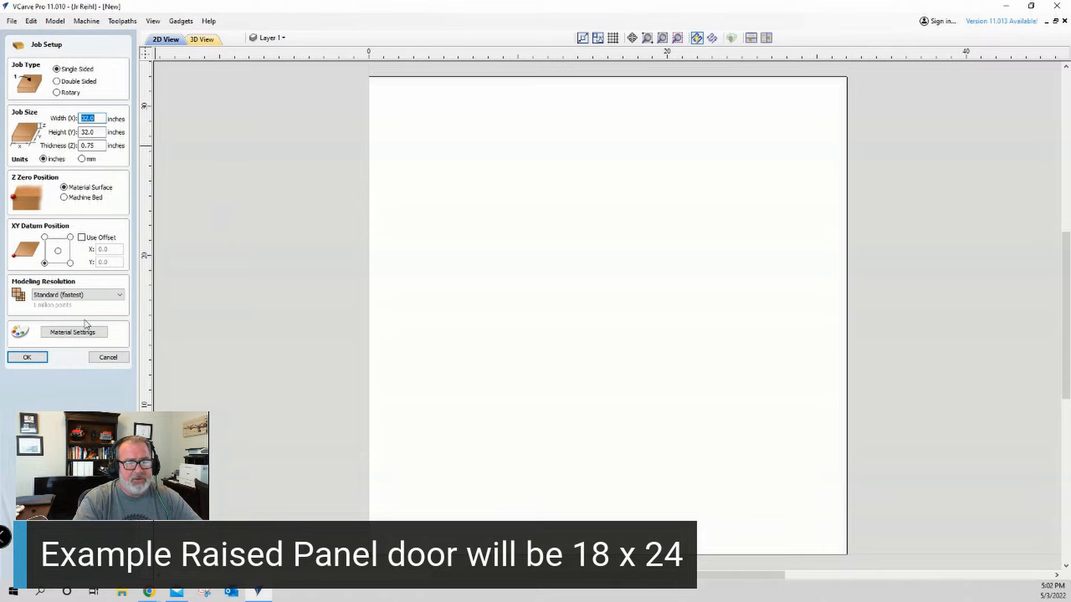
Accept the job size and create an 18 by 24 inch rectangle
{"action": "left_click", "coordinate": [27, 357]}
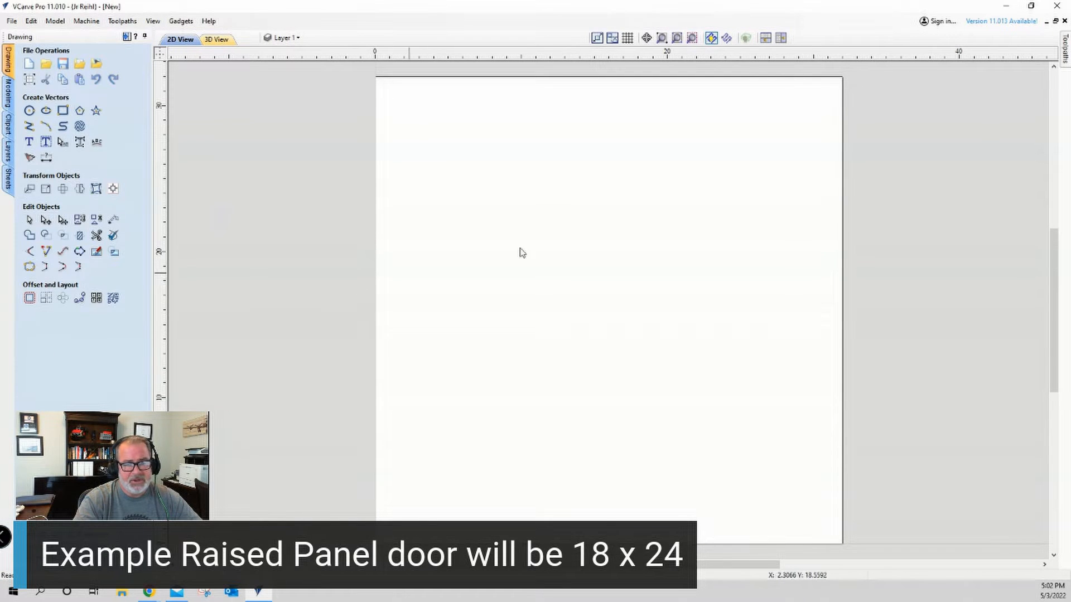
{"action": "mouse_move", "coordinate": [62, 110]}
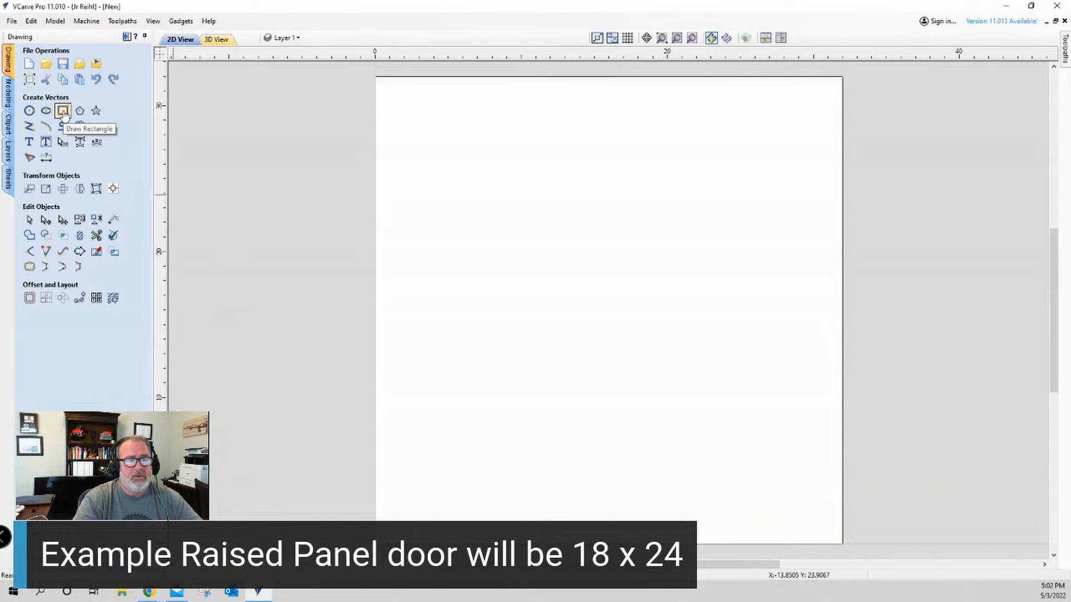
{"action": "left_click", "coordinate": [62, 110]}
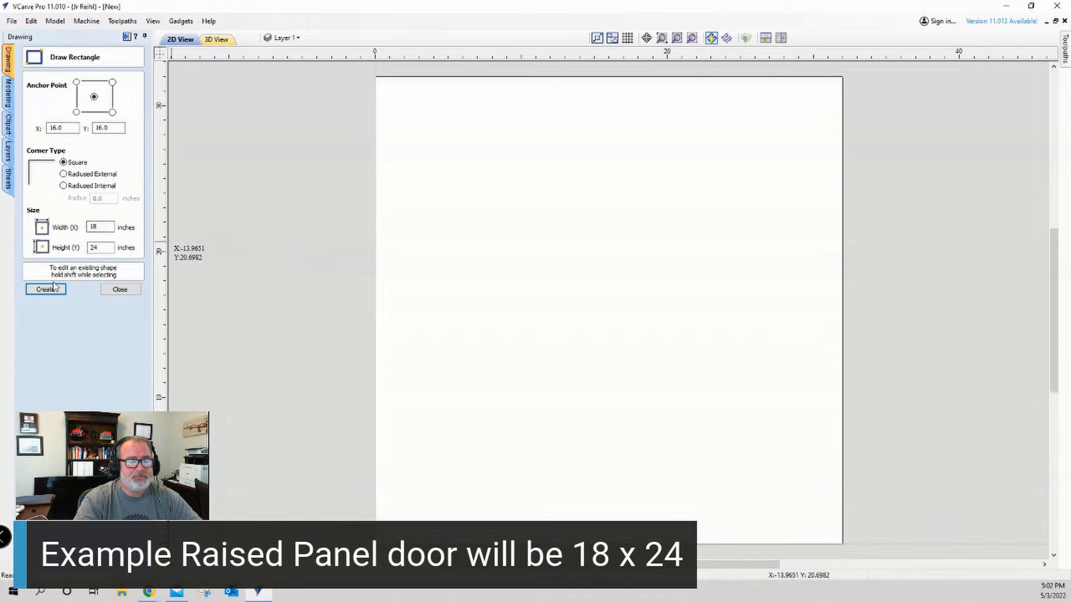
{"action": "left_click", "coordinate": [44, 290]}
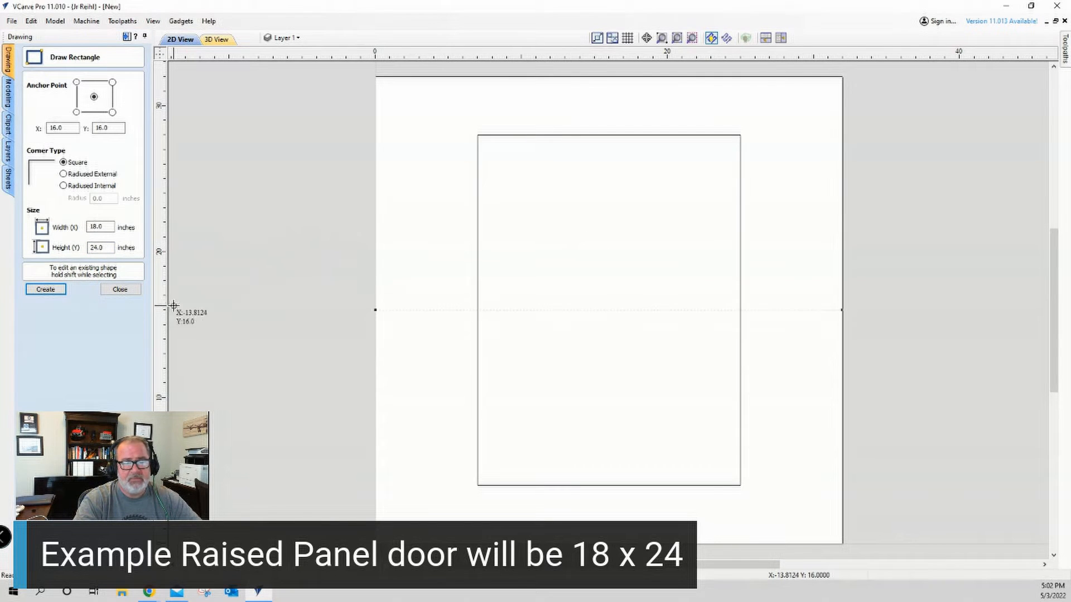
Centre the 18 by 24 rectangle on the material using Alignment Tools
{"action": "left_click", "coordinate": [45, 289]}
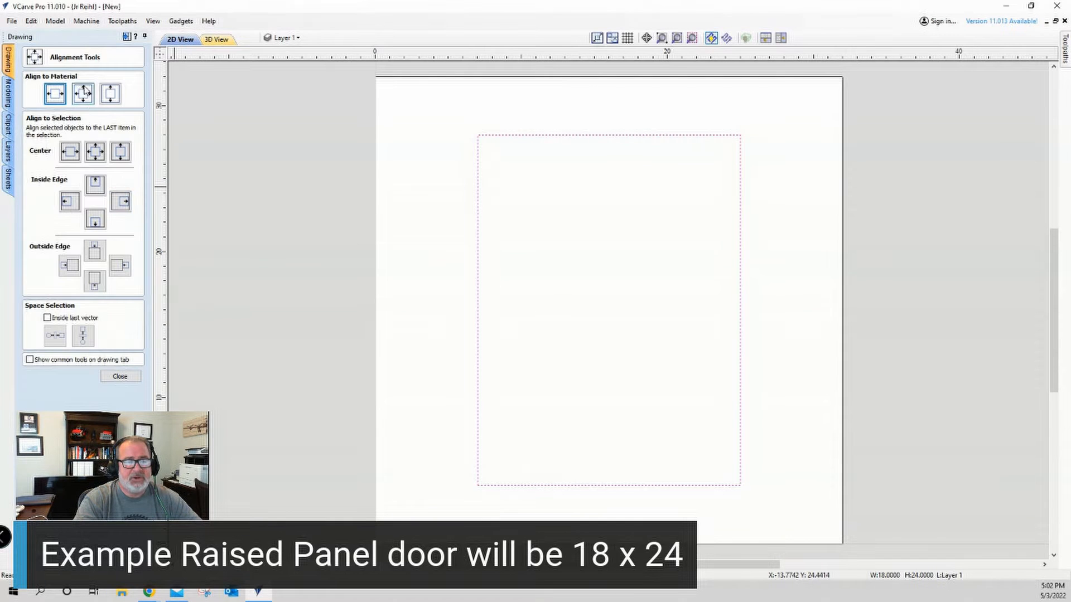
{"action": "left_click", "coordinate": [83, 91]}
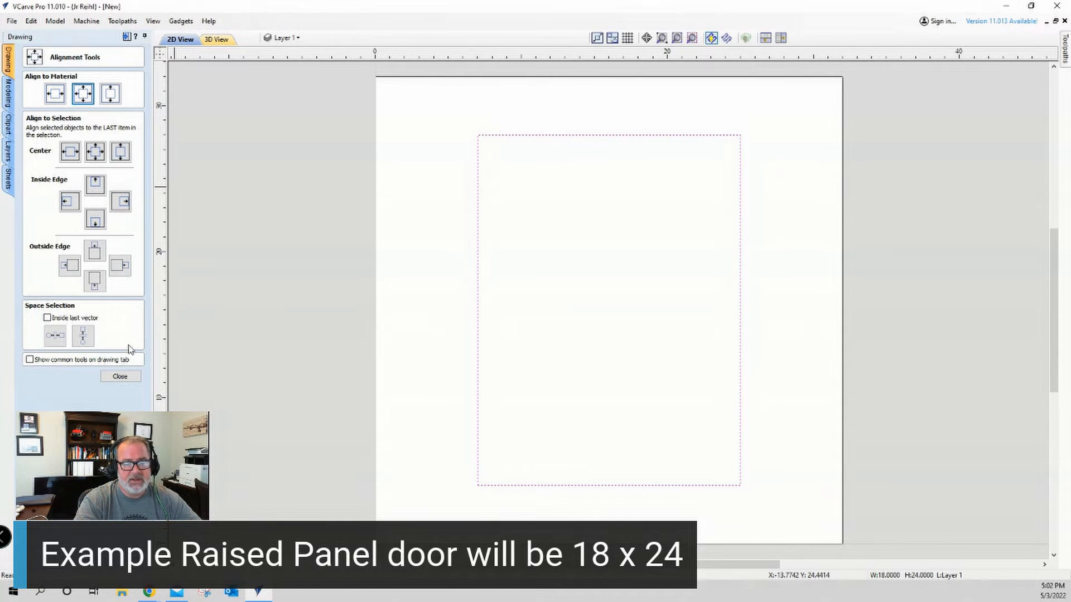
{"action": "left_click", "coordinate": [120, 377]}
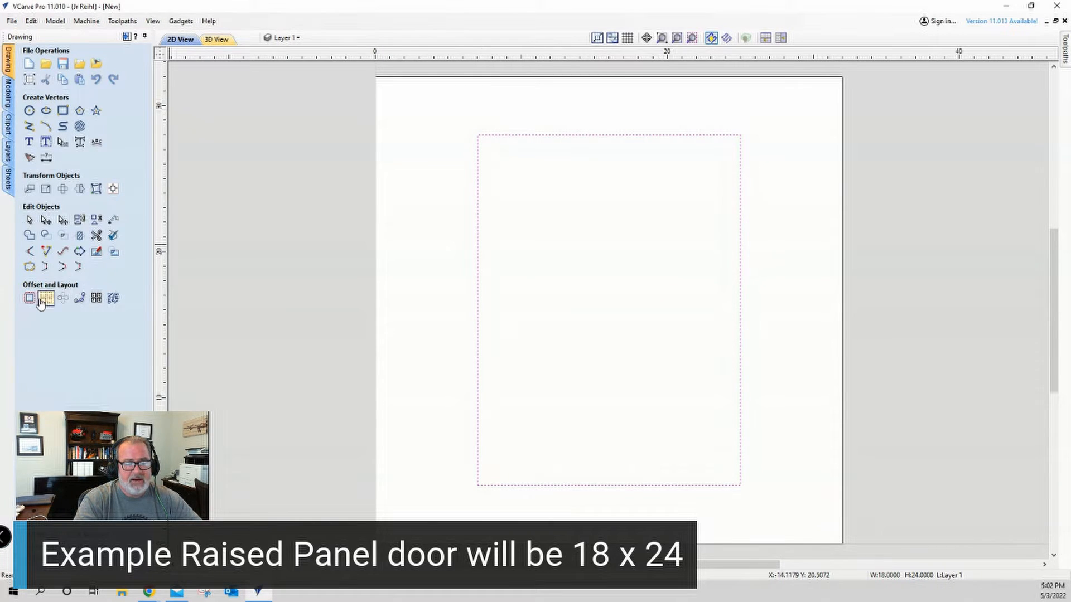
Offset the door rectangle inwards 2.0 inches twice, giving three concentric rectangles
{"action": "left_click", "coordinate": [41, 299]}
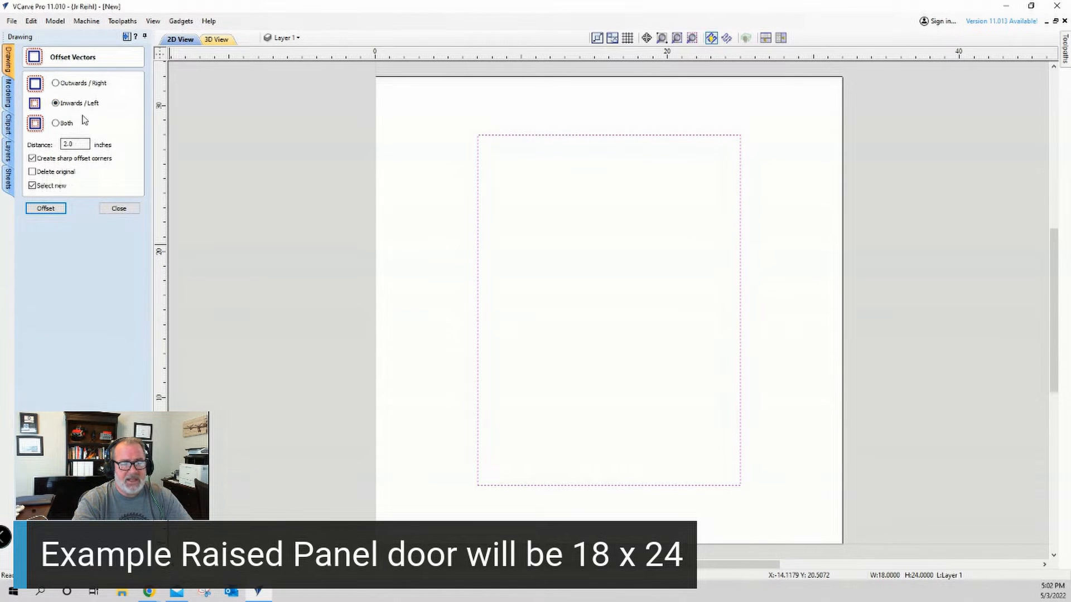
{"action": "left_click", "coordinate": [46, 208]}
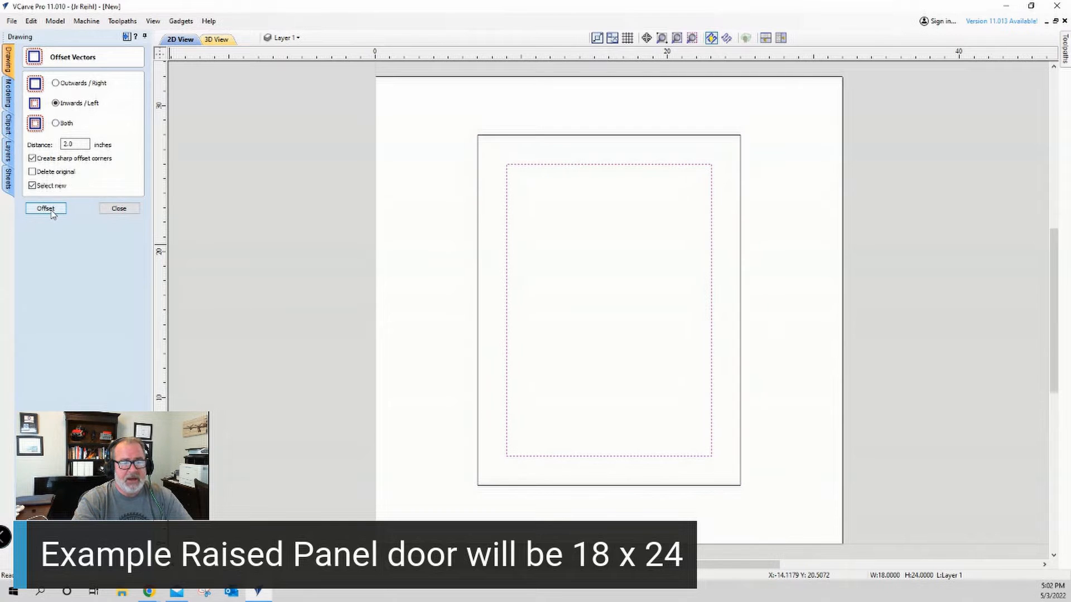
{"action": "left_click", "coordinate": [46, 208]}
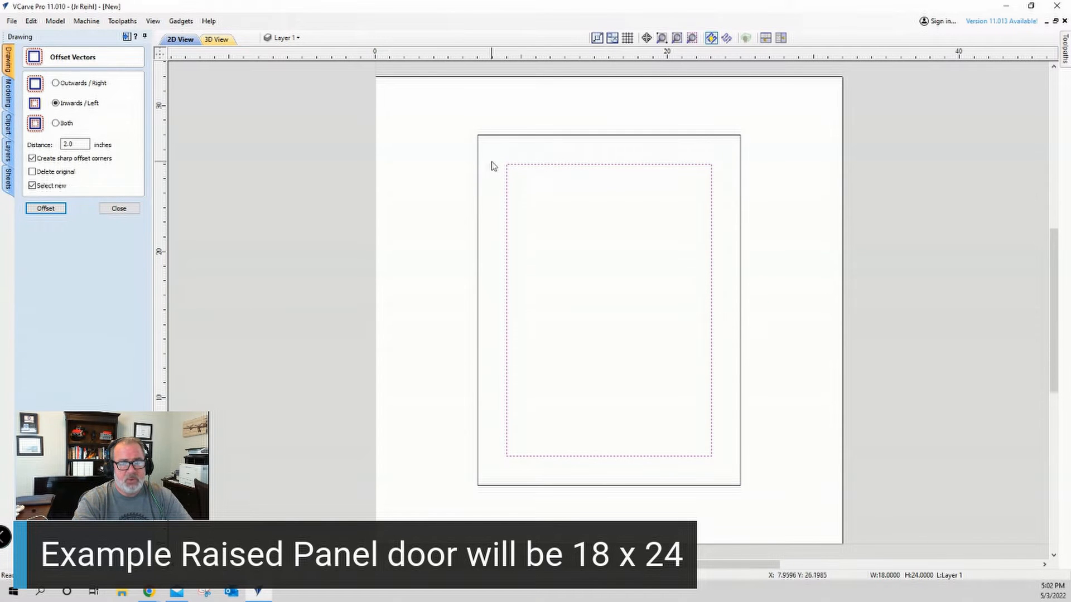
{"action": "mouse_move", "coordinate": [459, 201]}
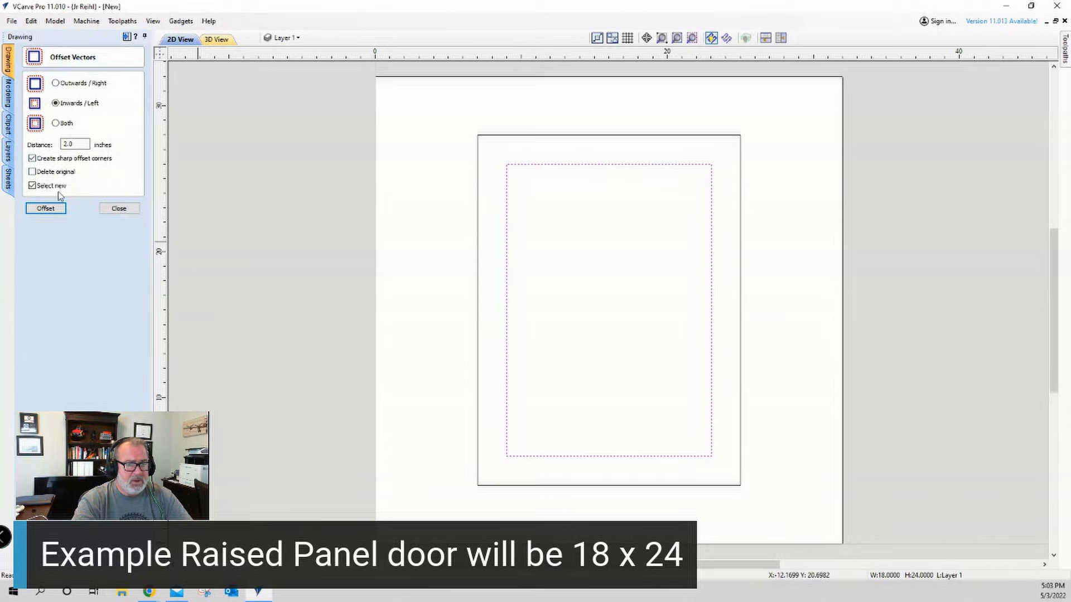
{"action": "left_click", "coordinate": [46, 209]}
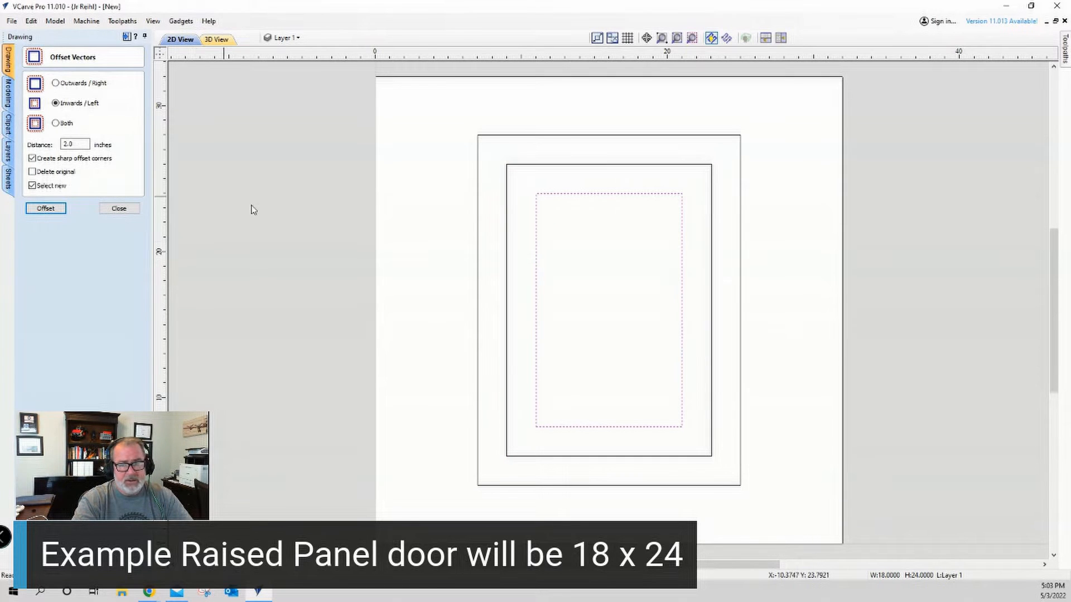
{"action": "left_click", "coordinate": [118, 208]}
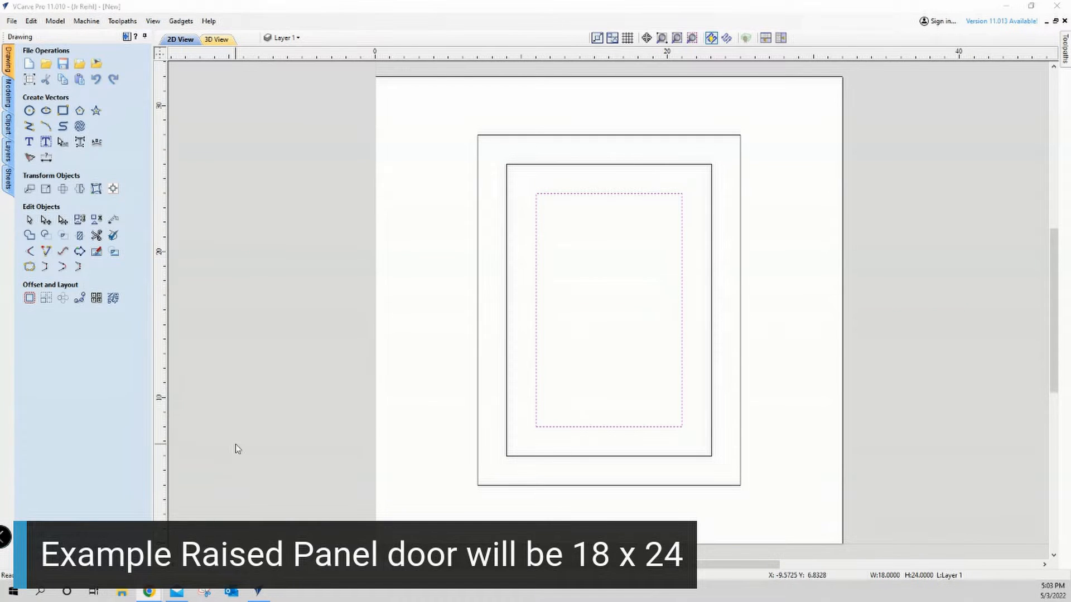
{"action": "mouse_move", "coordinate": [593, 227]}
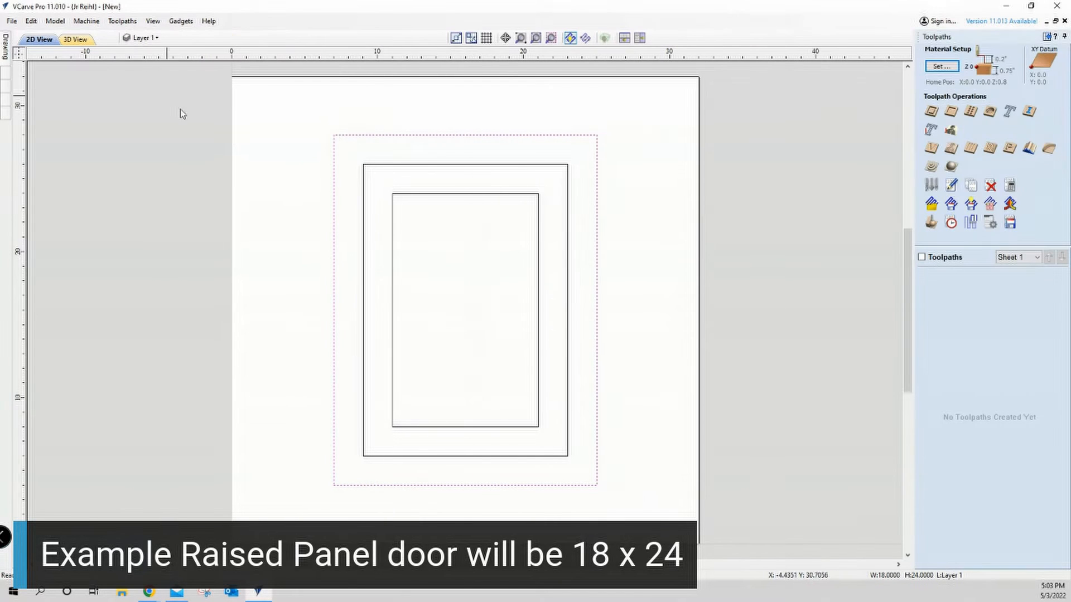
{"action": "mouse_move", "coordinate": [930, 112]}
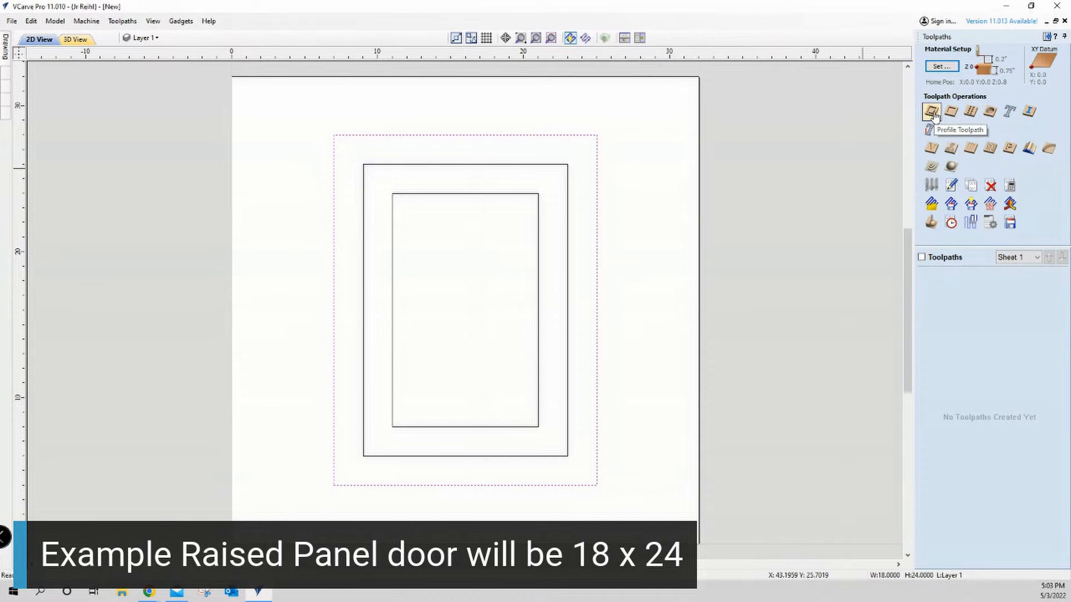
Calculate a profile toolpath around the outer rectangle and preview the 18 by 24 cut-out
{"action": "left_click", "coordinate": [930, 111]}
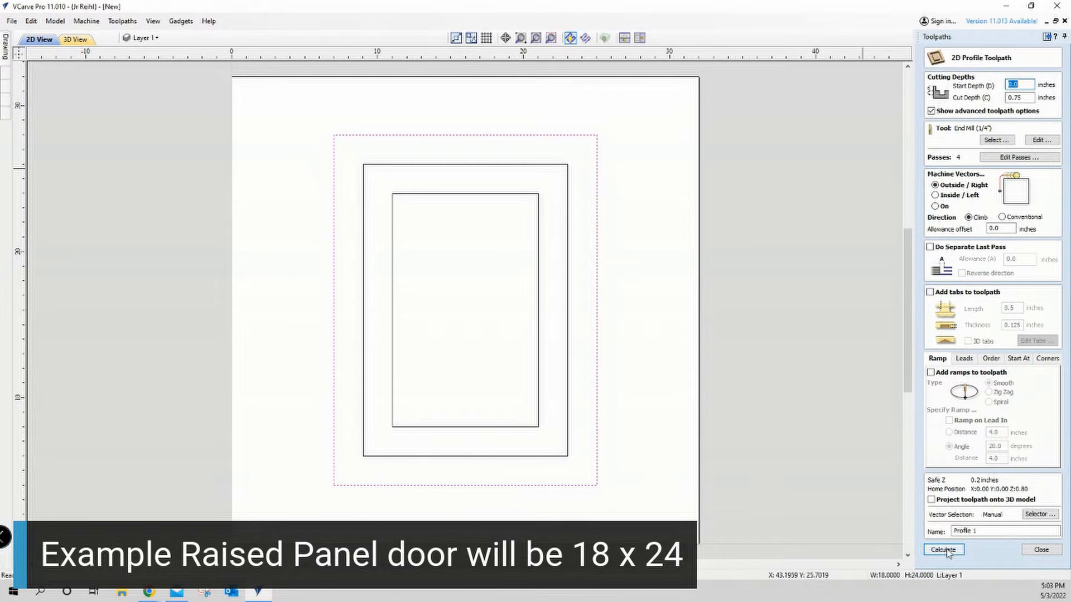
{"action": "left_click", "coordinate": [944, 550]}
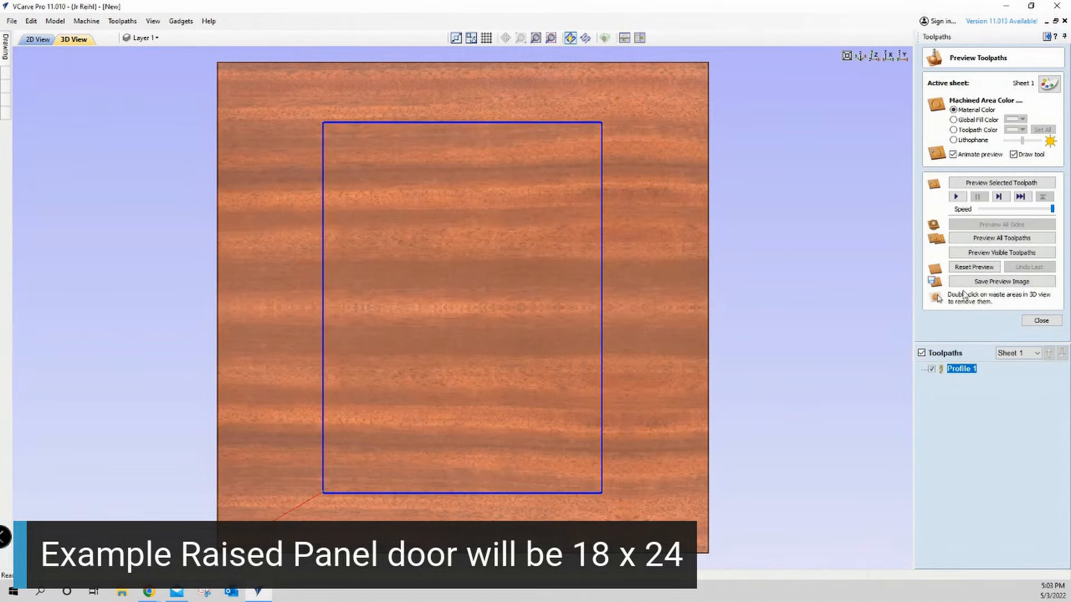
{"action": "left_click", "coordinate": [1001, 252]}
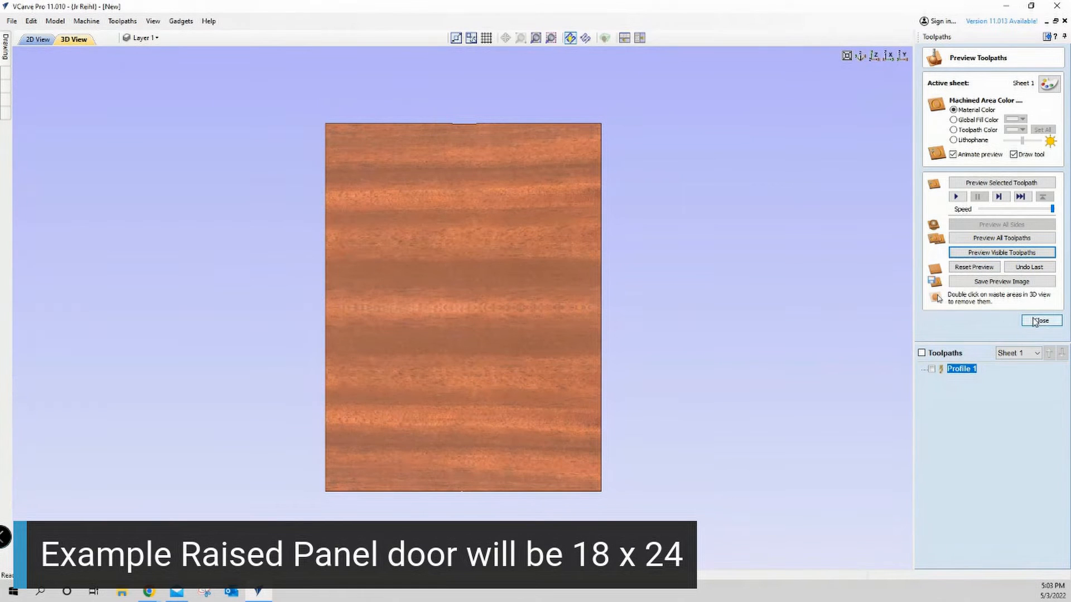
{"action": "left_click", "coordinate": [1041, 320]}
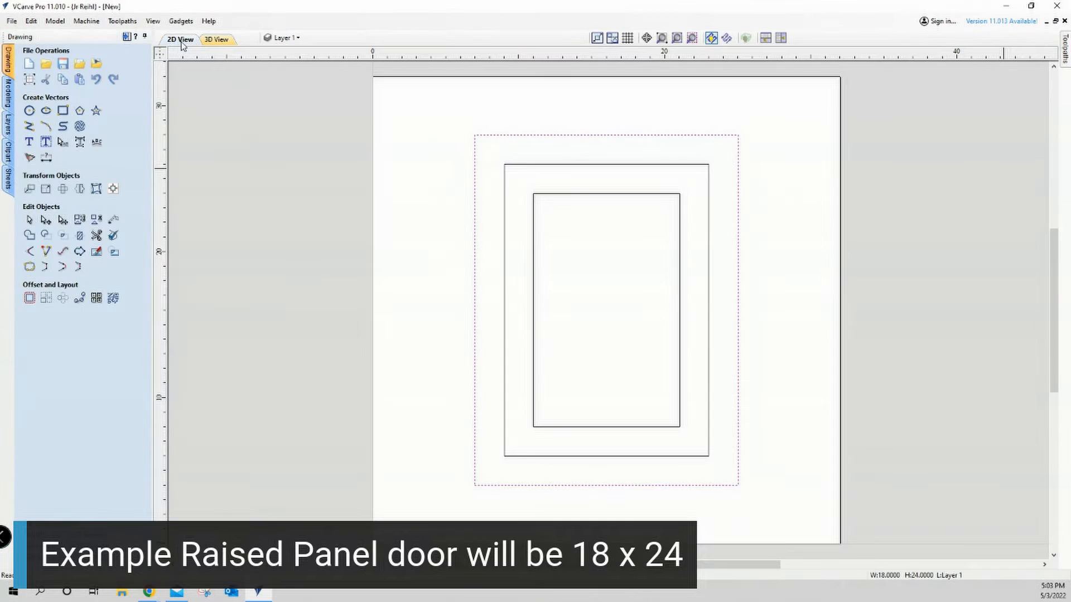
{"action": "mouse_move", "coordinate": [489, 265]}
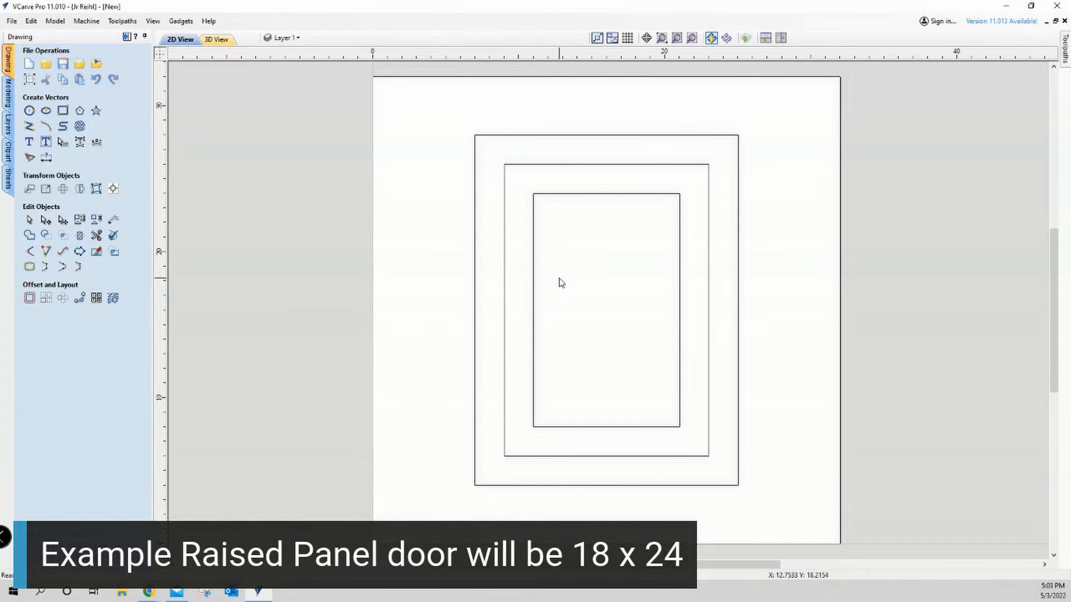
{"action": "mouse_move", "coordinate": [477, 171]}
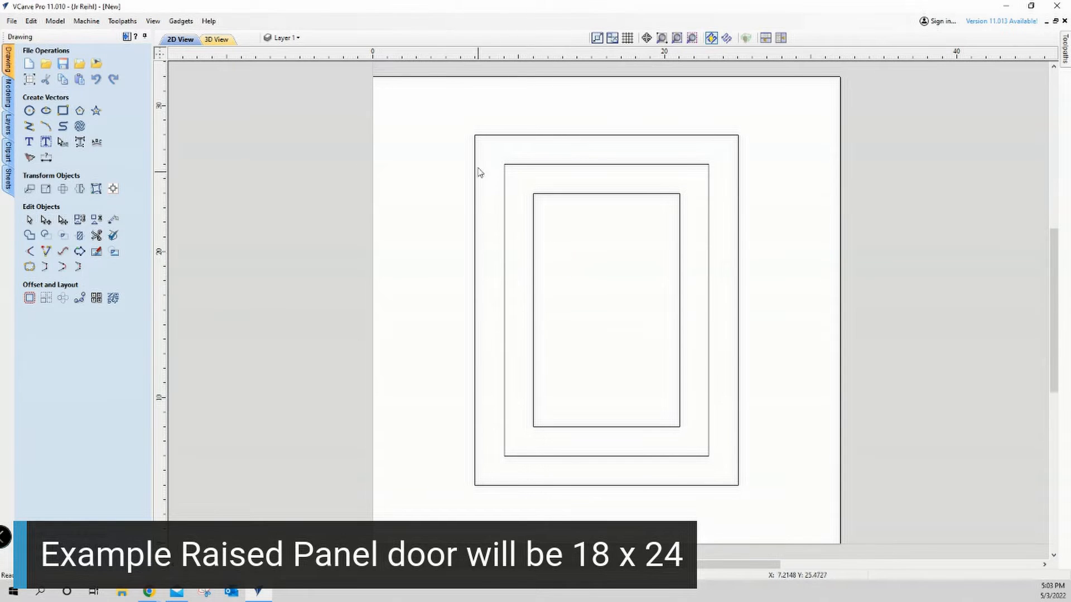
{"action": "mouse_move", "coordinate": [734, 328]}
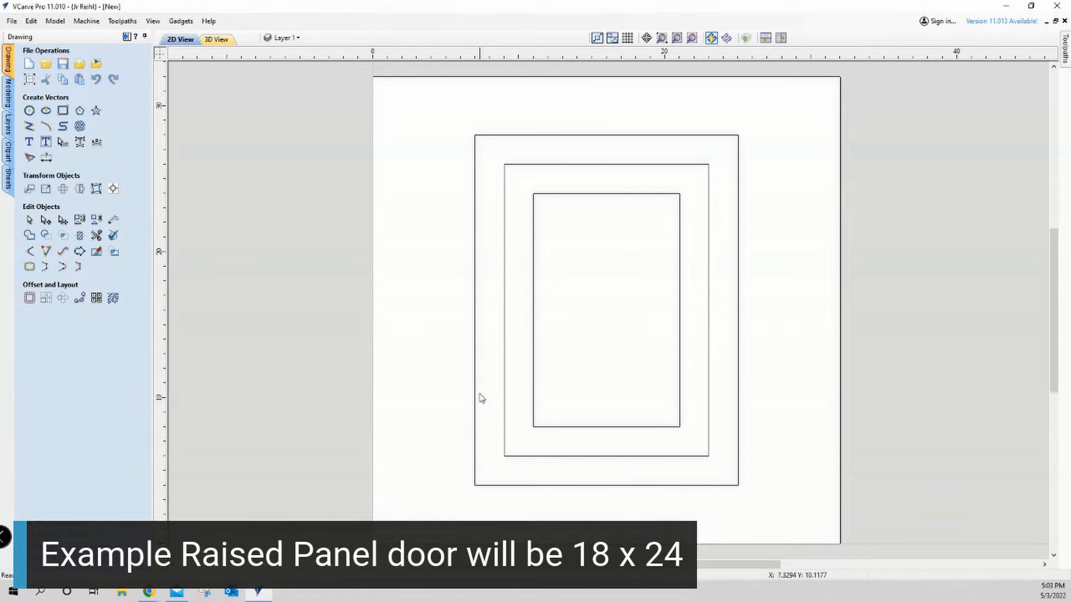
{"action": "mouse_move", "coordinate": [477, 231]}
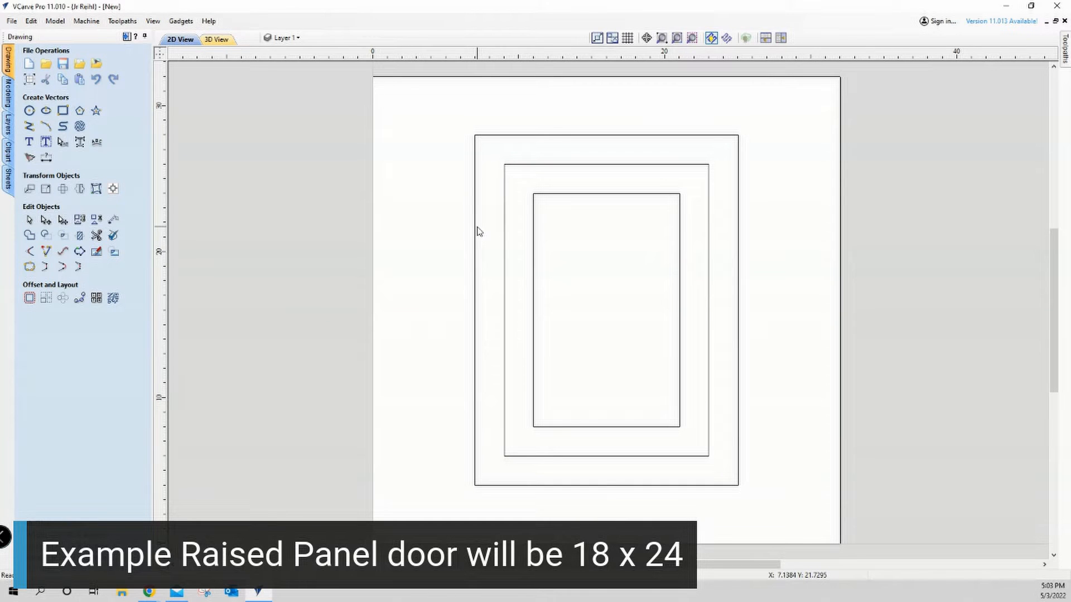
{"action": "mouse_move", "coordinate": [691, 196]}
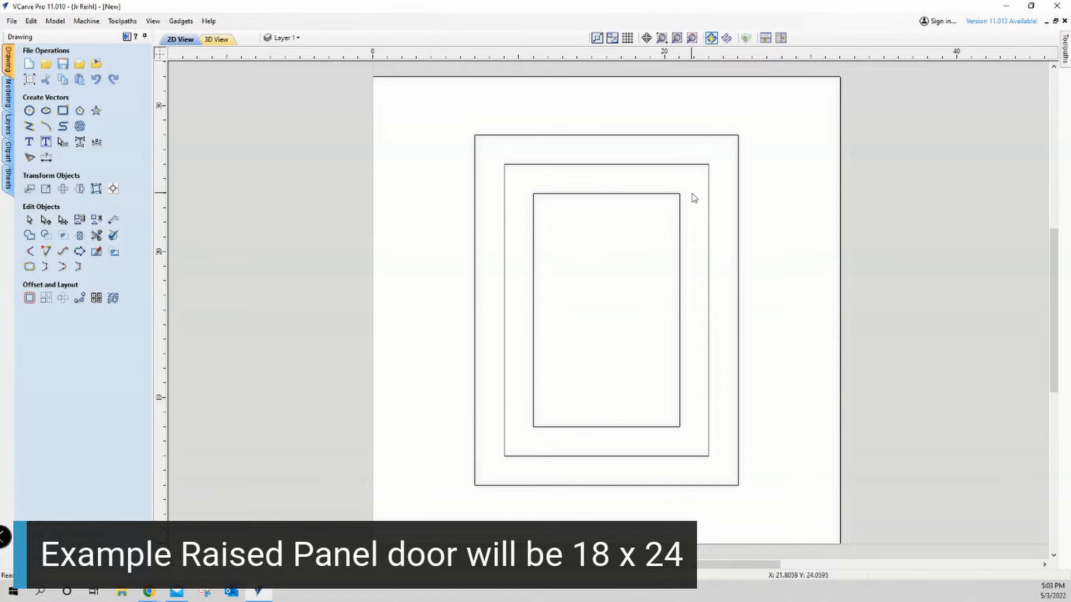
{"action": "mouse_move", "coordinate": [531, 440]}
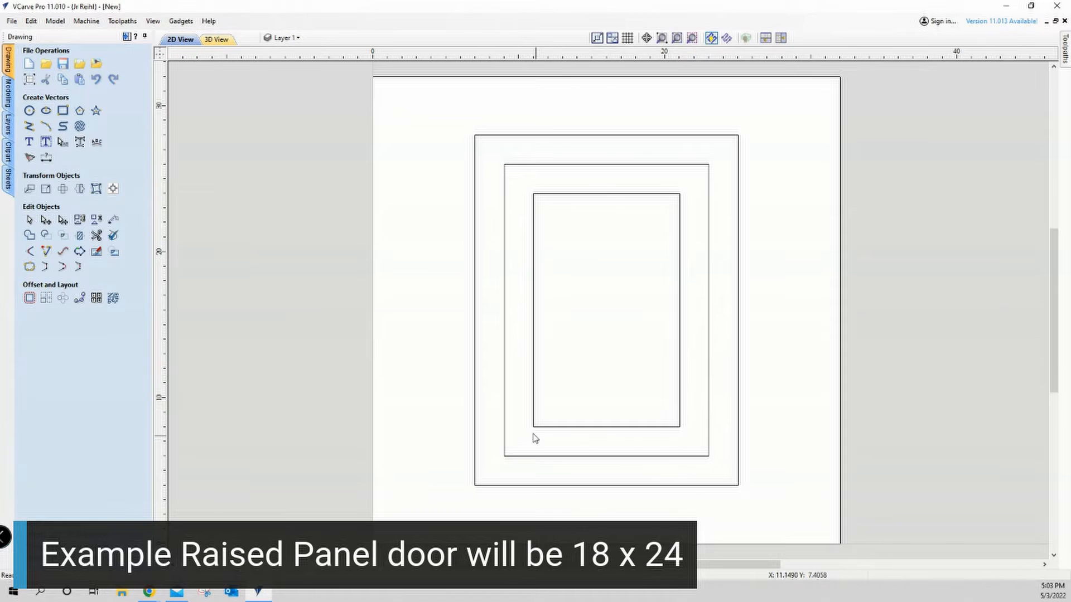
{"action": "mouse_move", "coordinate": [518, 218]}
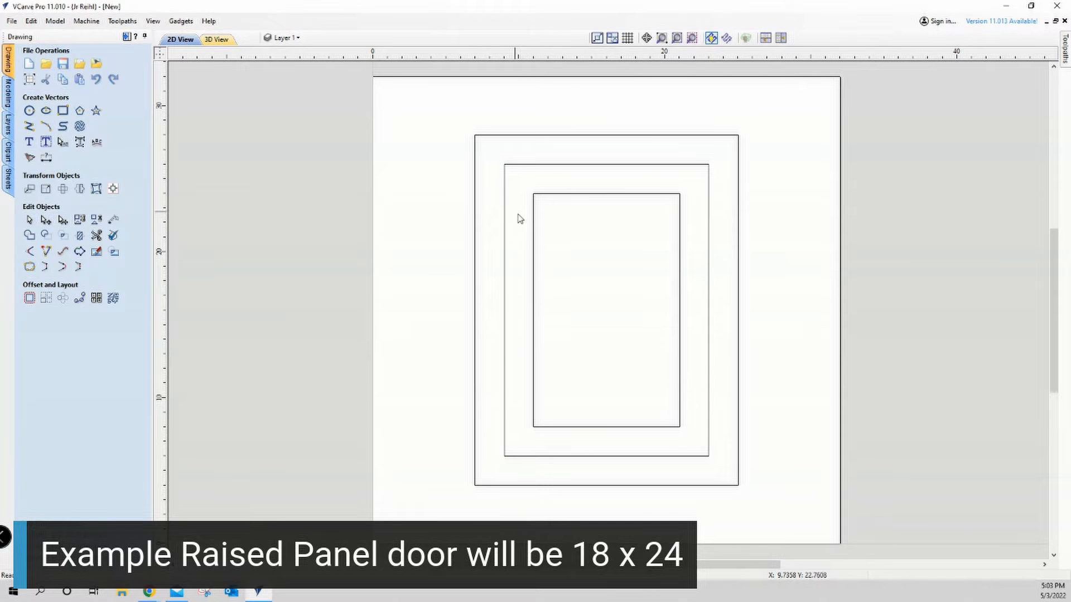
{"action": "mouse_move", "coordinate": [614, 304]}
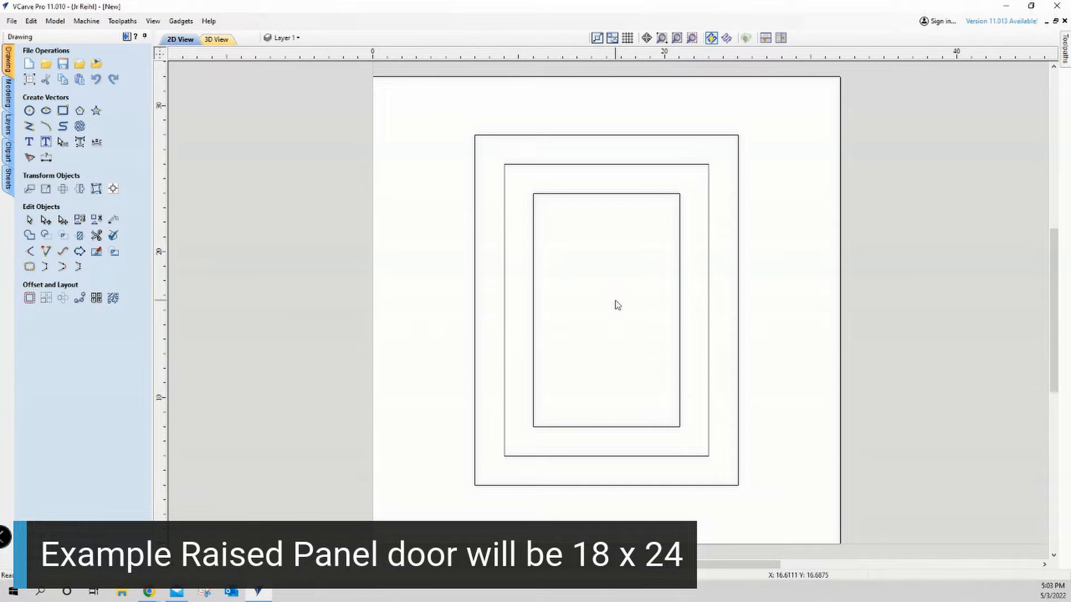
{"action": "mouse_move", "coordinate": [622, 286]}
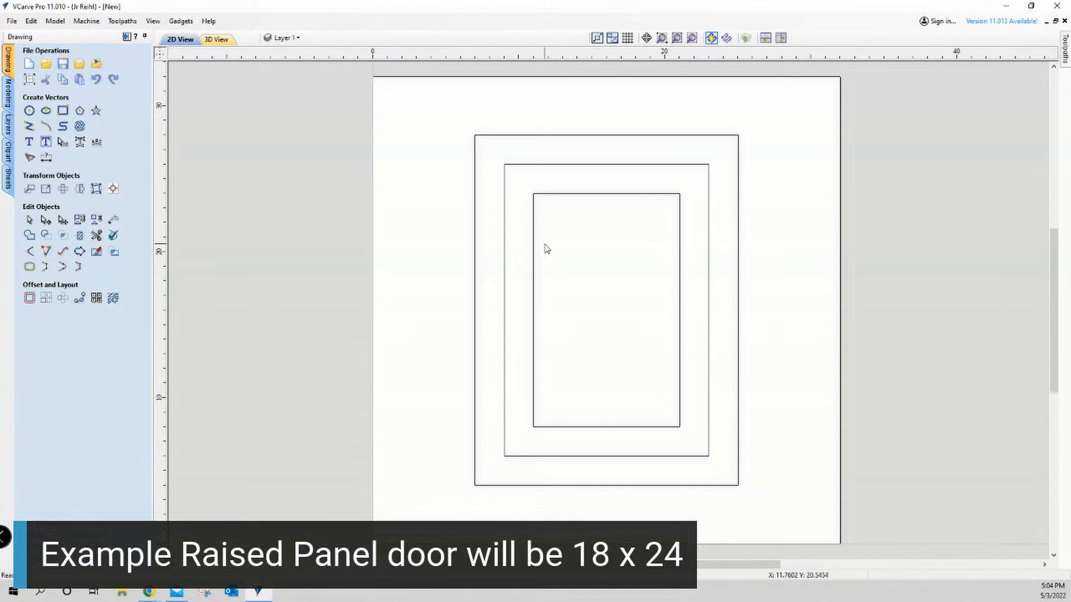
{"action": "mouse_move", "coordinate": [533, 235]}
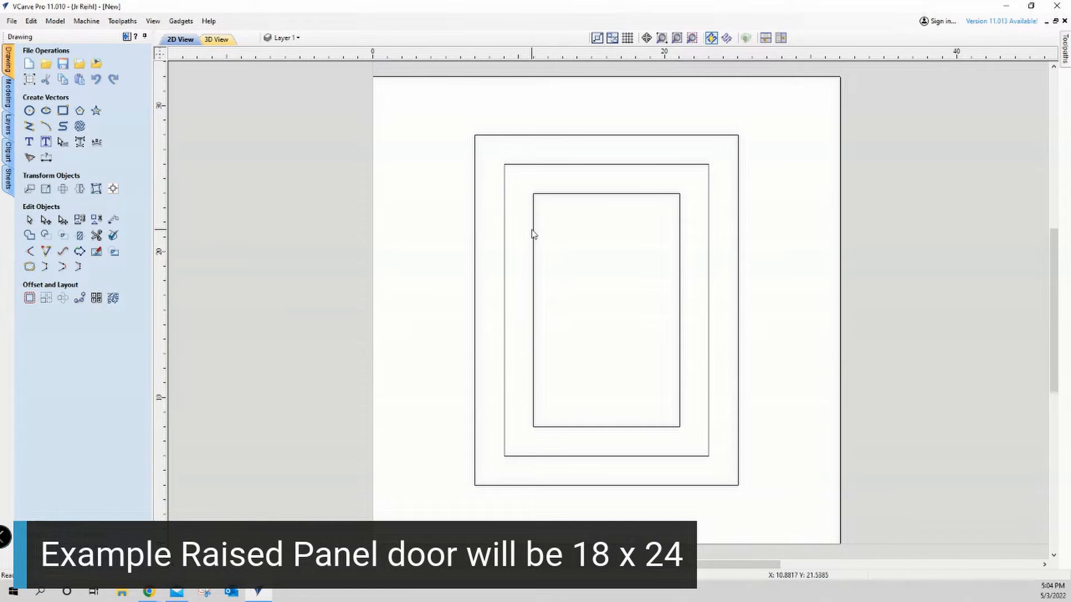
{"action": "mouse_move", "coordinate": [515, 236]}
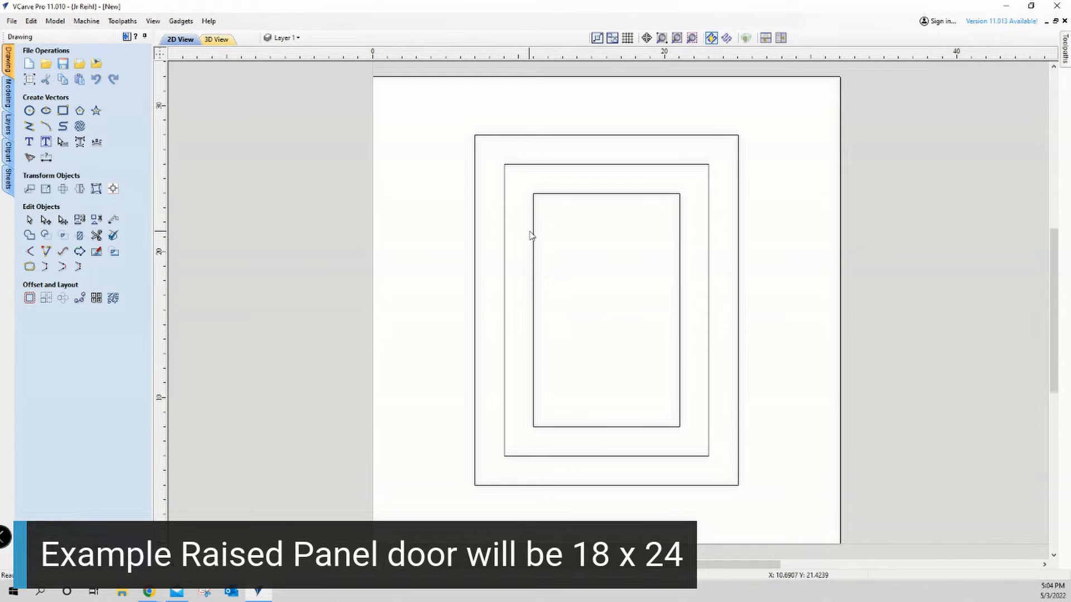
{"action": "mouse_move", "coordinate": [232, 192]}
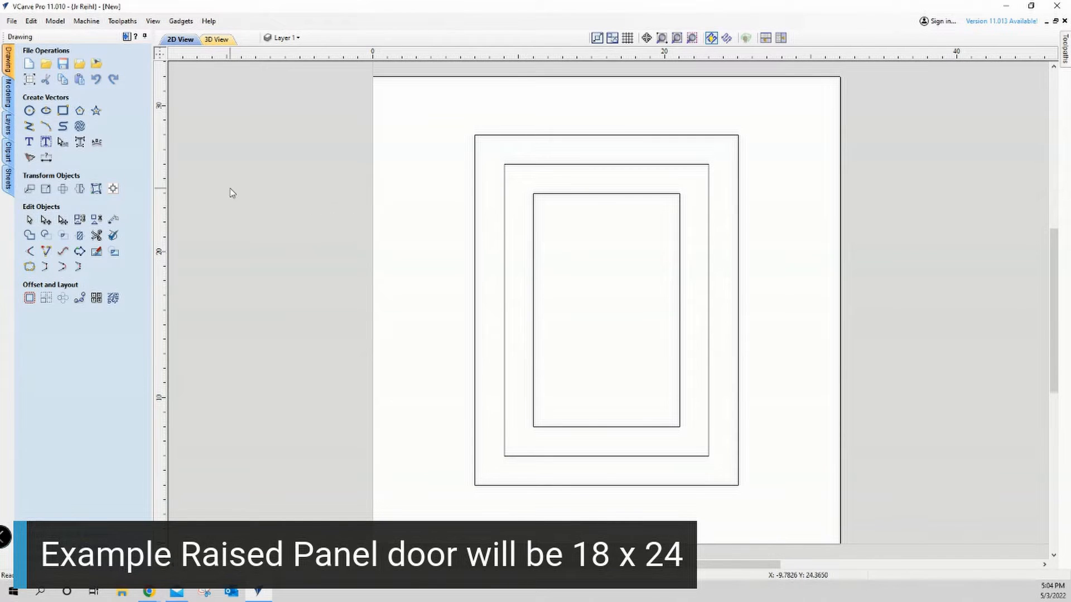
Bring the 1.250 by 0.562 C-2 profile picture into the drawing and apply its position left of the door
{"action": "left_click", "coordinate": [40, 118]}
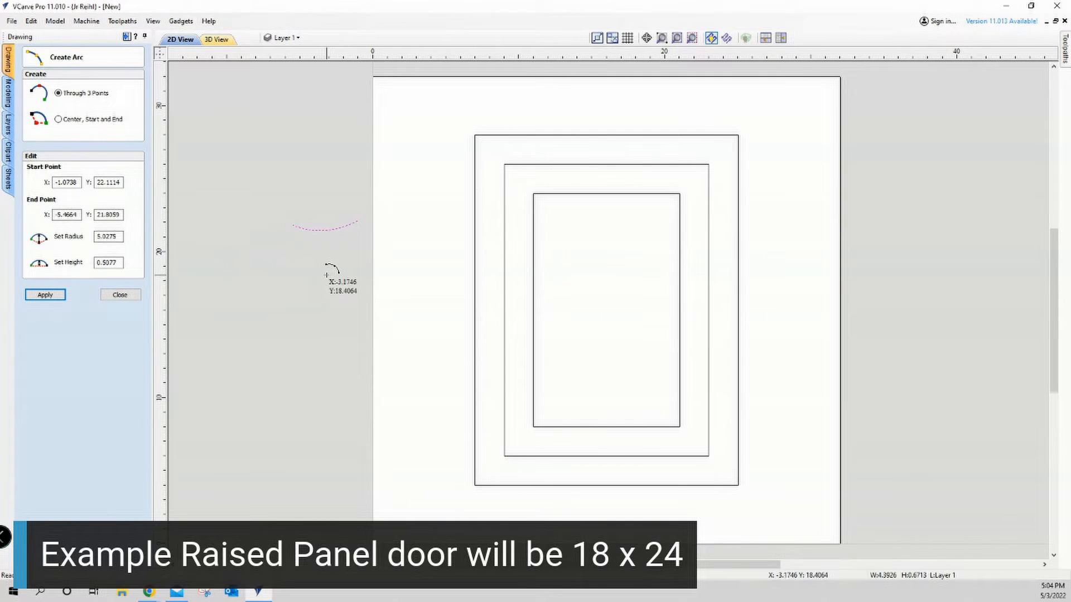
{"action": "left_click", "coordinate": [120, 295]}
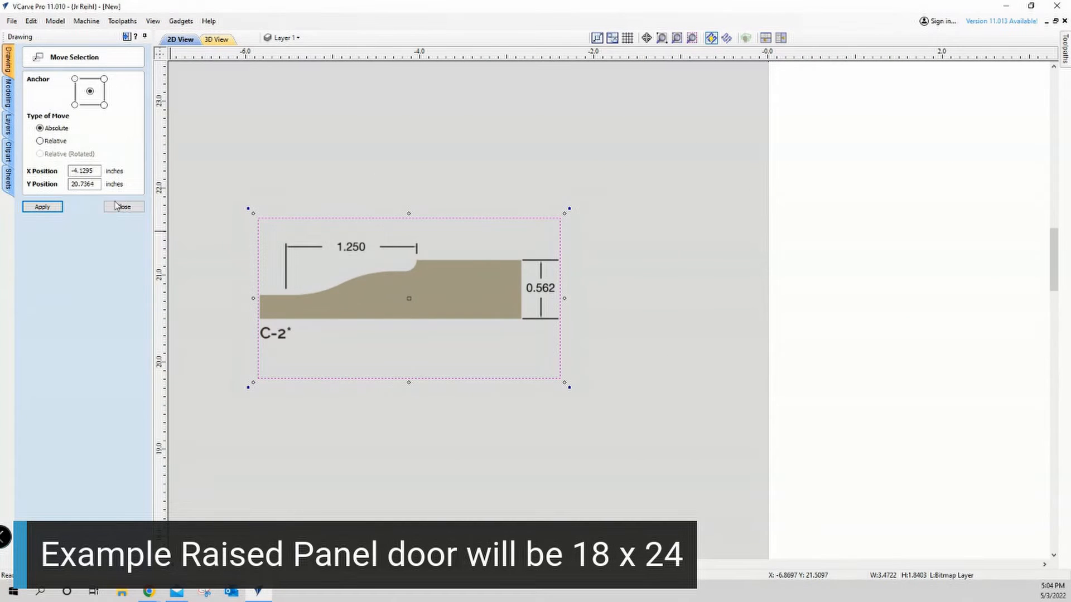
Trace the C-2 picture with 2 colours, the tan profile colour ticked, into vector outlines
{"action": "left_click", "coordinate": [123, 207]}
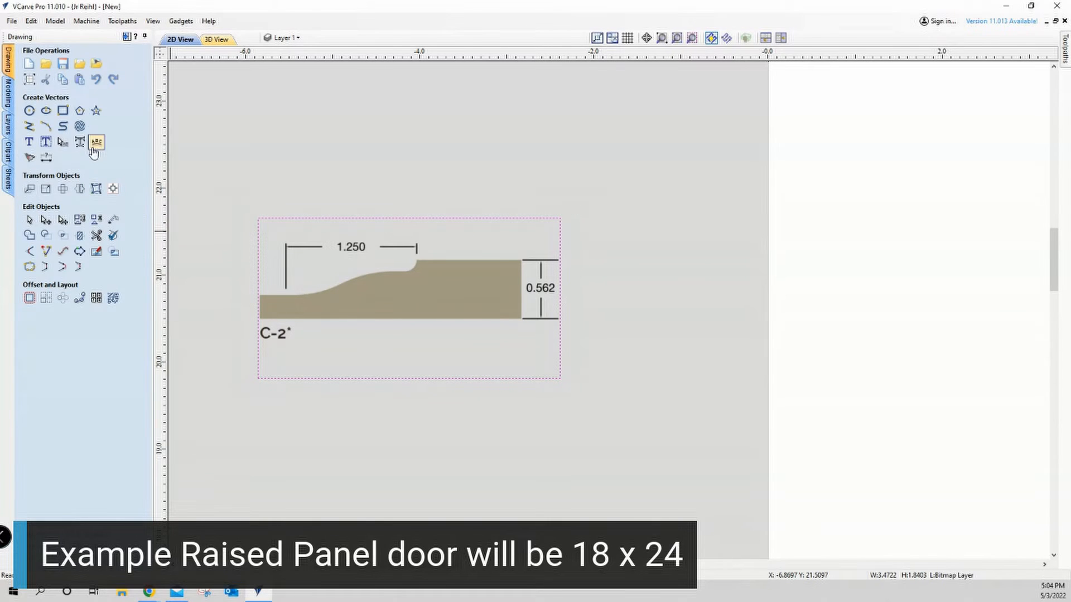
{"action": "mouse_move", "coordinate": [94, 74]}
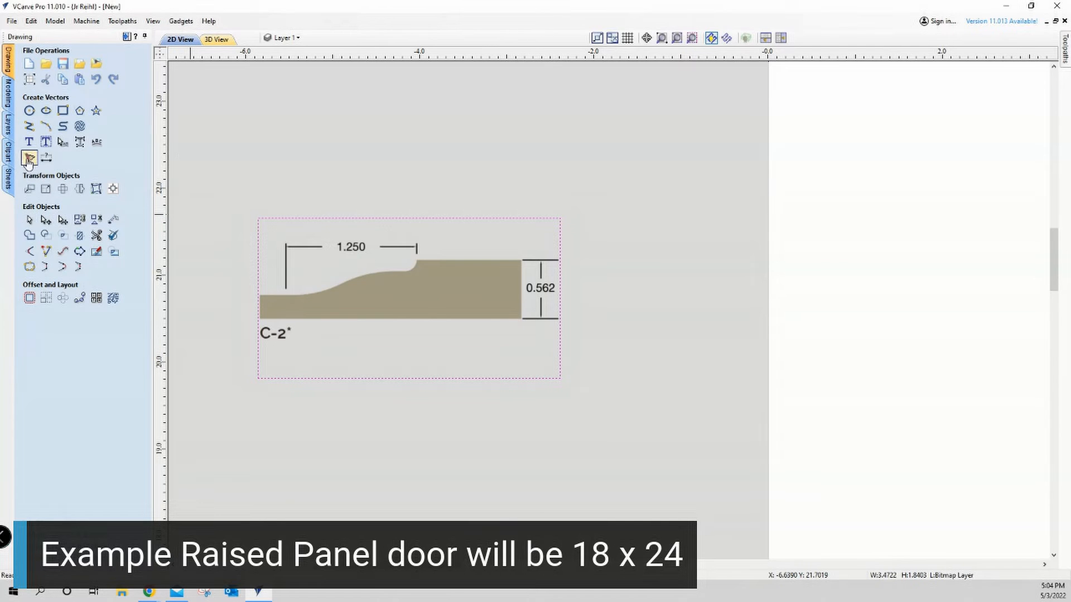
{"action": "left_click", "coordinate": [29, 157]}
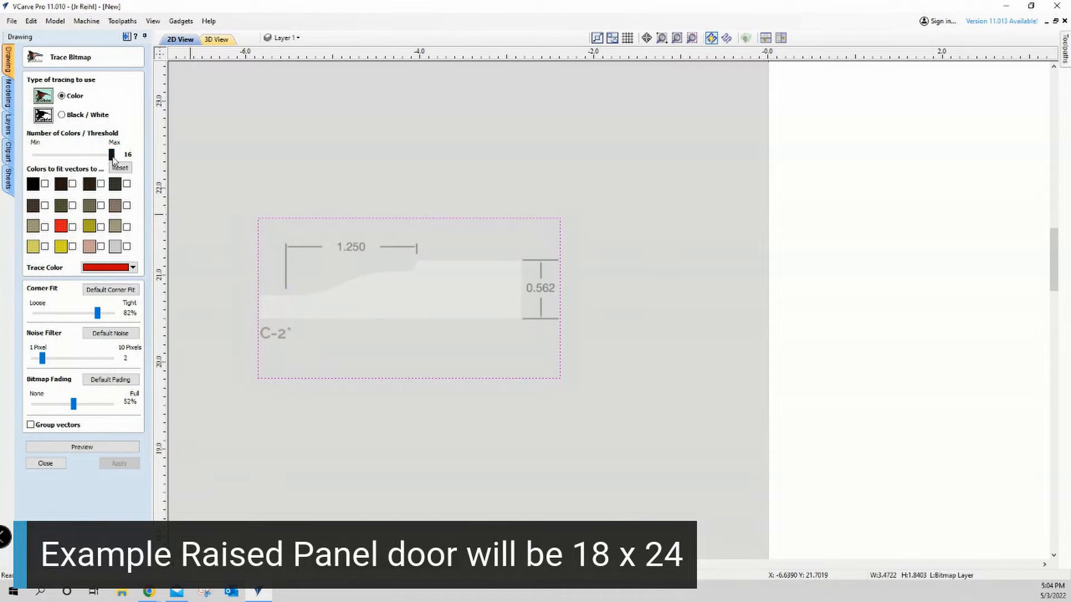
{"action": "left_click_drag", "start_coordinate": [110, 153], "coordinate": [35, 154]}
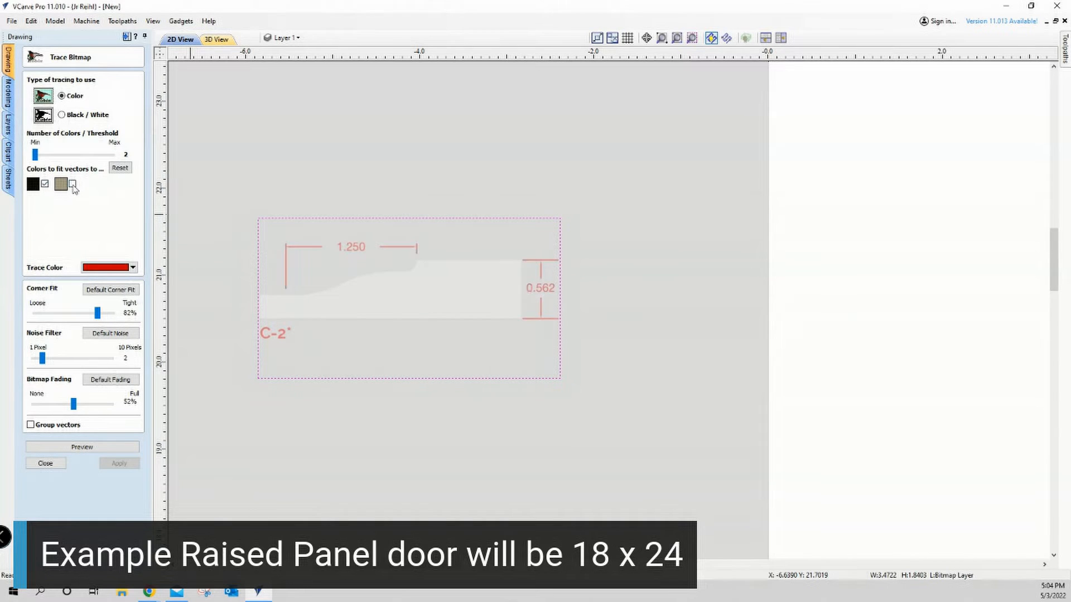
{"action": "left_click", "coordinate": [71, 183]}
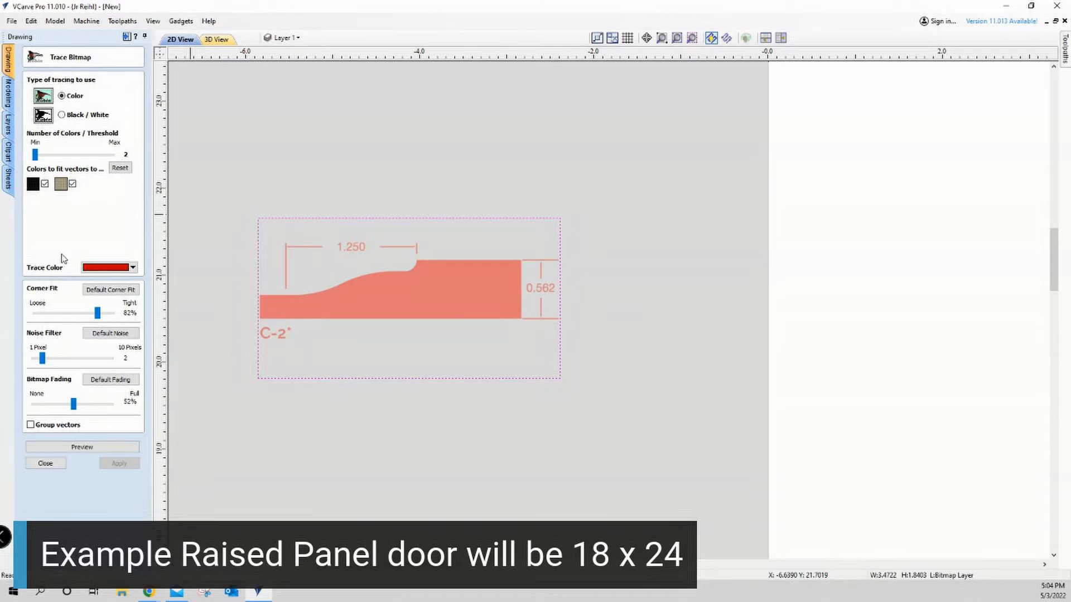
{"action": "mouse_move", "coordinate": [397, 275]}
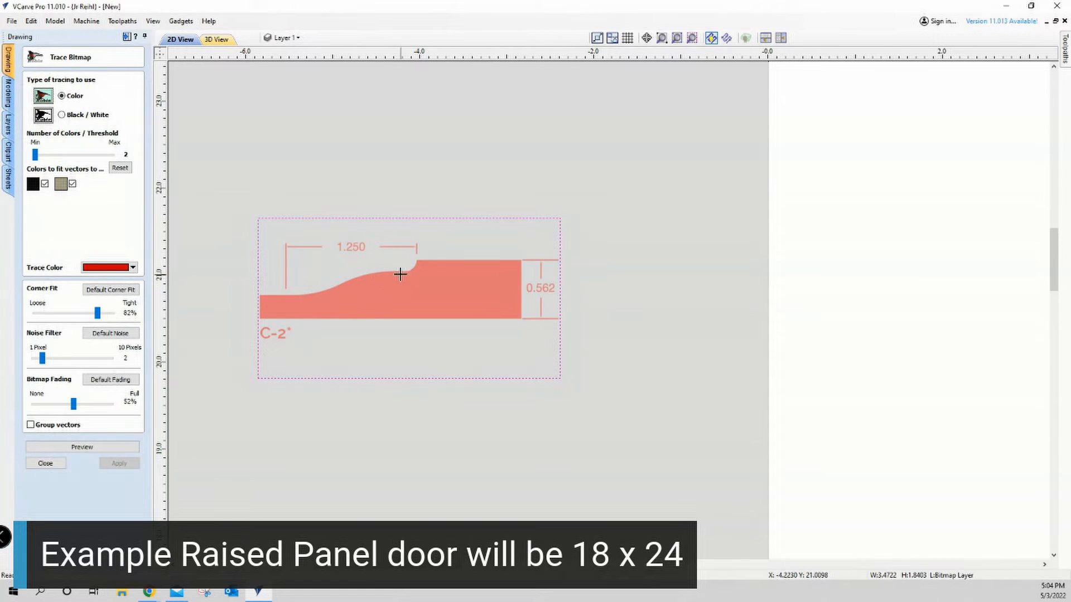
{"action": "mouse_move", "coordinate": [174, 347]}
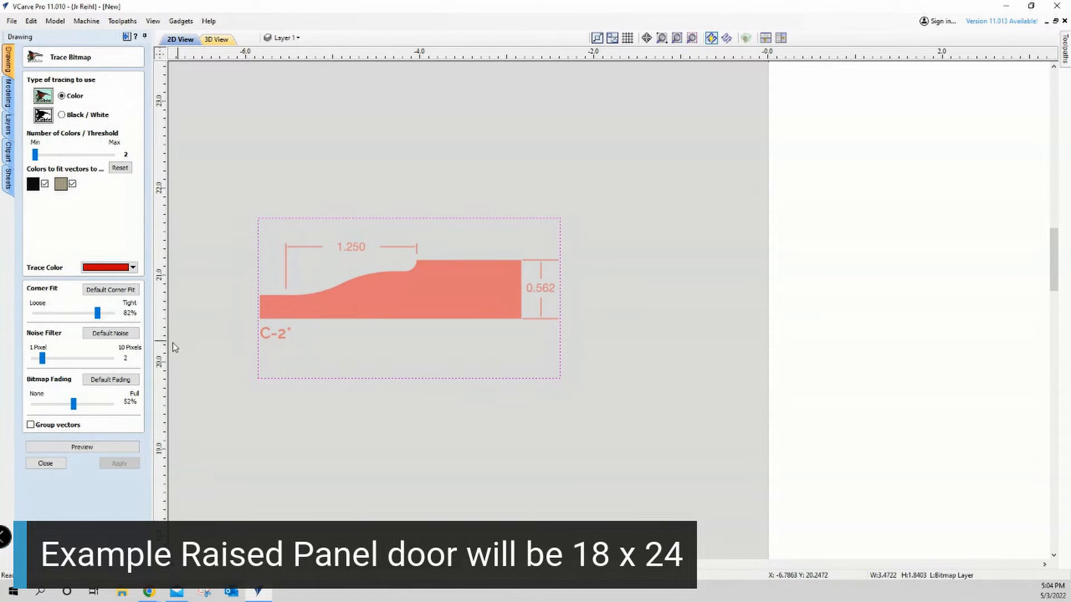
{"action": "left_click", "coordinate": [82, 447]}
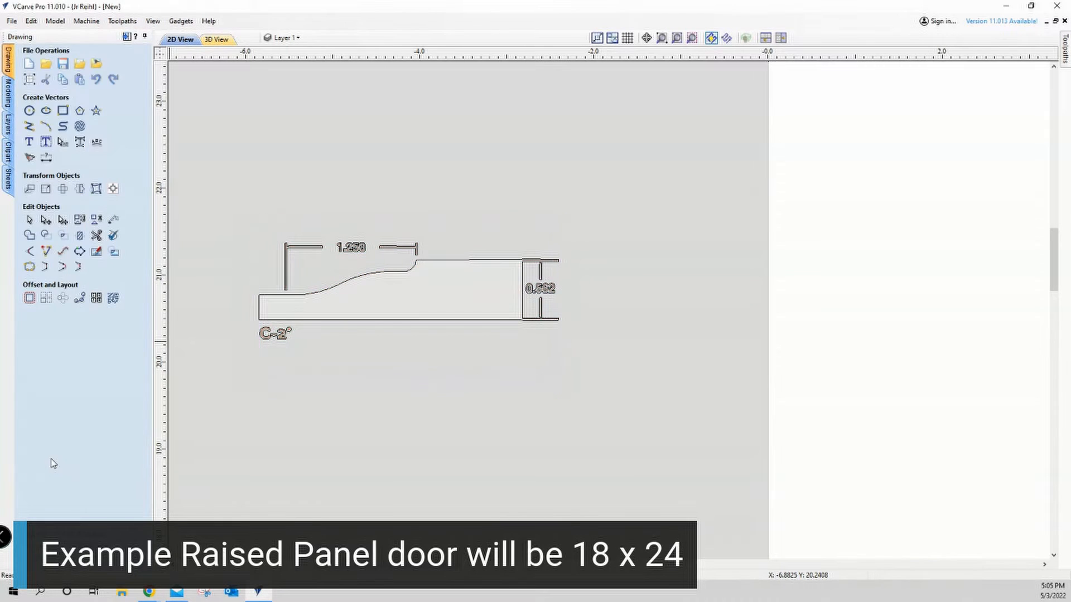
Turn off the Bitmap Layer so only the traced C-2 outline shows
{"action": "left_click", "coordinate": [298, 38]}
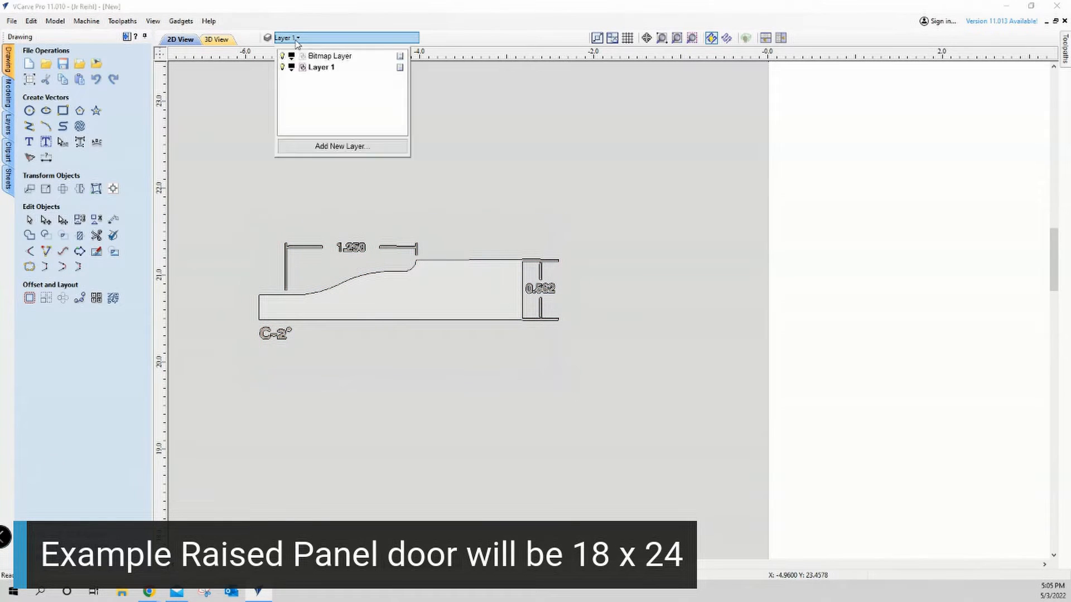
{"action": "mouse_move", "coordinate": [288, 42]}
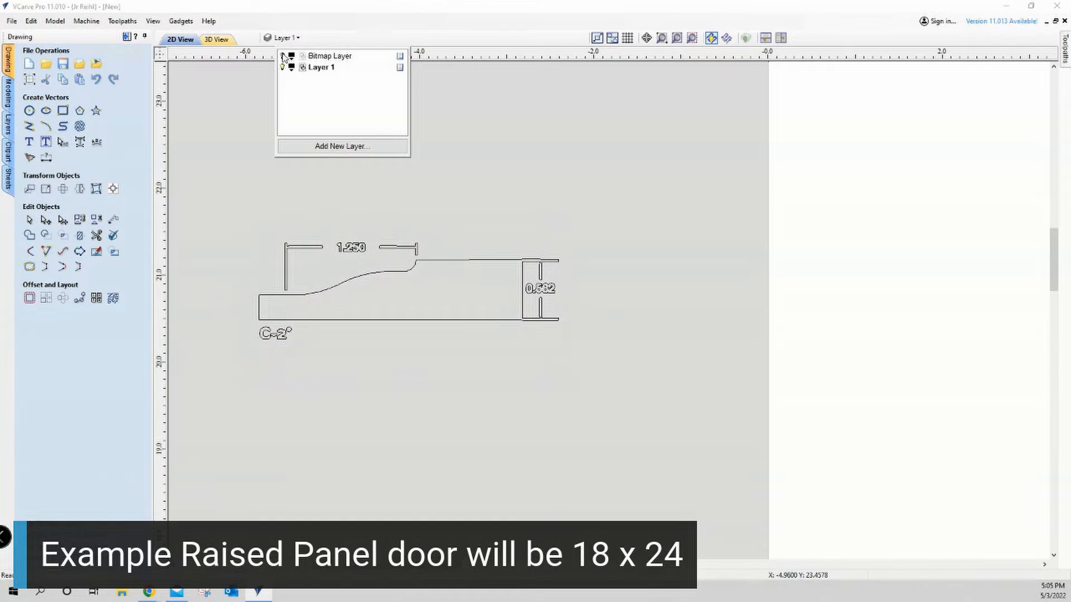
{"action": "left_click", "coordinate": [366, 225]}
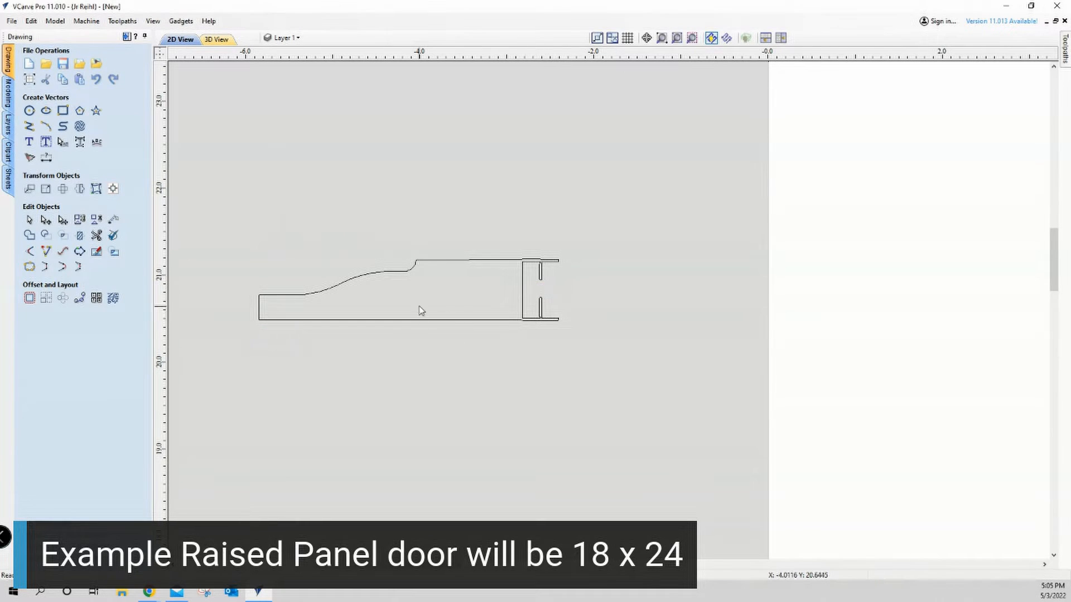
{"action": "mouse_move", "coordinate": [308, 328]}
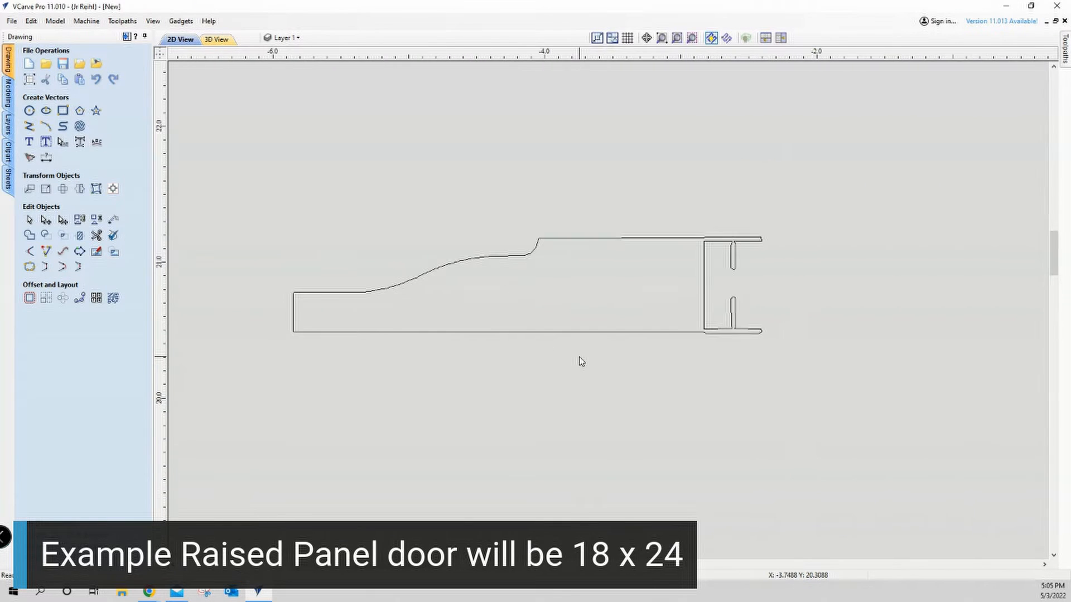
{"action": "mouse_move", "coordinate": [560, 321]}
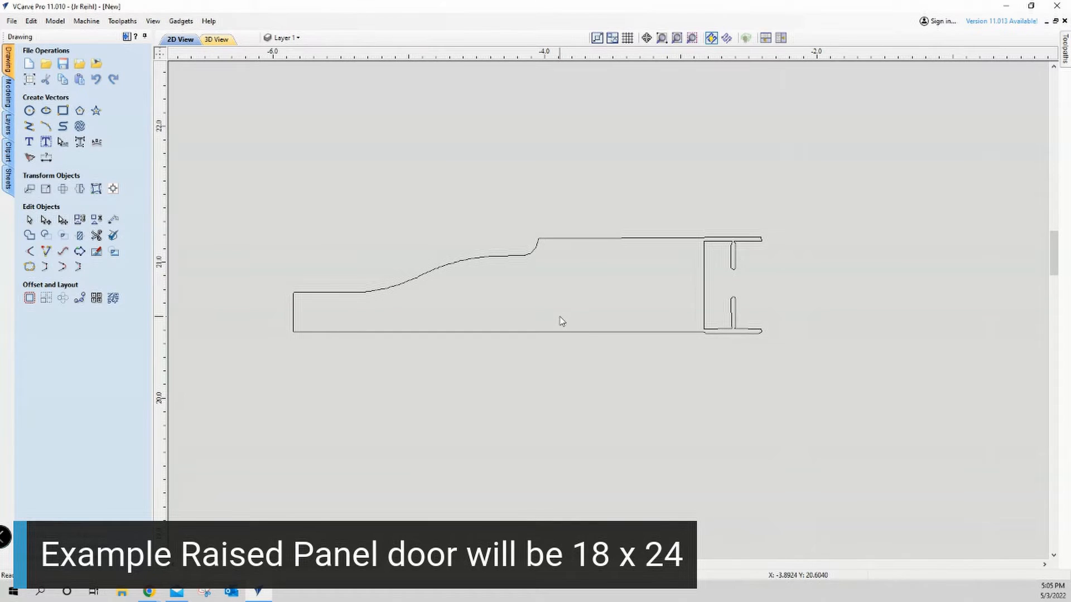
{"action": "mouse_move", "coordinate": [536, 337]}
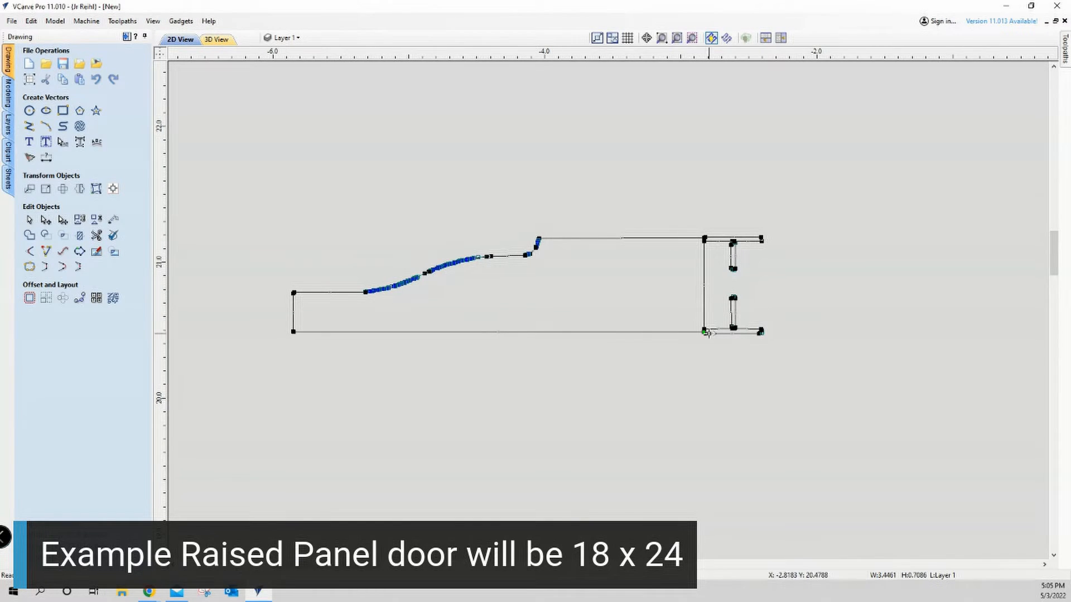
{"action": "mouse_move", "coordinate": [293, 325]}
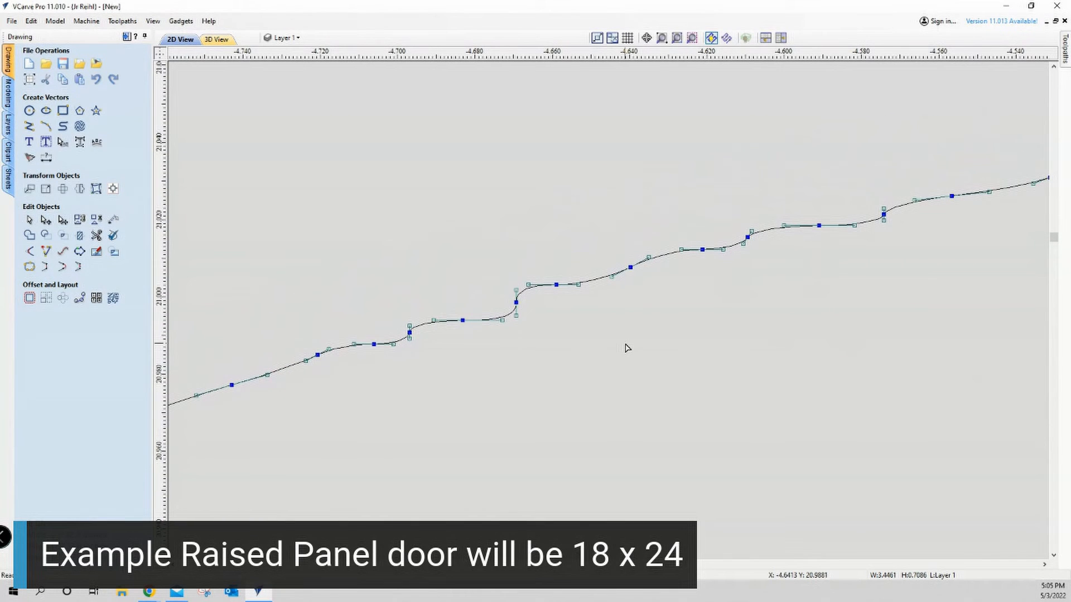
{"action": "mouse_move", "coordinate": [612, 335]}
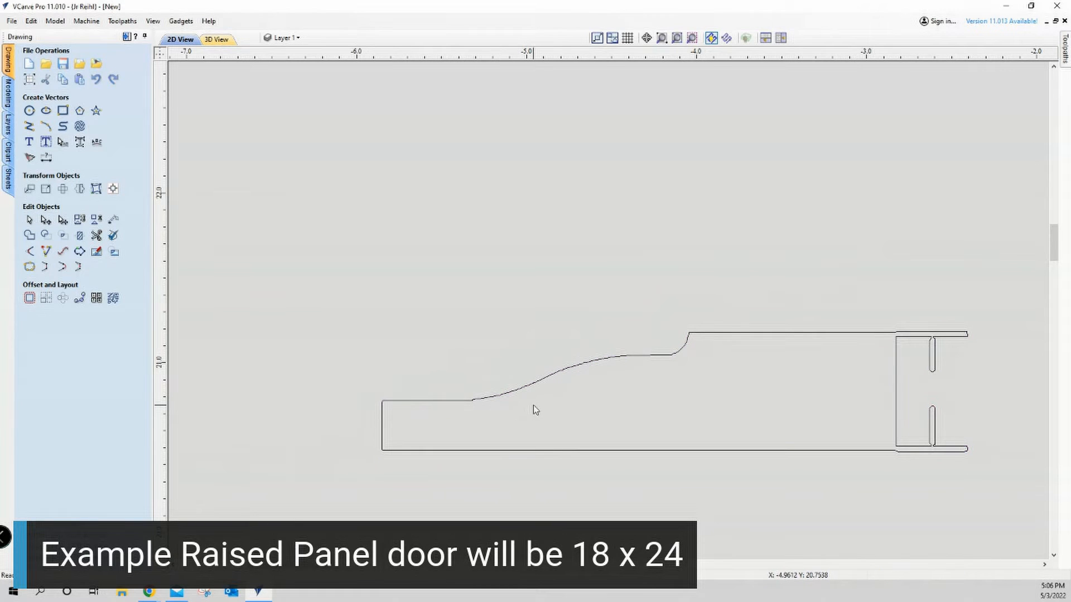
Select the traced C-2 outline and enter node editing to show its closely spaced curve nodes
{"action": "left_click", "coordinate": [502, 402]}
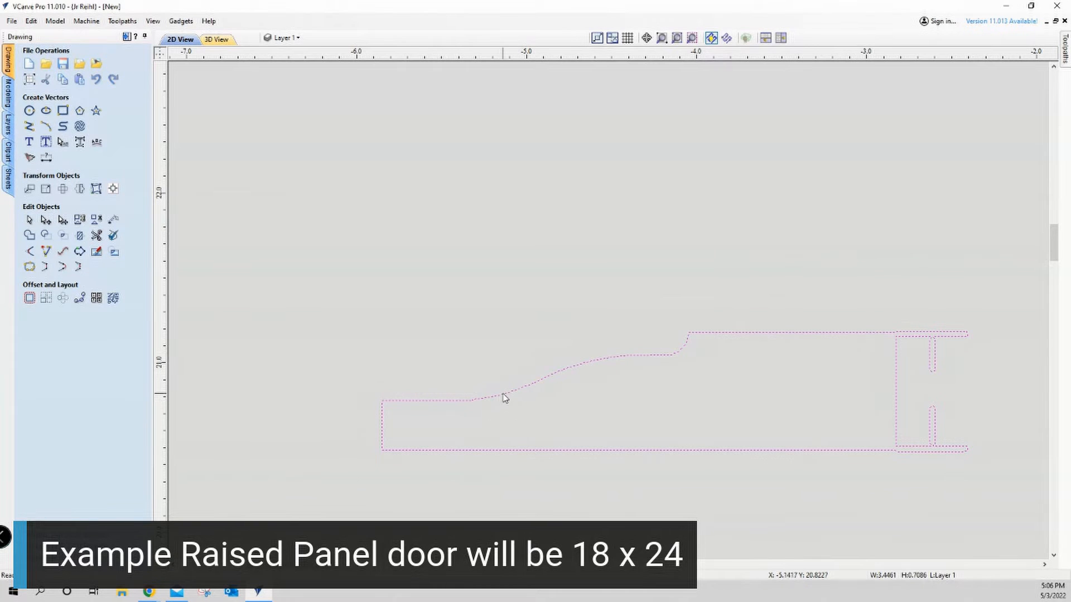
{"action": "left_click", "coordinate": [489, 412]}
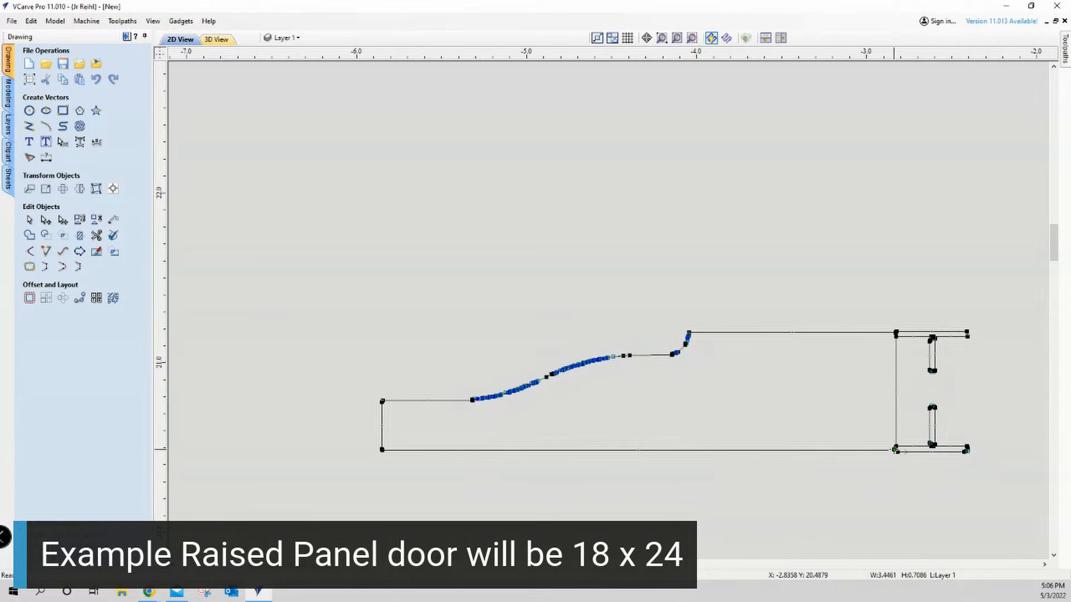
{"action": "mouse_move", "coordinate": [462, 408]}
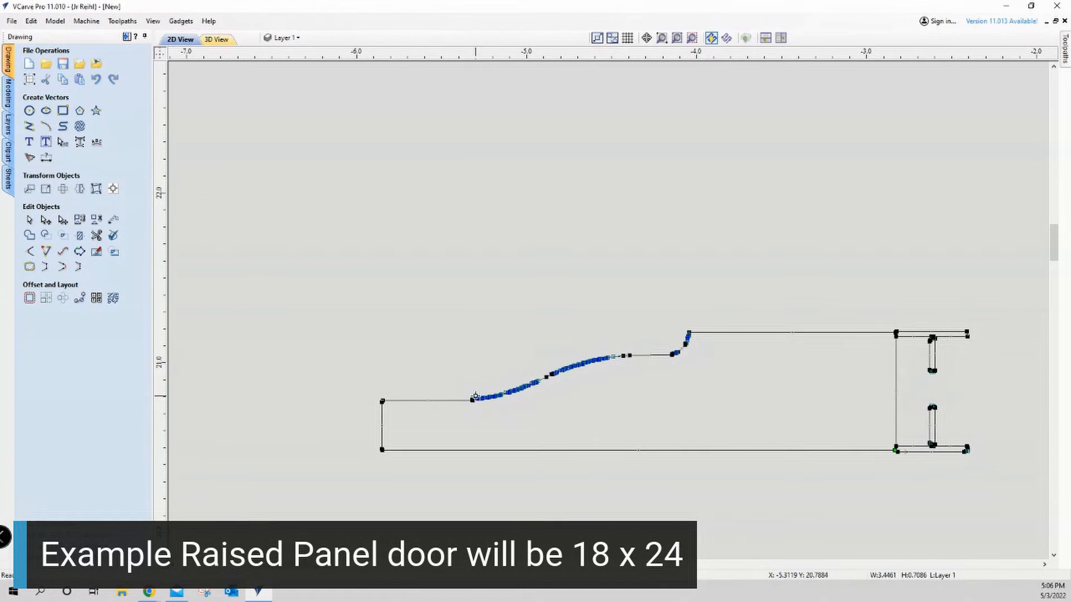
{"action": "mouse_move", "coordinate": [510, 410]}
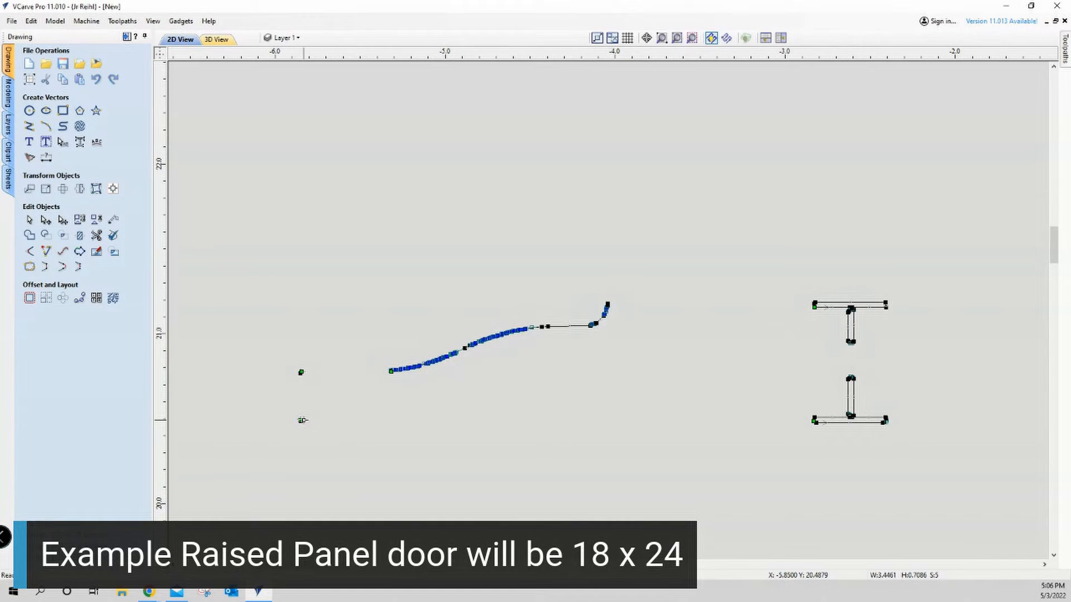
{"action": "mouse_move", "coordinate": [299, 420]}
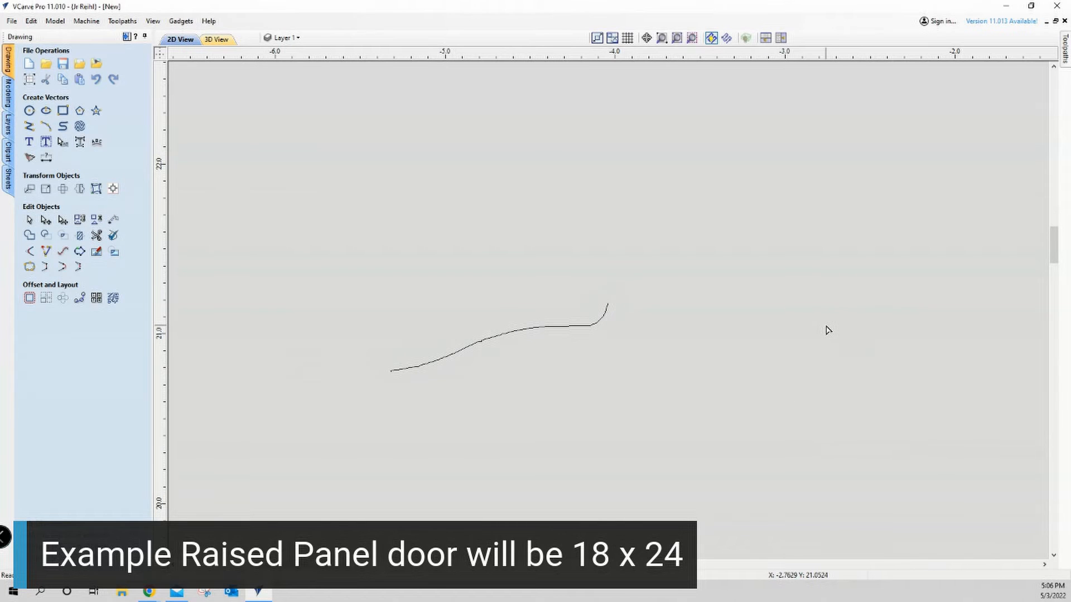
{"action": "mouse_move", "coordinate": [700, 348]}
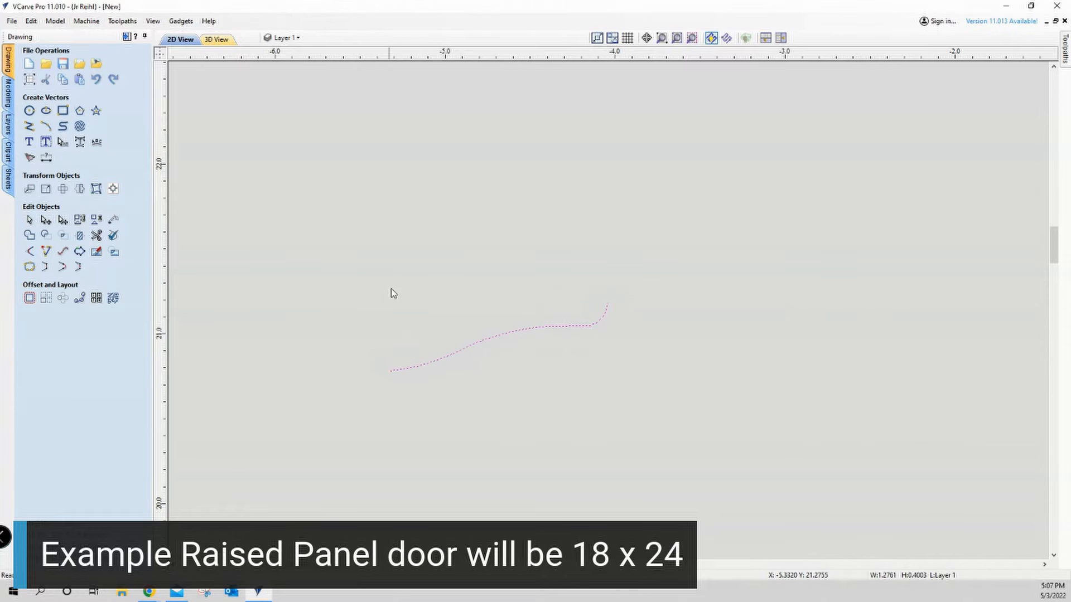
{"action": "mouse_move", "coordinate": [531, 346]}
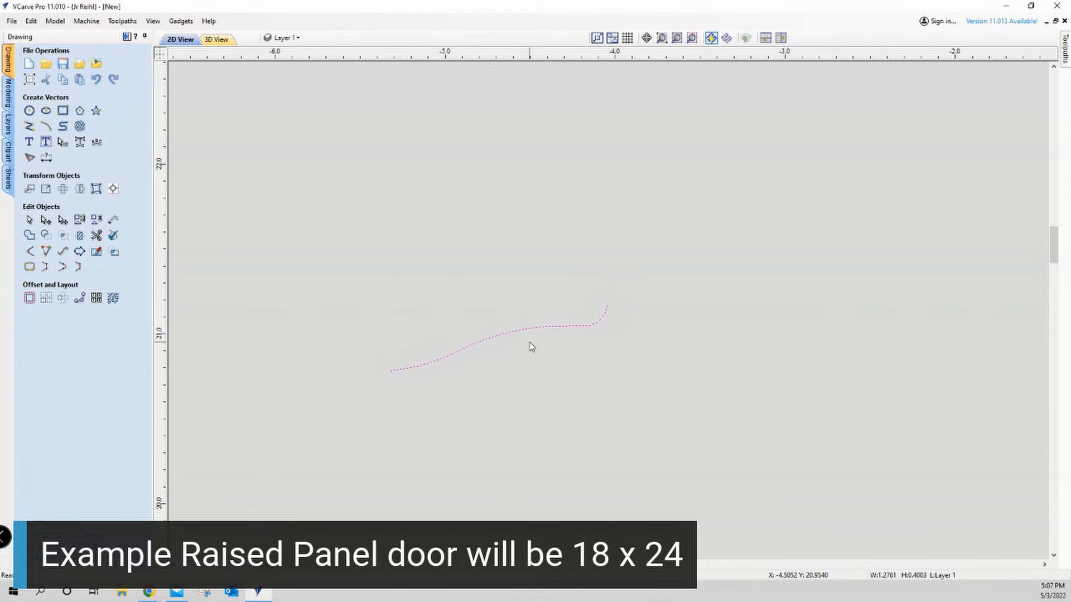
{"action": "mouse_move", "coordinate": [528, 354]}
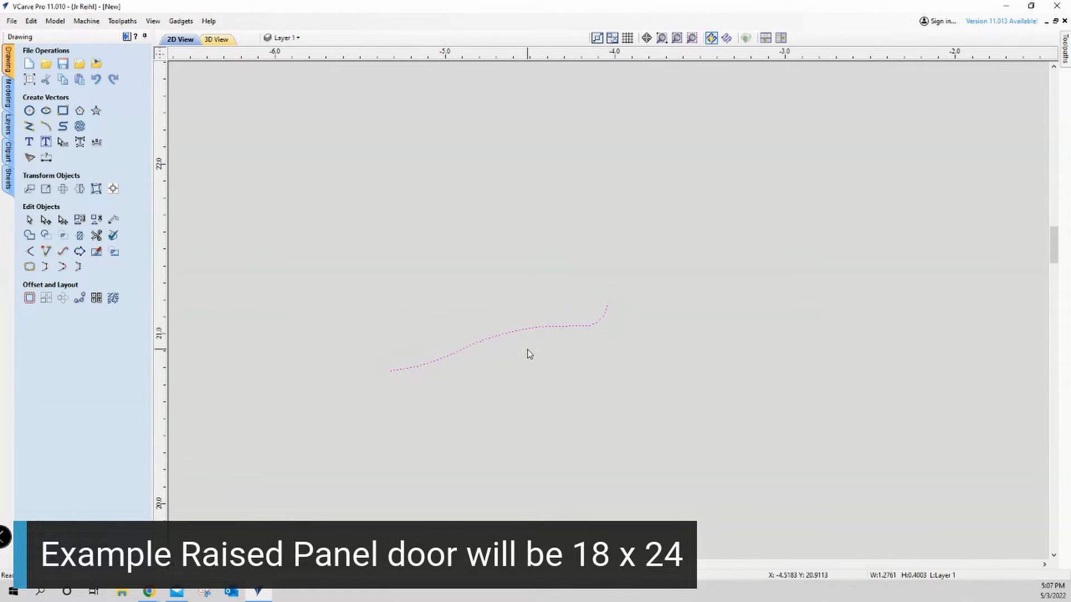
{"action": "mouse_move", "coordinate": [498, 362]}
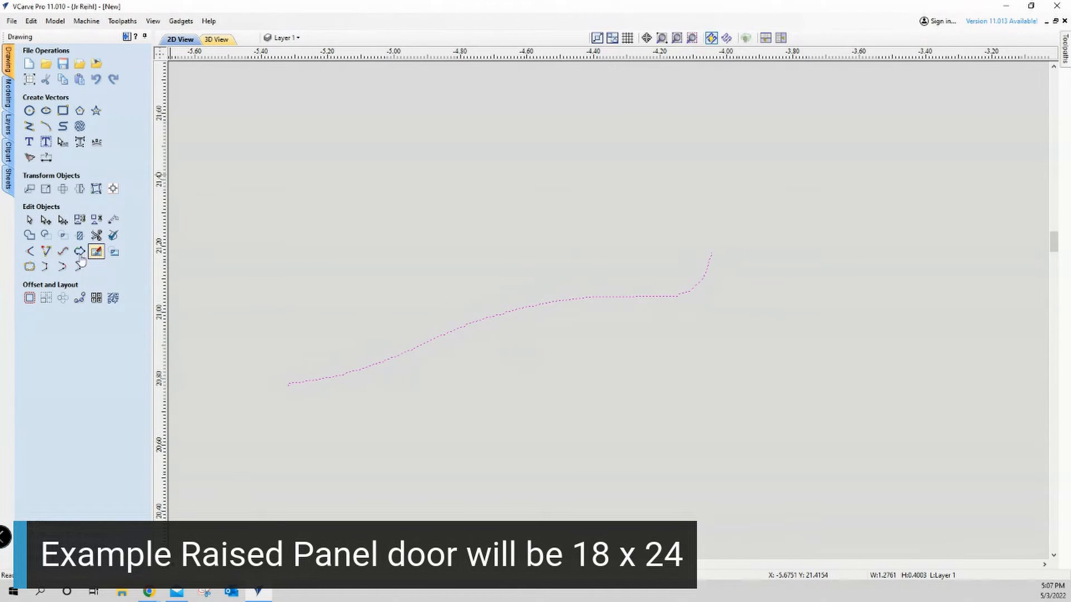
{"action": "mouse_move", "coordinate": [61, 255]}
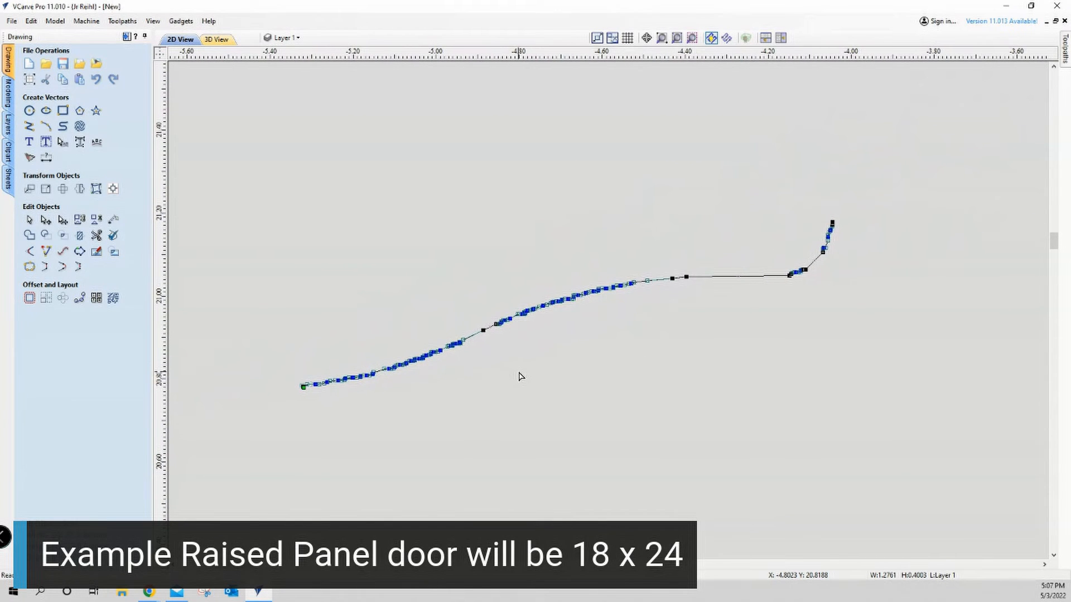
{"action": "mouse_move", "coordinate": [264, 273]}
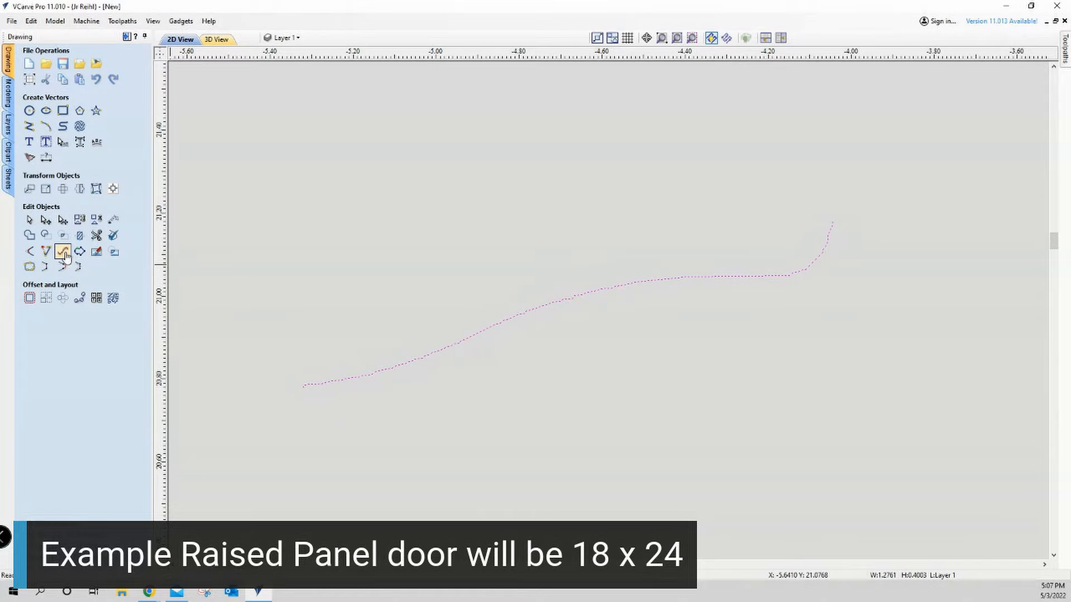
Fit the rough profile curve with Bezier Curves, preview it and confirm the smooth copy
{"action": "left_click", "coordinate": [61, 250]}
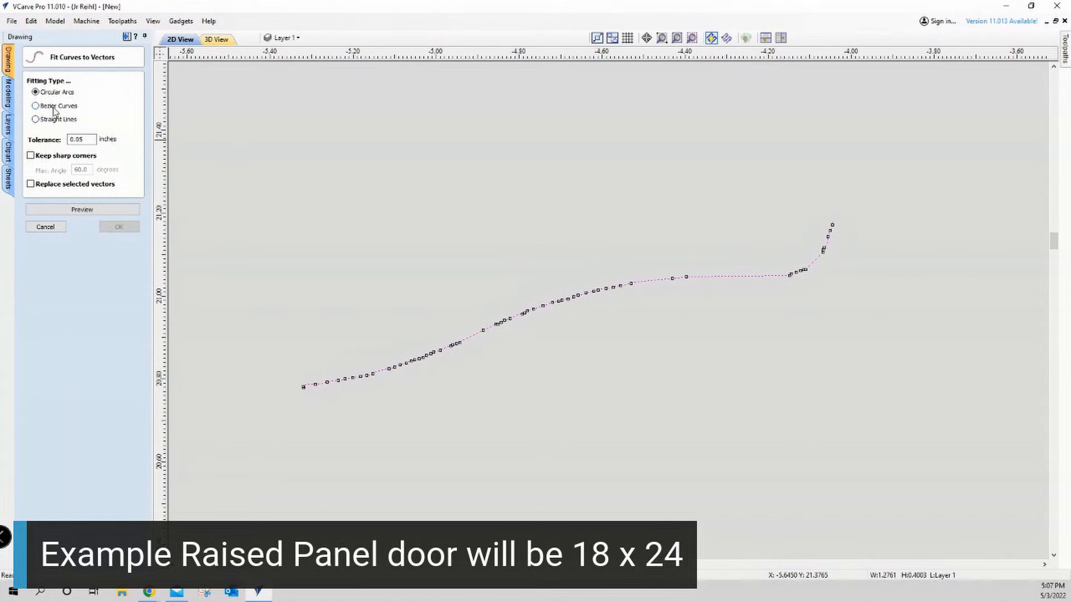
{"action": "left_click", "coordinate": [33, 105]}
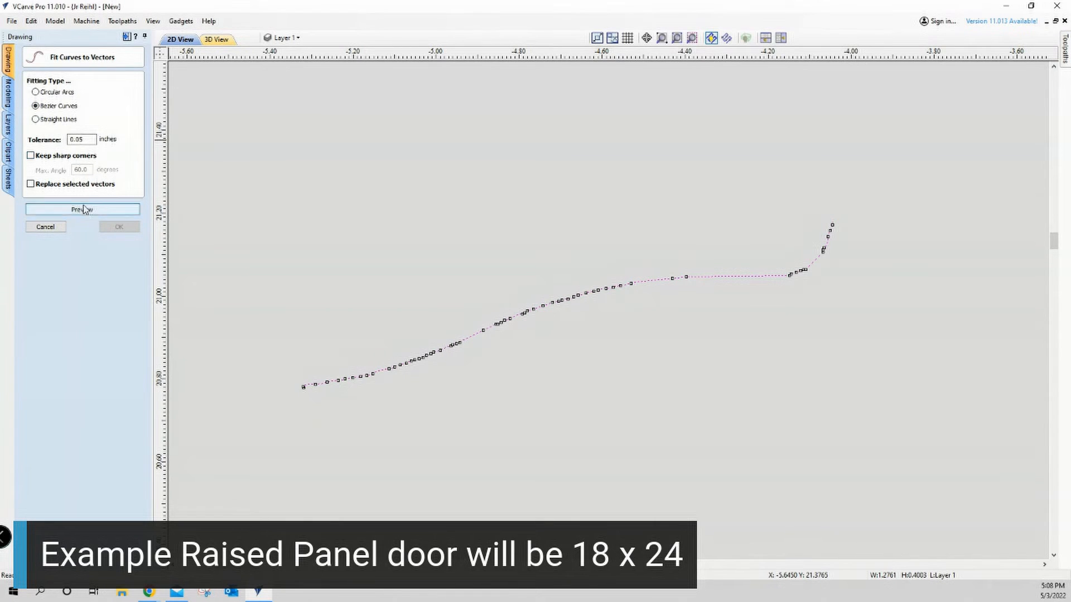
{"action": "left_click", "coordinate": [82, 210]}
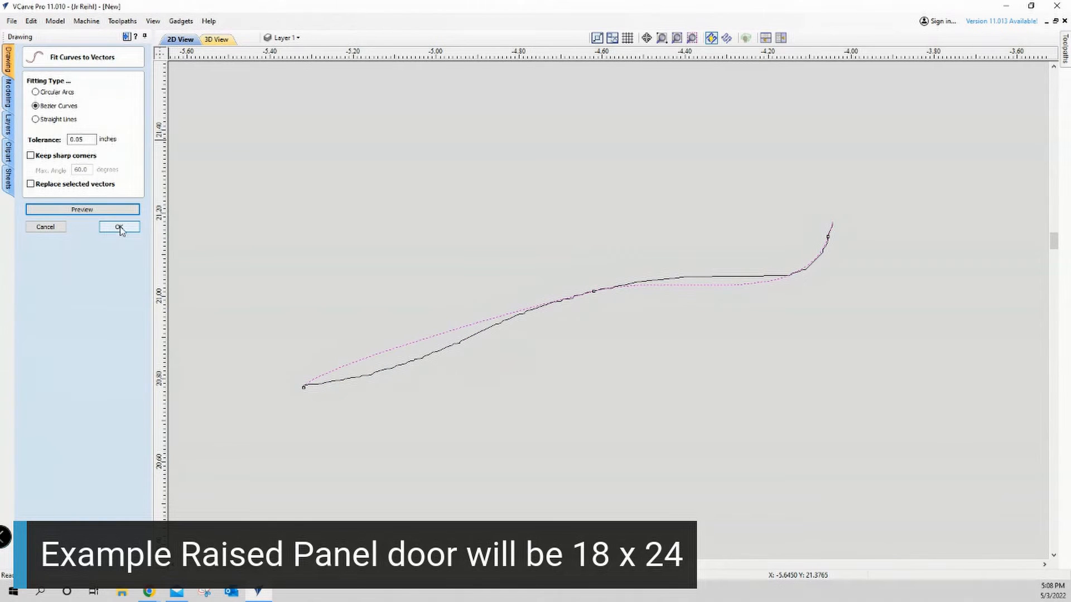
{"action": "mouse_move", "coordinate": [334, 375]}
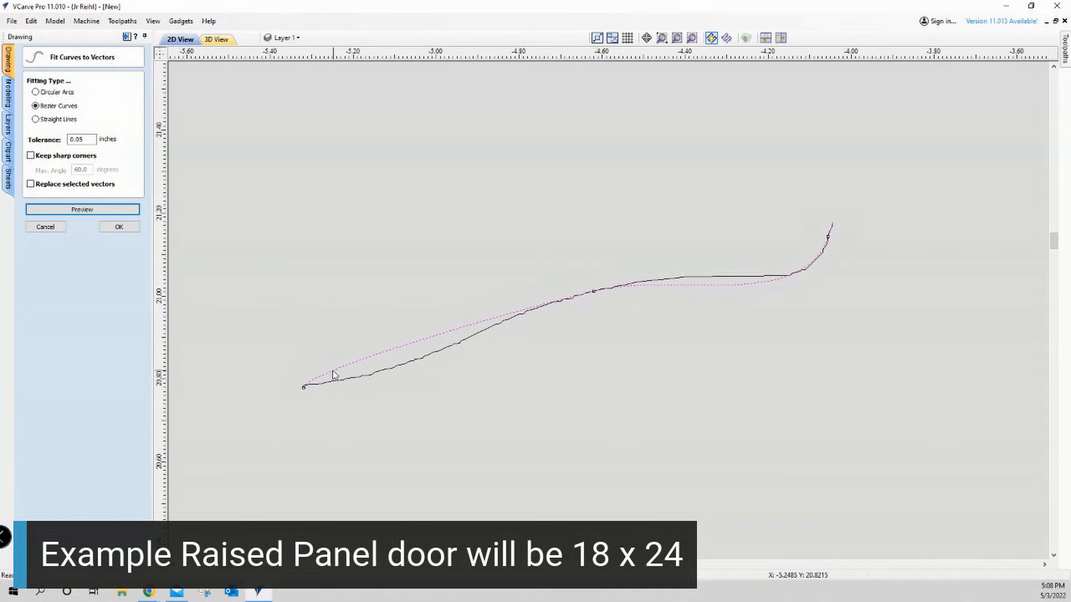
{"action": "mouse_move", "coordinate": [714, 295]}
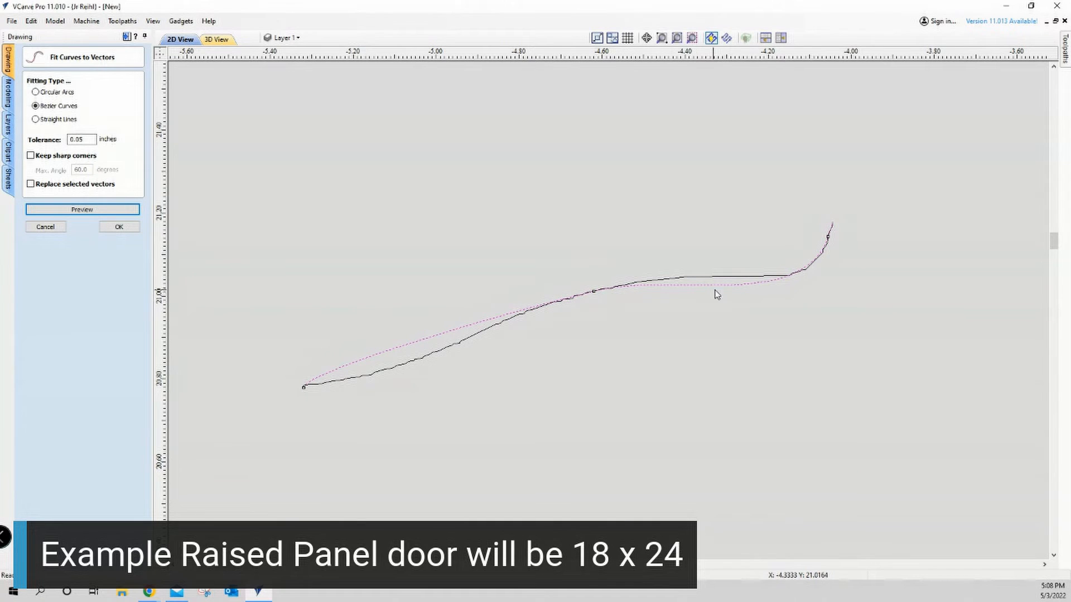
{"action": "mouse_move", "coordinate": [653, 297]}
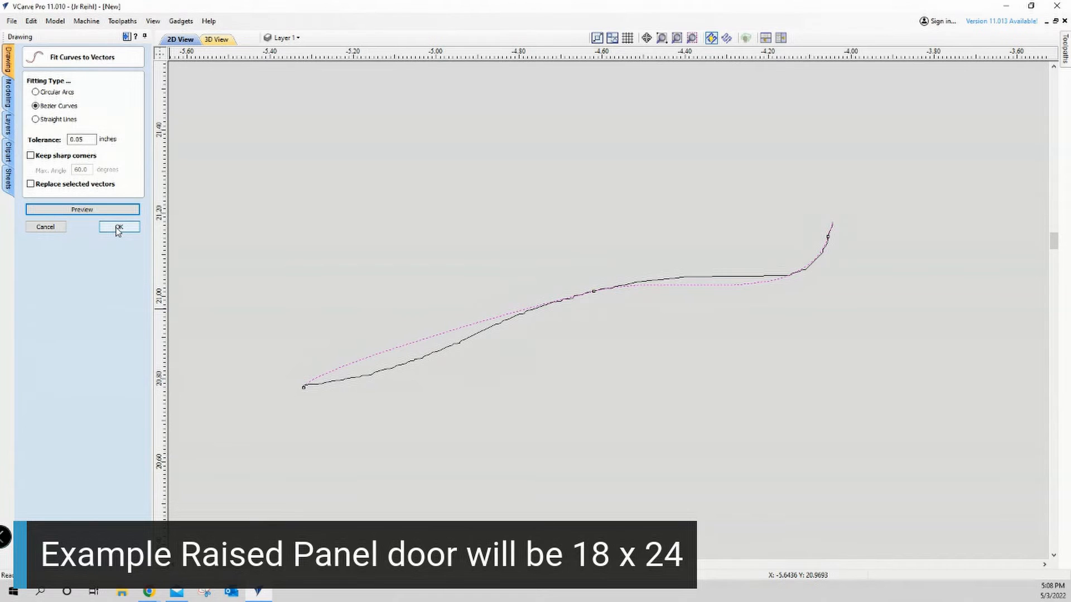
{"action": "left_click", "coordinate": [120, 227]}
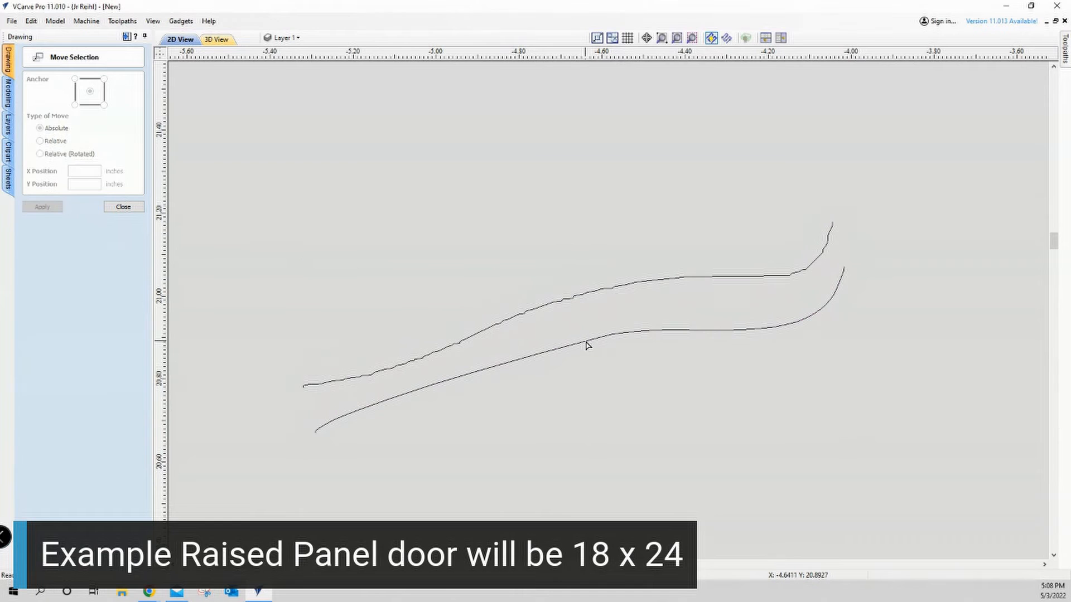
Select the smooth fitted C-2 curve, showing its handful of Bezier nodes and handles
{"action": "left_click", "coordinate": [606, 336]}
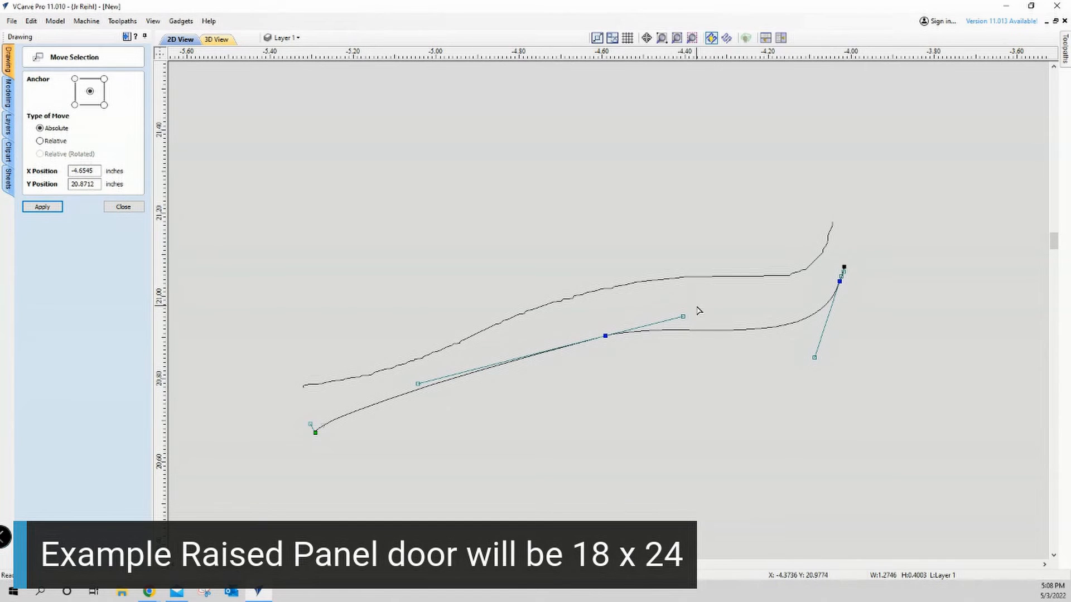
{"action": "mouse_move", "coordinate": [633, 291]}
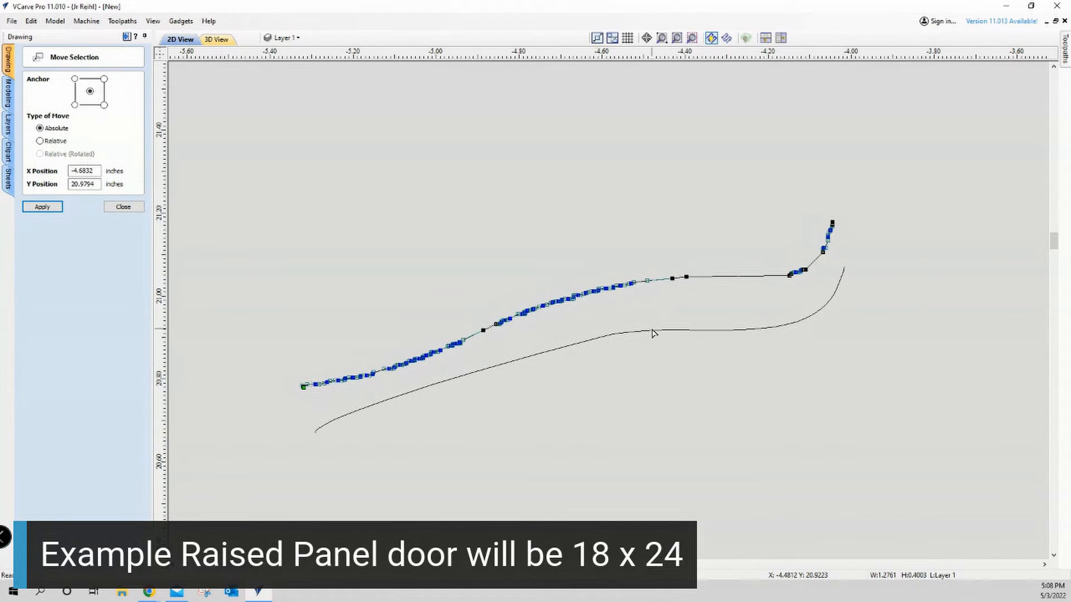
{"action": "mouse_move", "coordinate": [652, 336]}
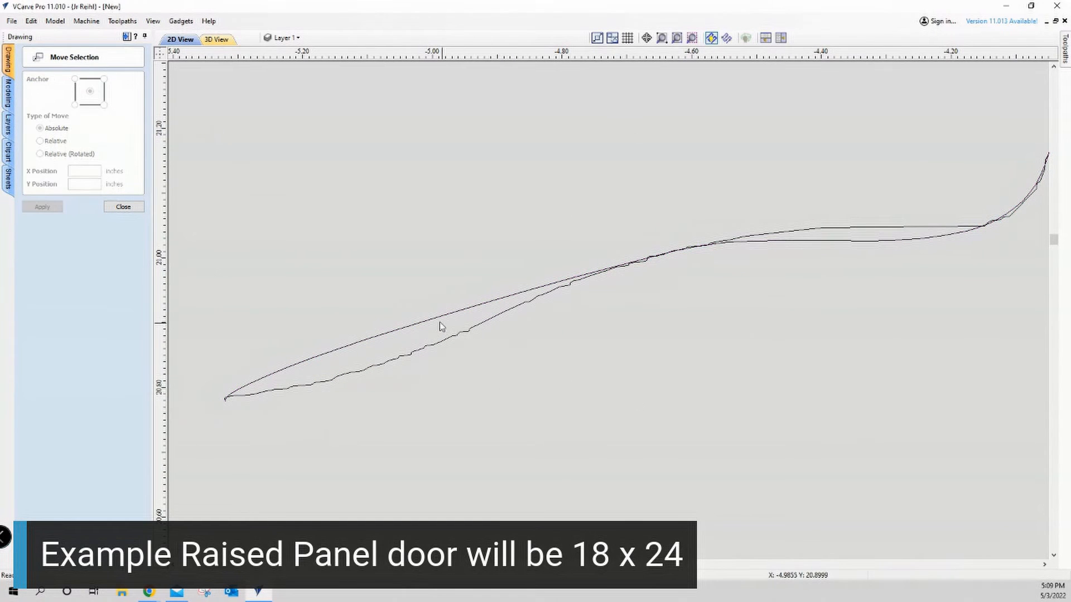
Select the smoothed C-2 curve and begin node-editing it to match the rough original
{"action": "left_click", "coordinate": [438, 328]}
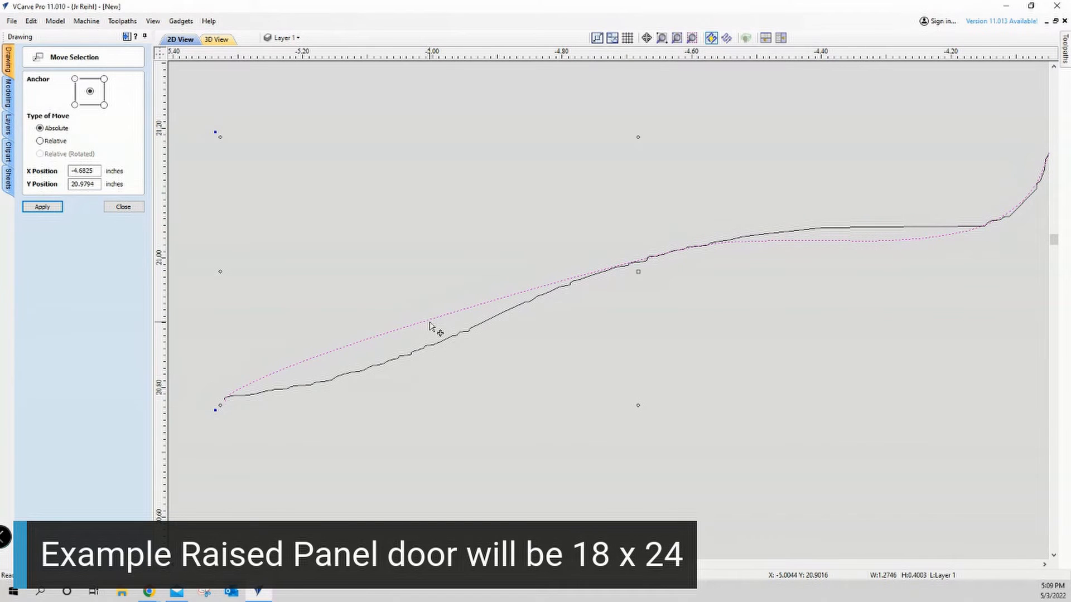
{"action": "mouse_move", "coordinate": [395, 343]}
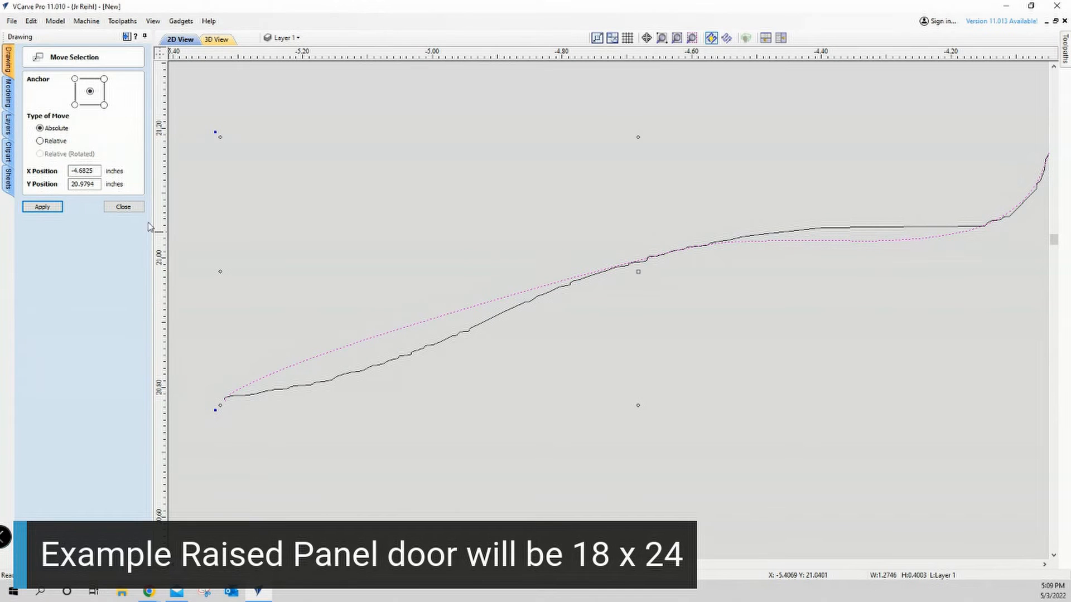
{"action": "left_click", "coordinate": [123, 206]}
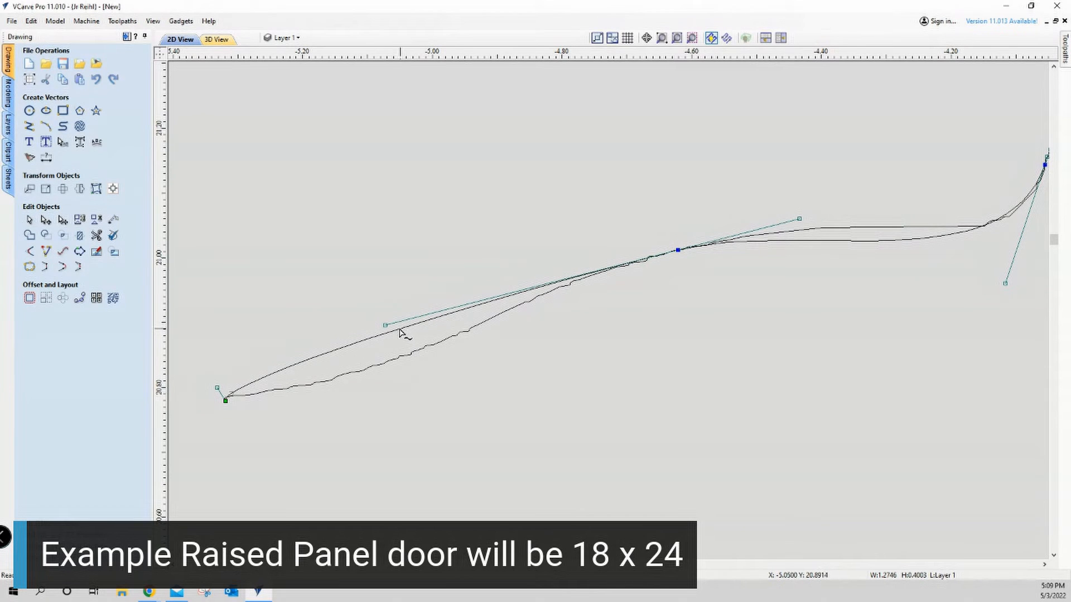
{"action": "mouse_move", "coordinate": [388, 339]}
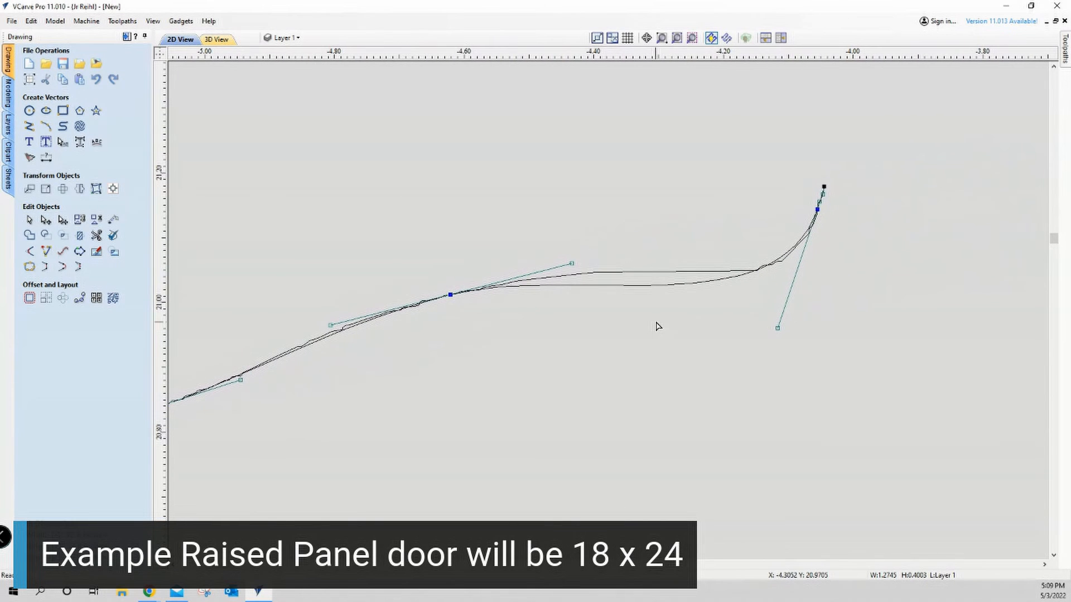
{"action": "mouse_move", "coordinate": [640, 277]}
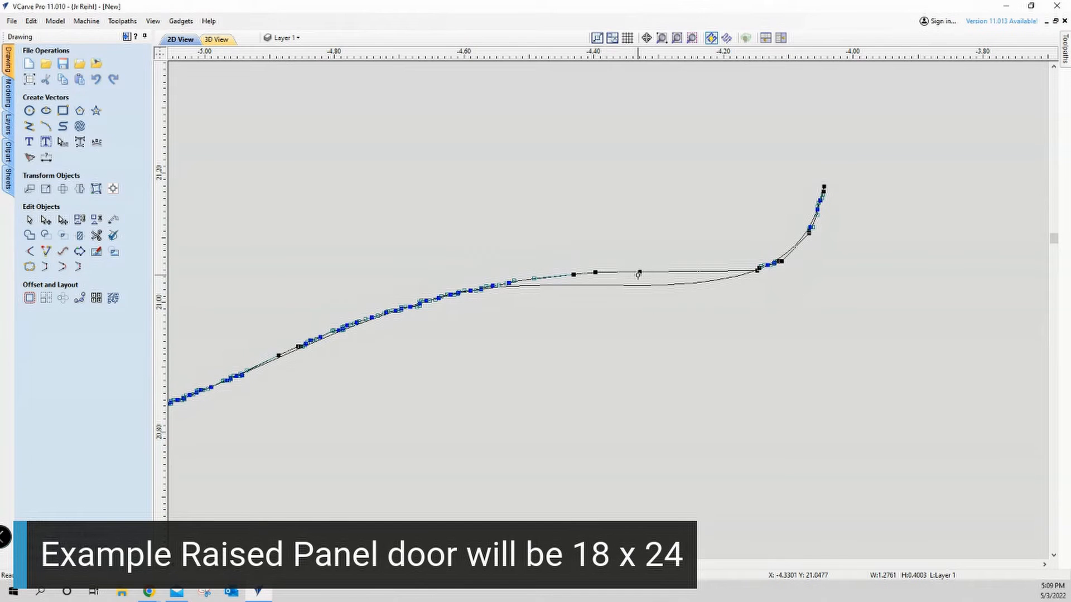
{"action": "mouse_move", "coordinate": [624, 288]}
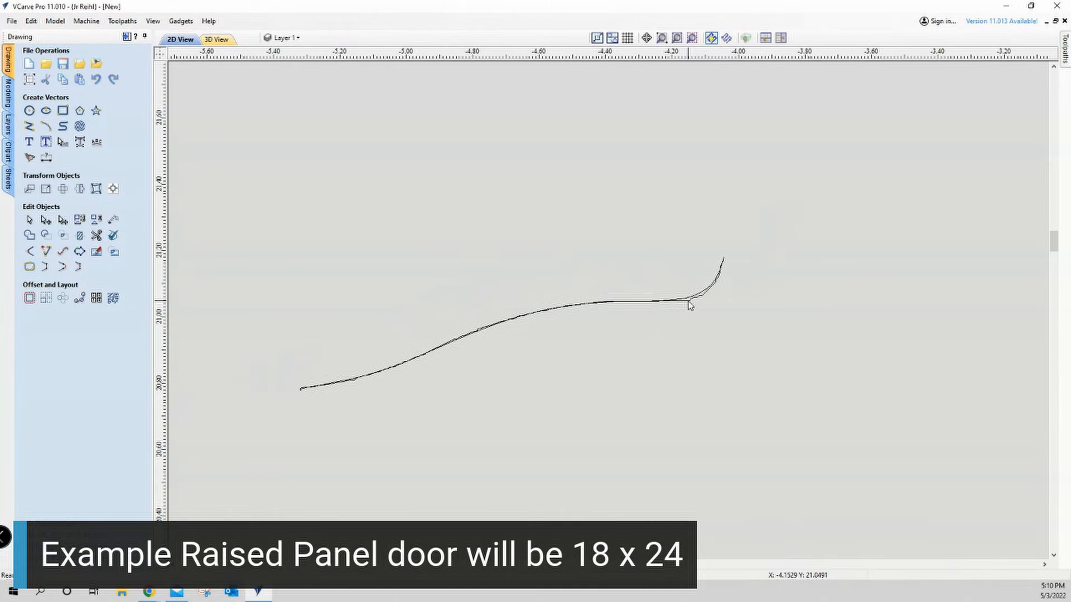
Pull the two profile curves apart and select the refined smooth one
{"action": "left_click", "coordinate": [687, 307]}
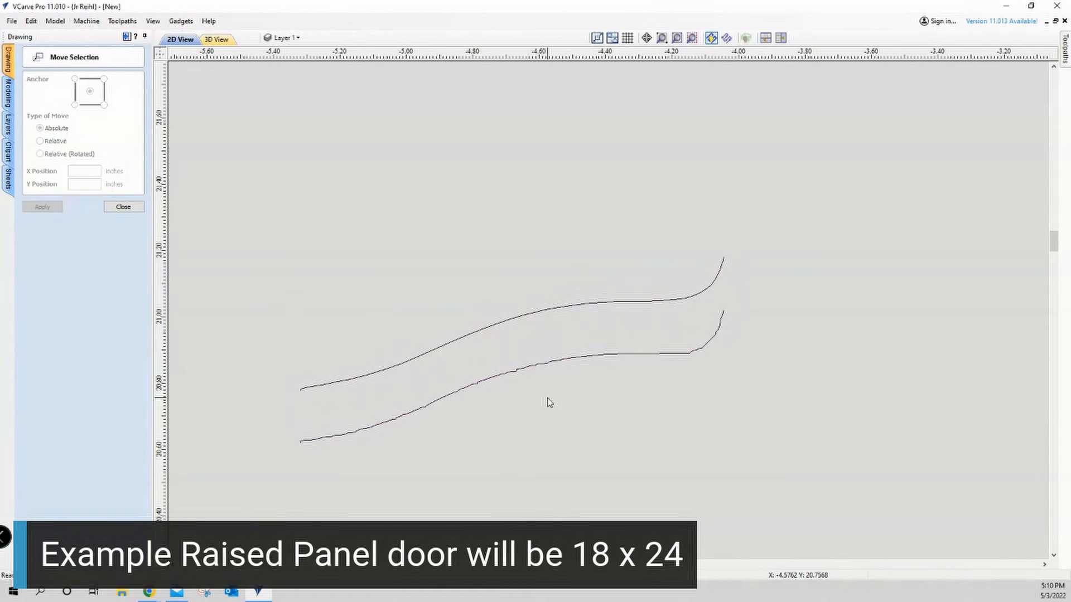
{"action": "left_click", "coordinate": [517, 327]}
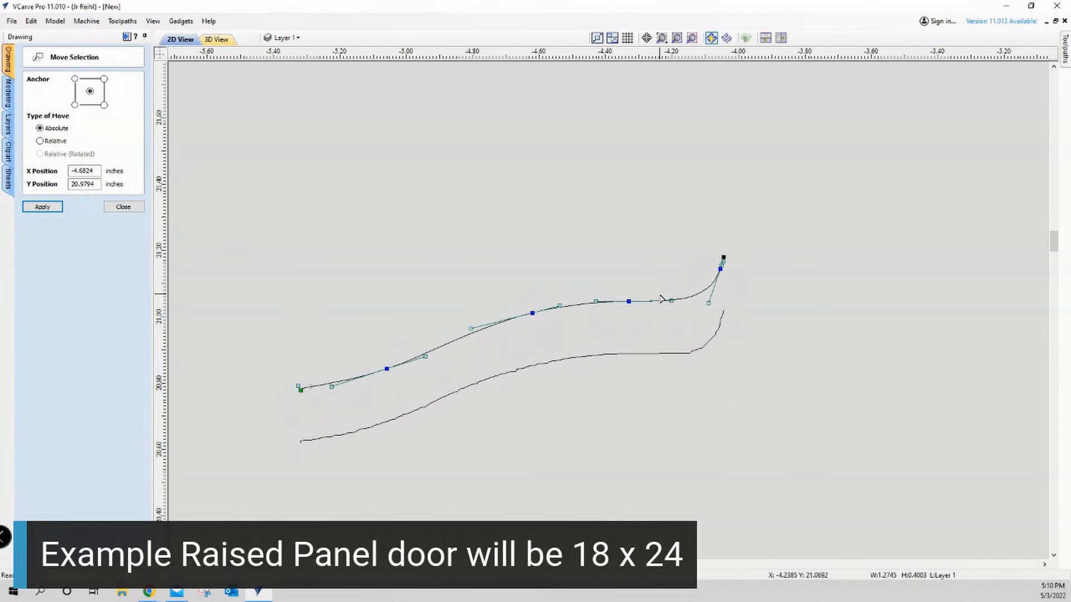
{"action": "mouse_move", "coordinate": [527, 354]}
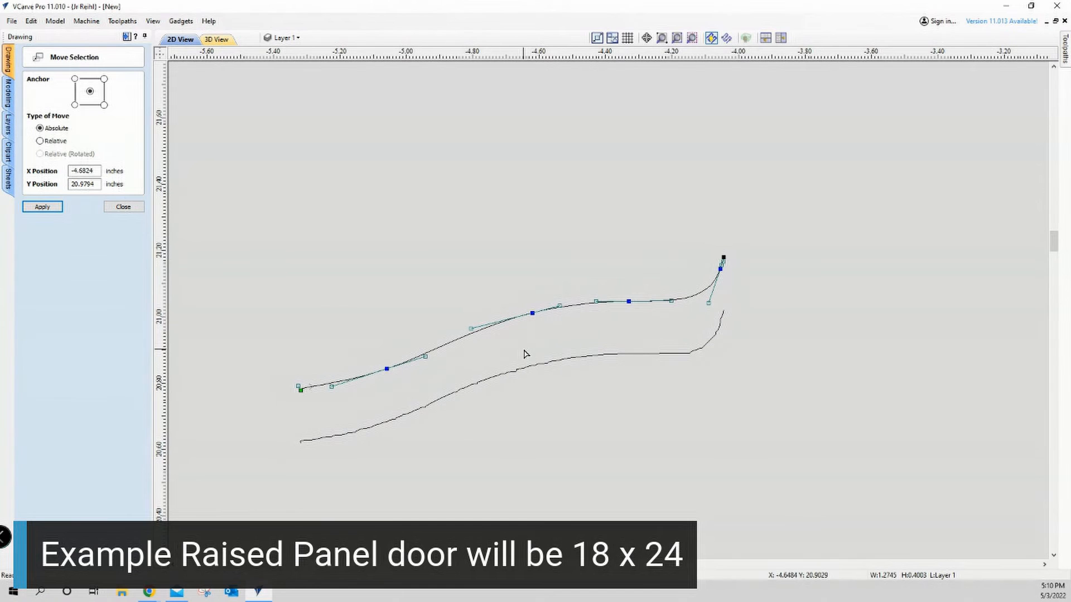
{"action": "mouse_move", "coordinate": [539, 371]}
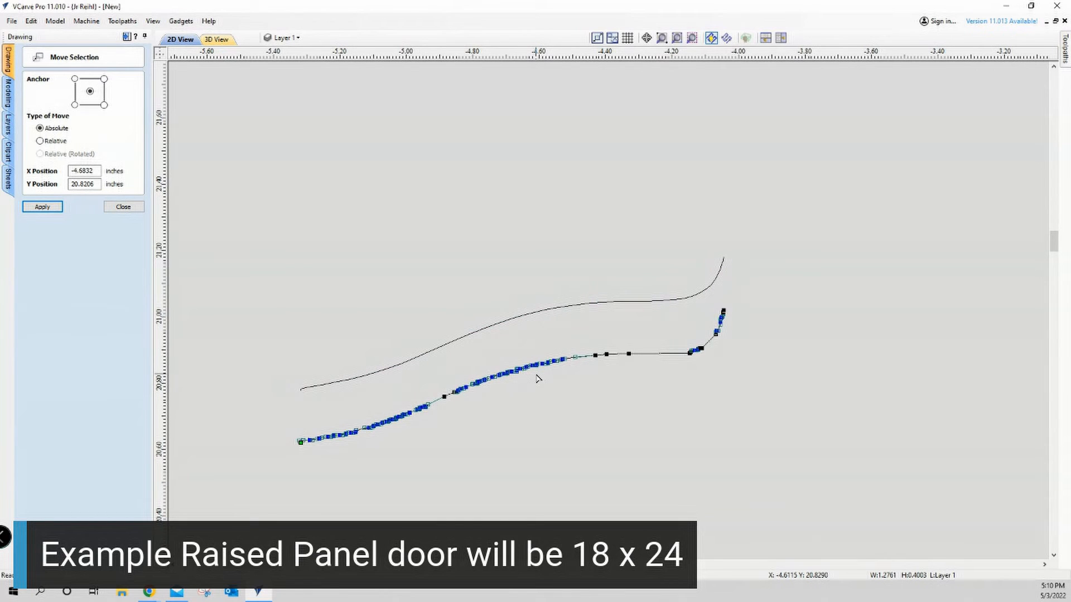
{"action": "mouse_move", "coordinate": [553, 390]}
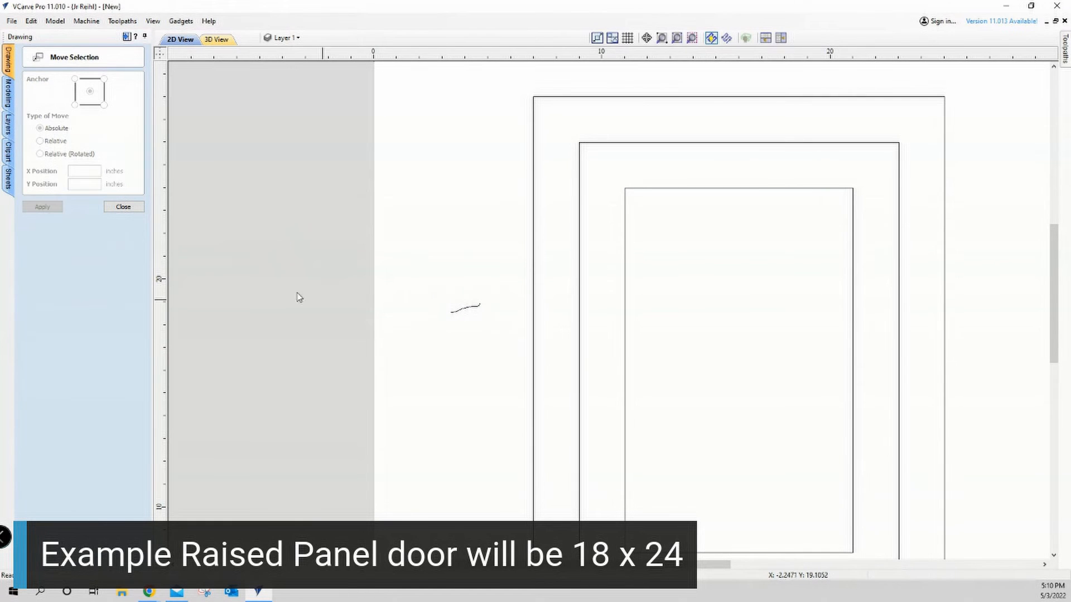
Resize the profile curve to 2 inches wide with Link XY, giving 0.6281 tall, and apply
{"action": "left_click", "coordinate": [124, 206]}
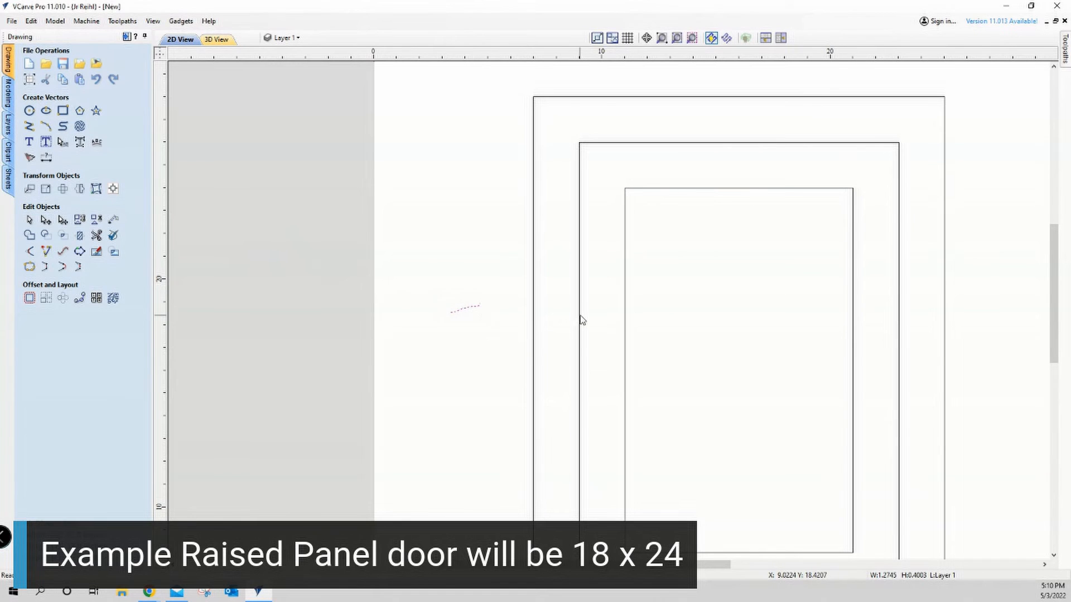
{"action": "mouse_move", "coordinate": [583, 317]}
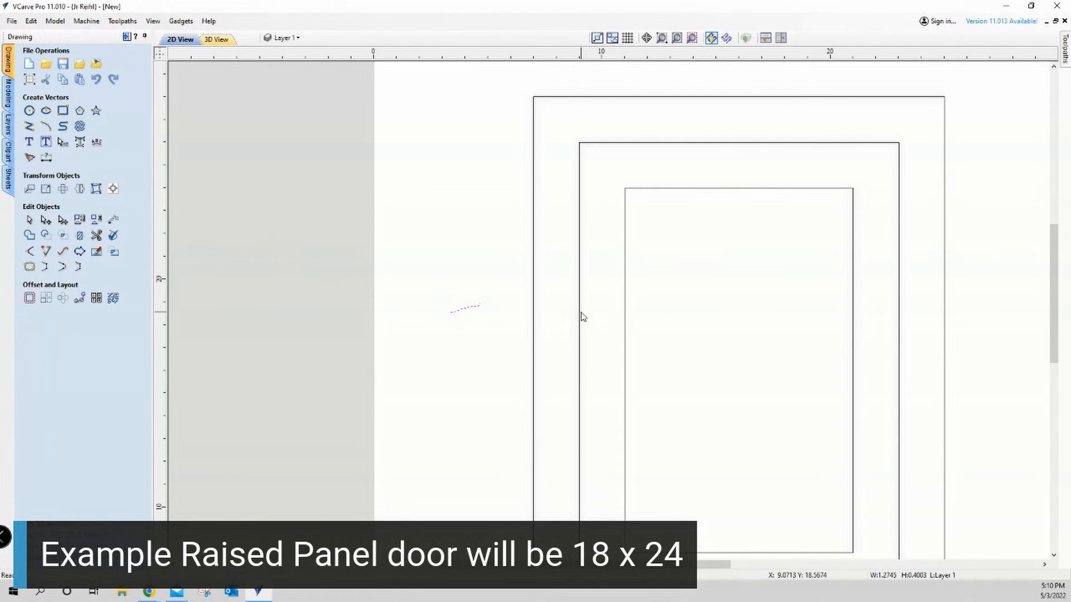
{"action": "mouse_move", "coordinate": [227, 252]}
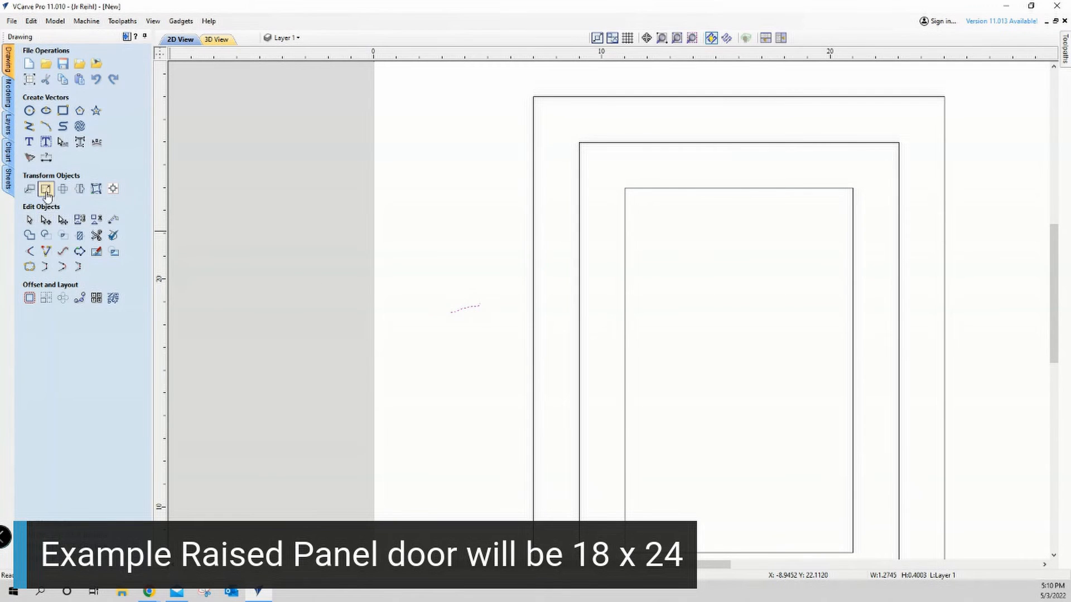
{"action": "mouse_move", "coordinate": [45, 187]}
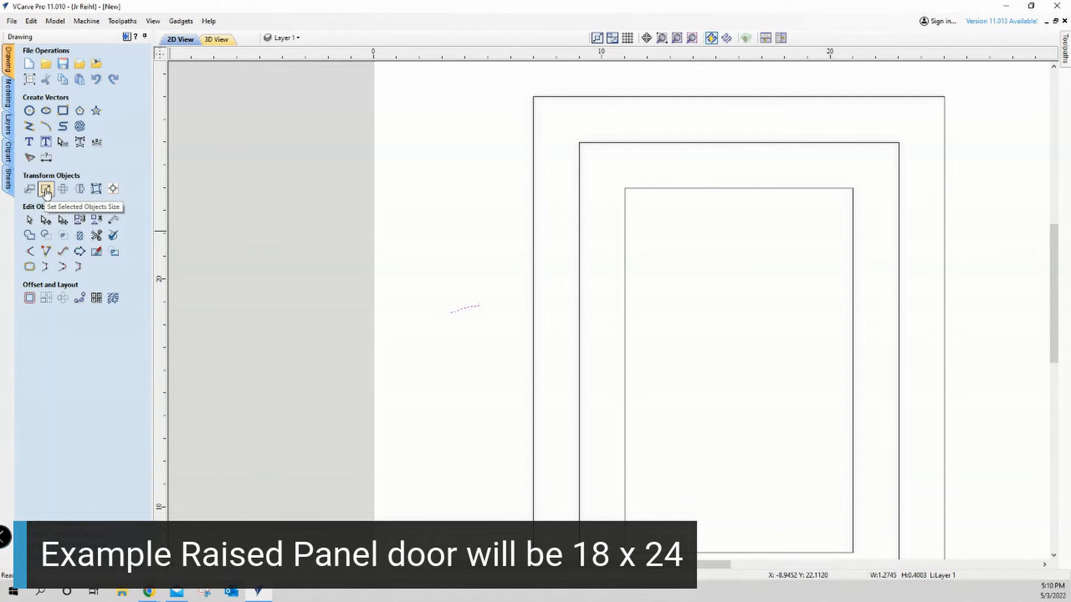
{"action": "left_click", "coordinate": [45, 200]}
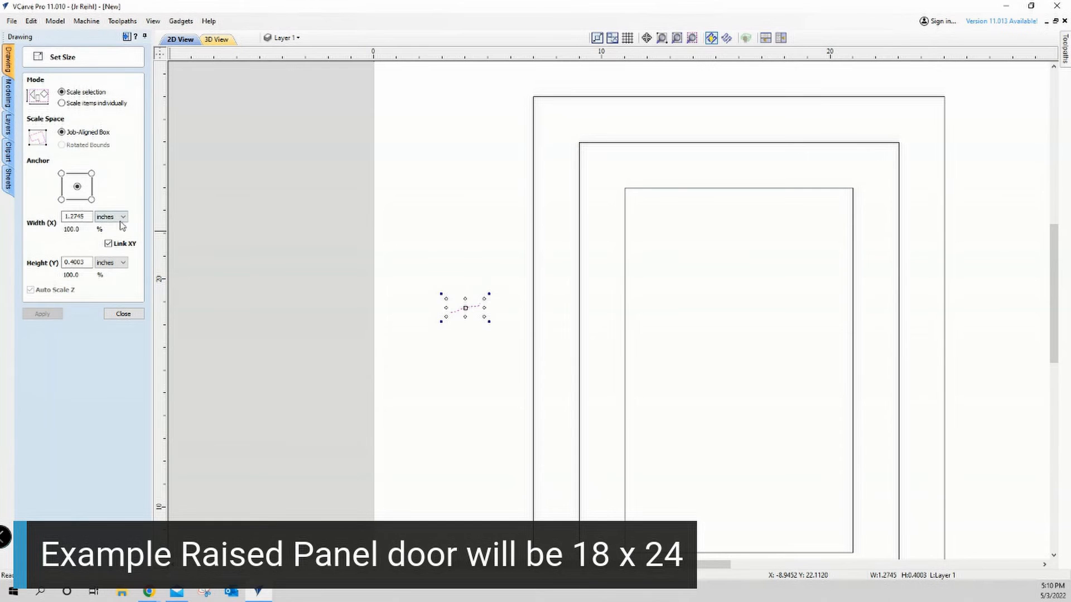
{"action": "left_click", "coordinate": [76, 217]}
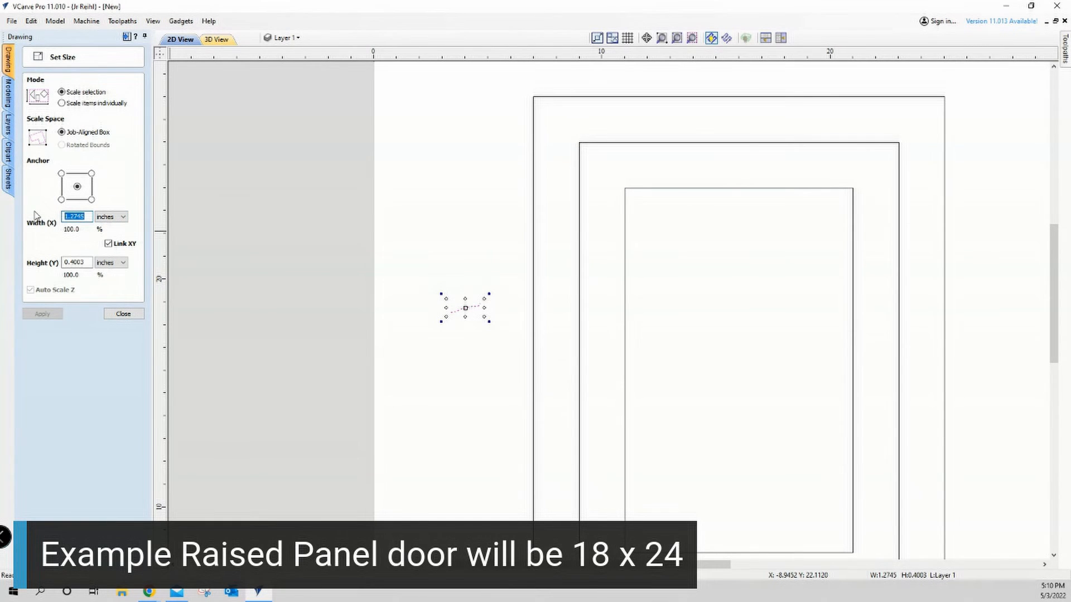
{"action": "type", "text": "2"}
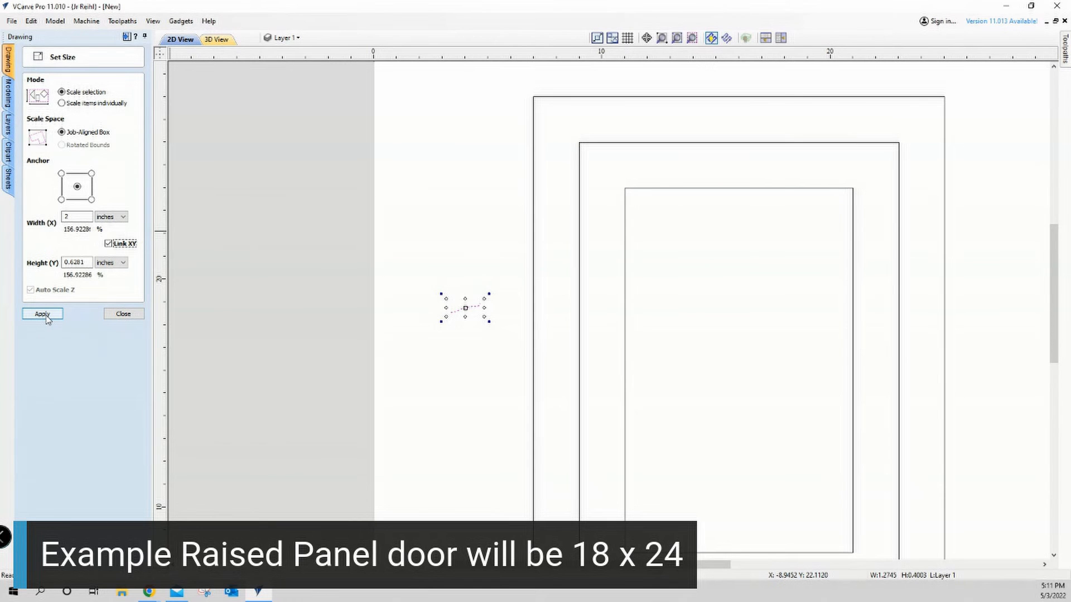
{"action": "left_click", "coordinate": [42, 315]}
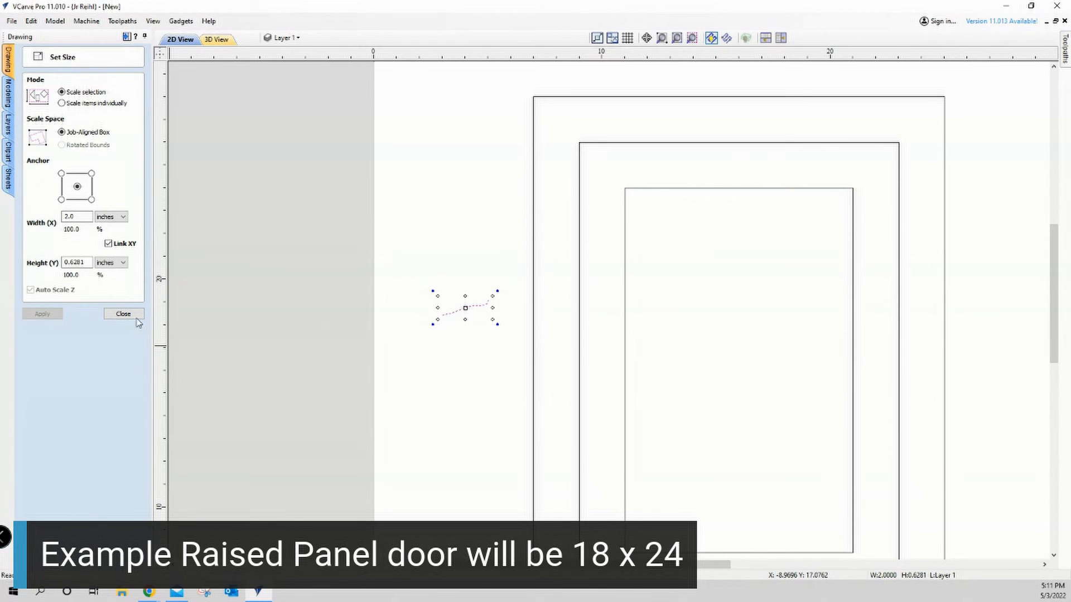
{"action": "left_click", "coordinate": [123, 315]}
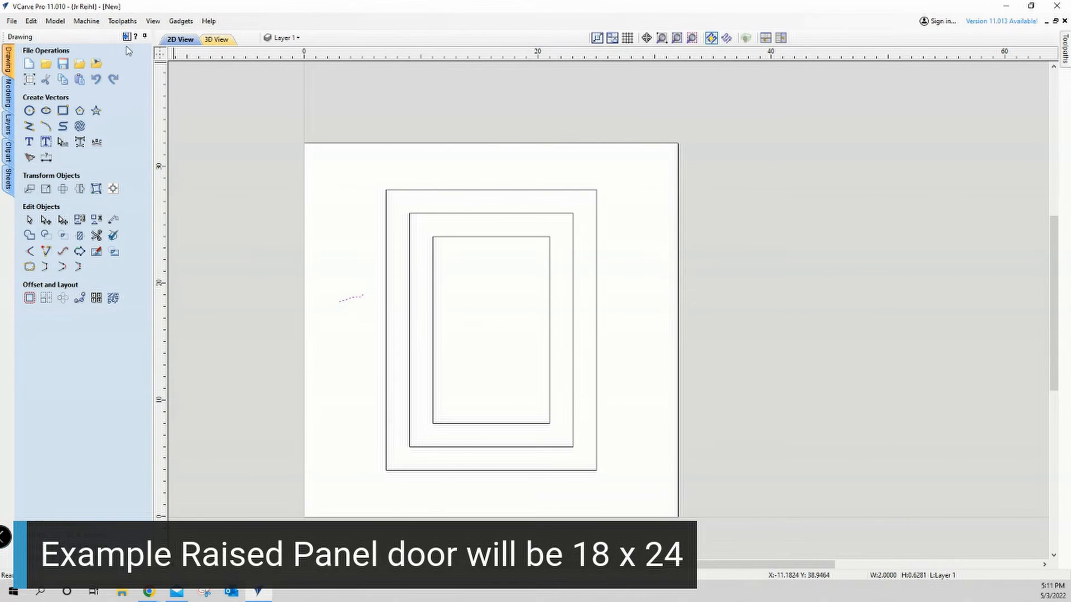
Show the Toolpath Operations panel listing the door's Profile 1 toolpath
{"action": "left_click", "coordinate": [1064, 53]}
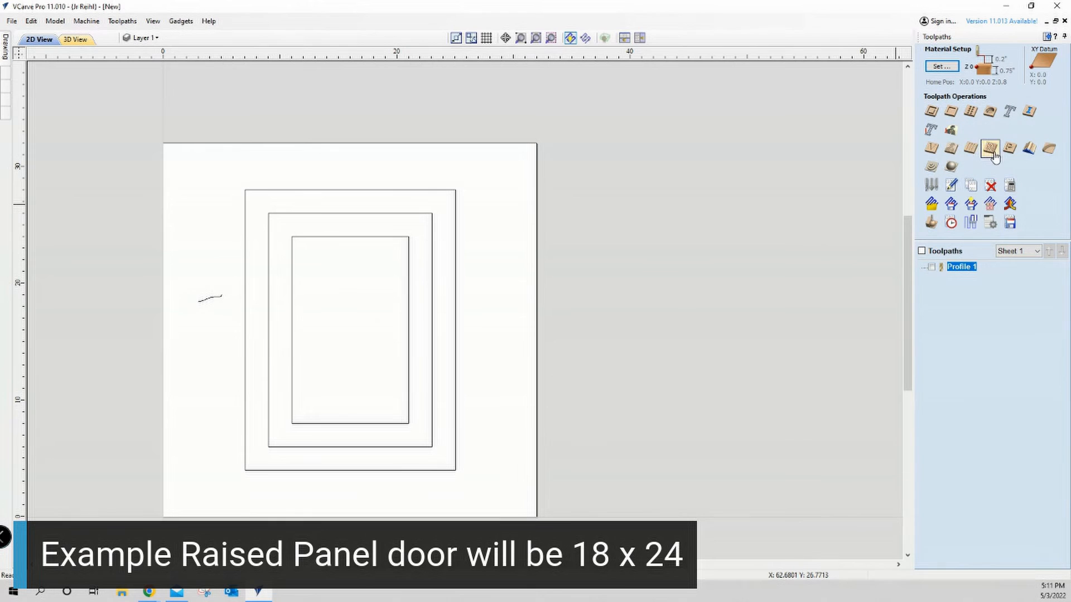
{"action": "mouse_move", "coordinate": [1029, 147]}
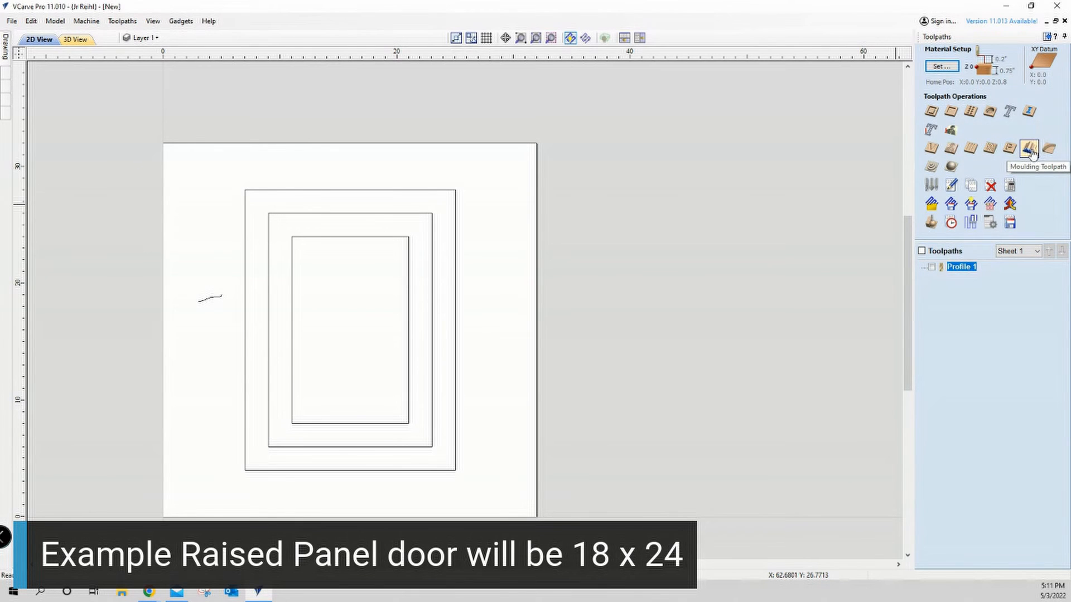
Start a Moulding Toolpath with the innermost door rectangle as the drive rail
{"action": "left_click", "coordinate": [1027, 146]}
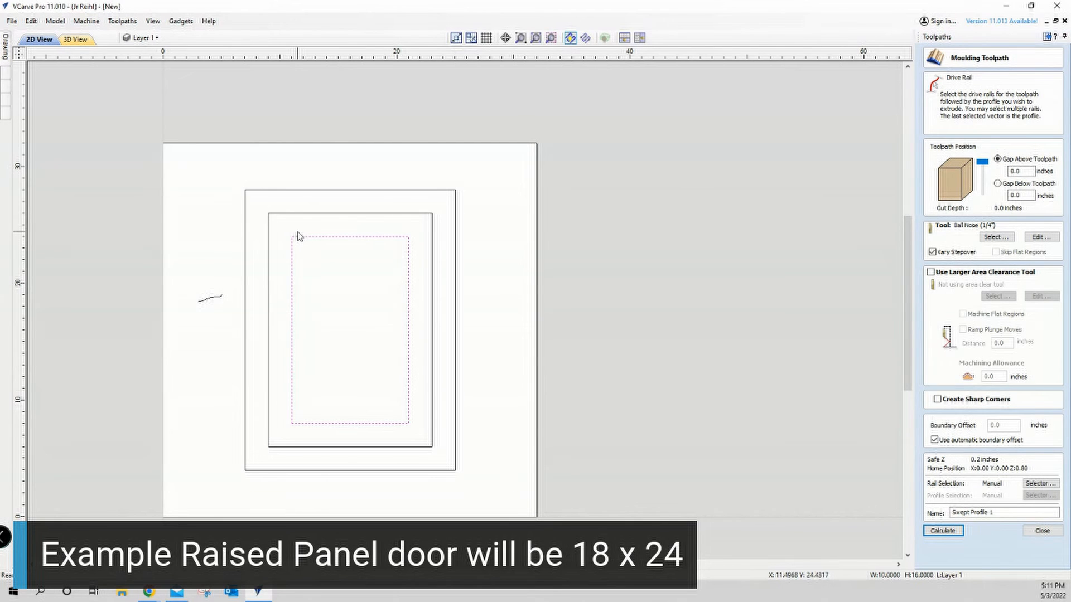
{"action": "mouse_move", "coordinate": [225, 299]}
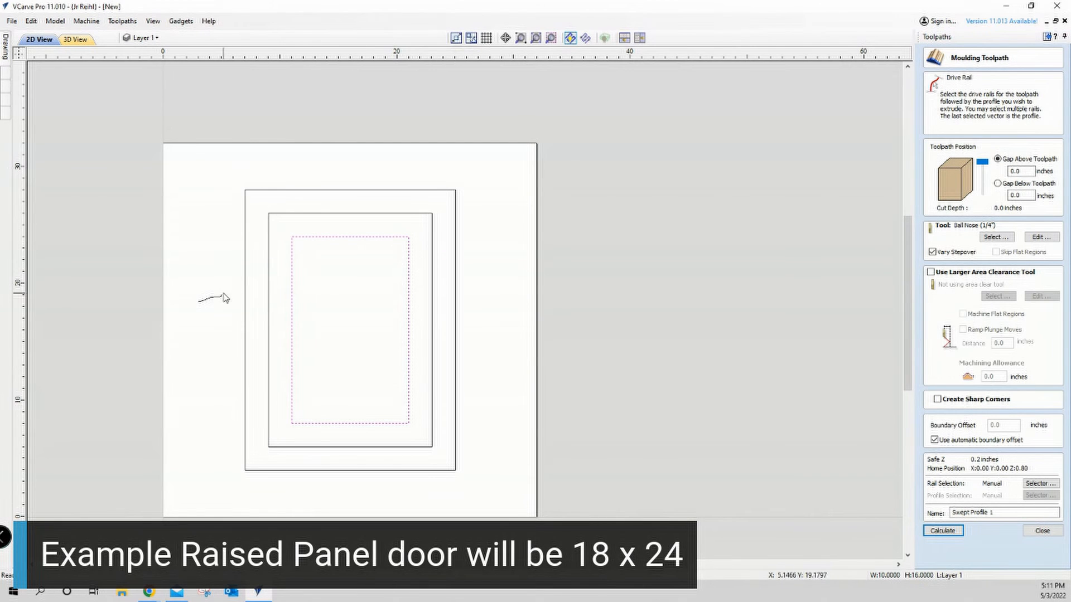
{"action": "mouse_move", "coordinate": [281, 303]}
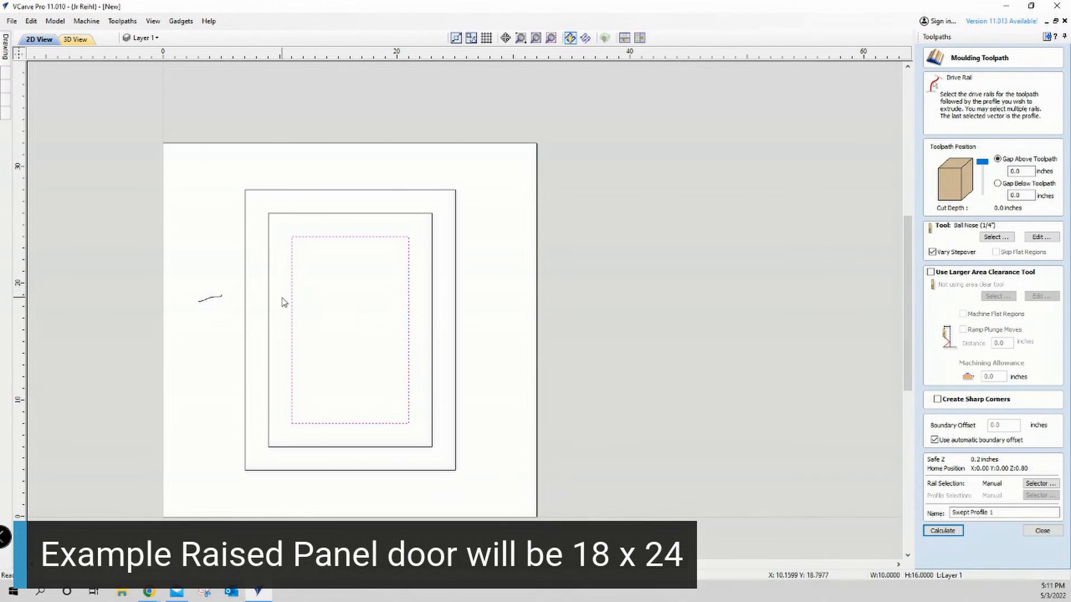
{"action": "mouse_move", "coordinate": [416, 421]}
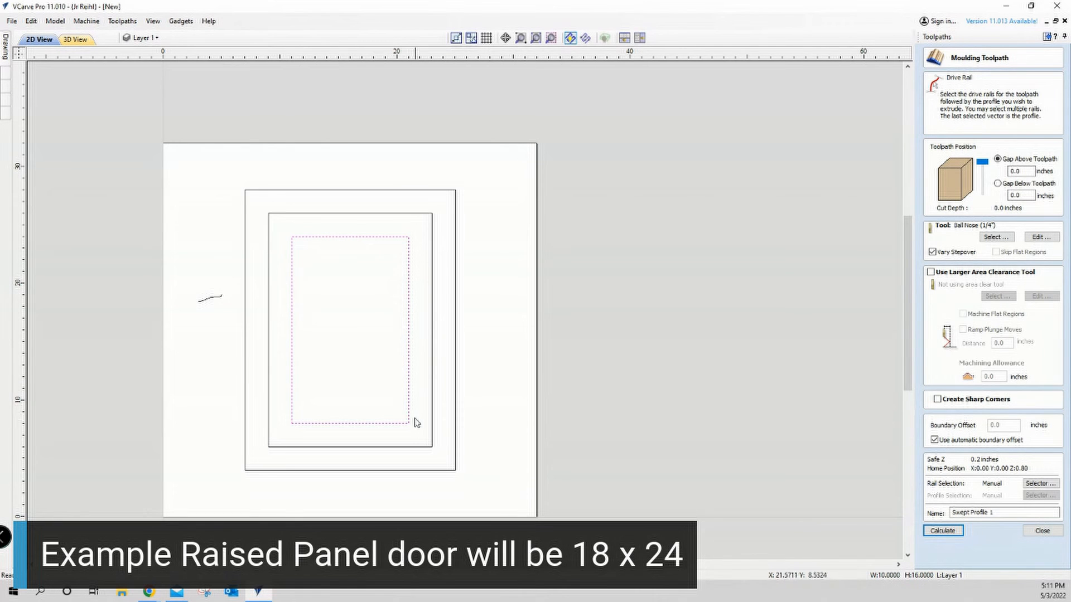
{"action": "mouse_move", "coordinate": [227, 304]}
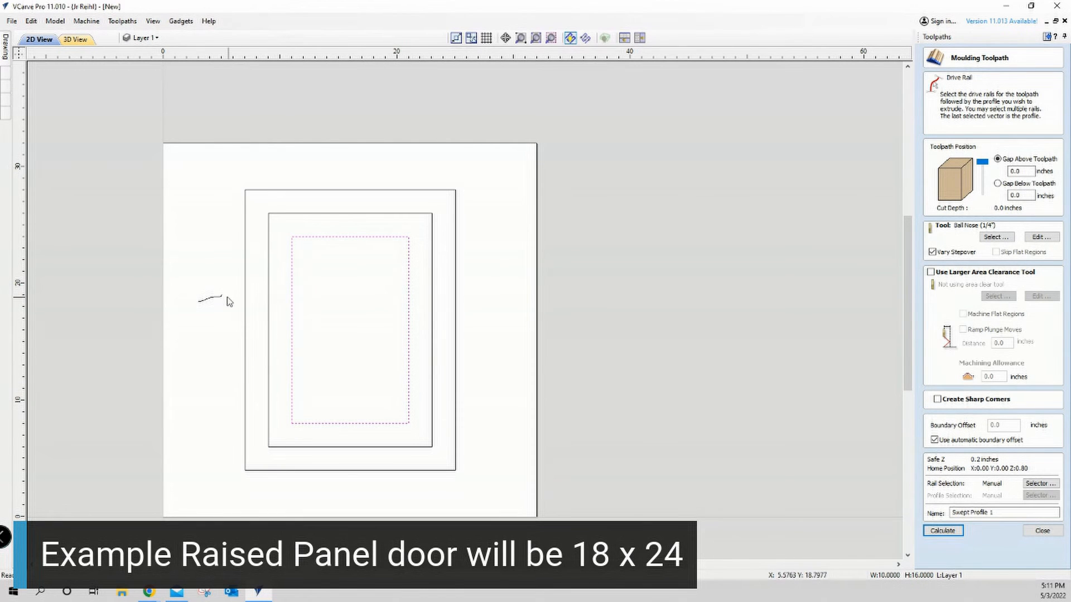
{"action": "mouse_move", "coordinate": [305, 240]}
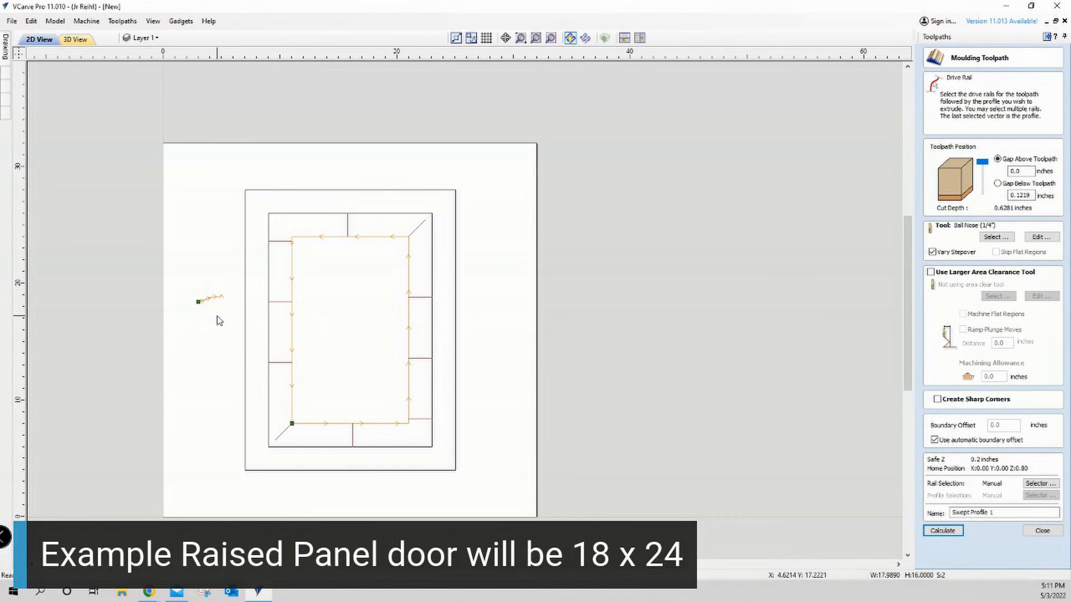
{"action": "mouse_move", "coordinate": [227, 332]}
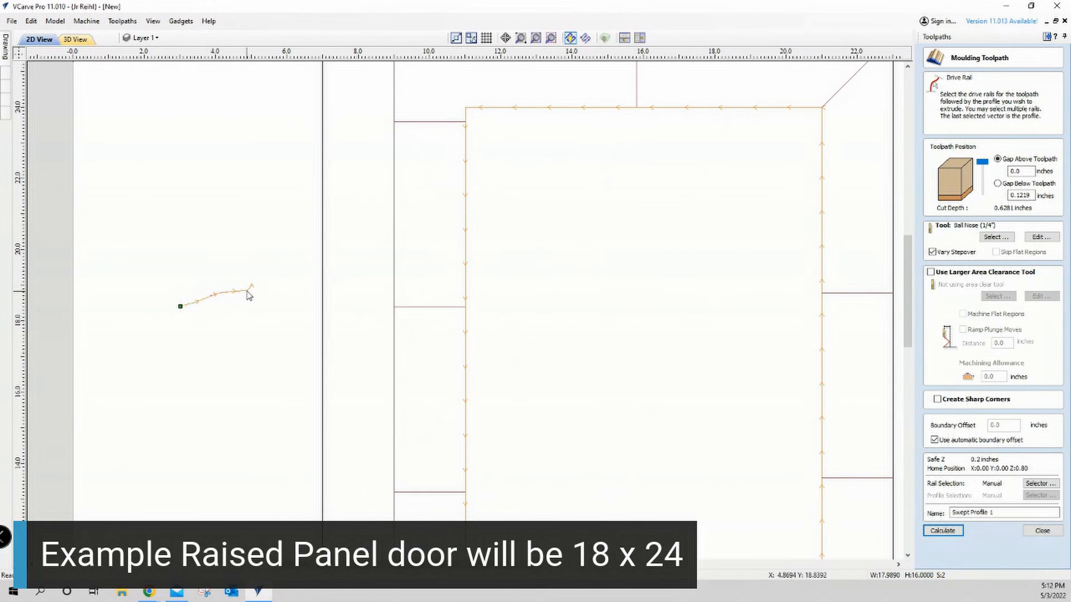
{"action": "mouse_move", "coordinate": [183, 313]}
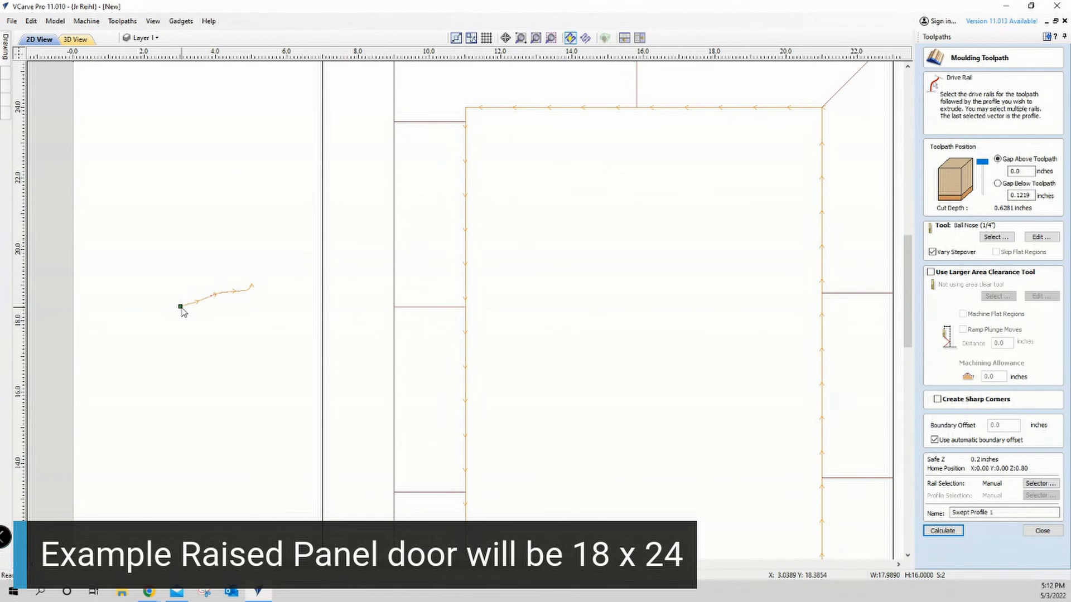
{"action": "mouse_move", "coordinate": [175, 314]}
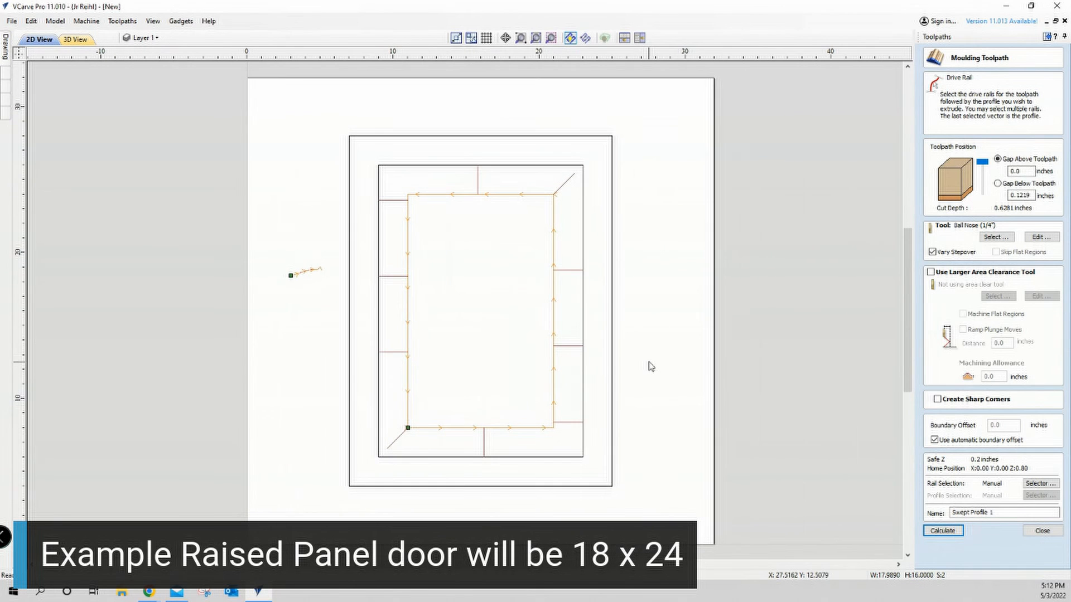
{"action": "mouse_move", "coordinate": [802, 408]}
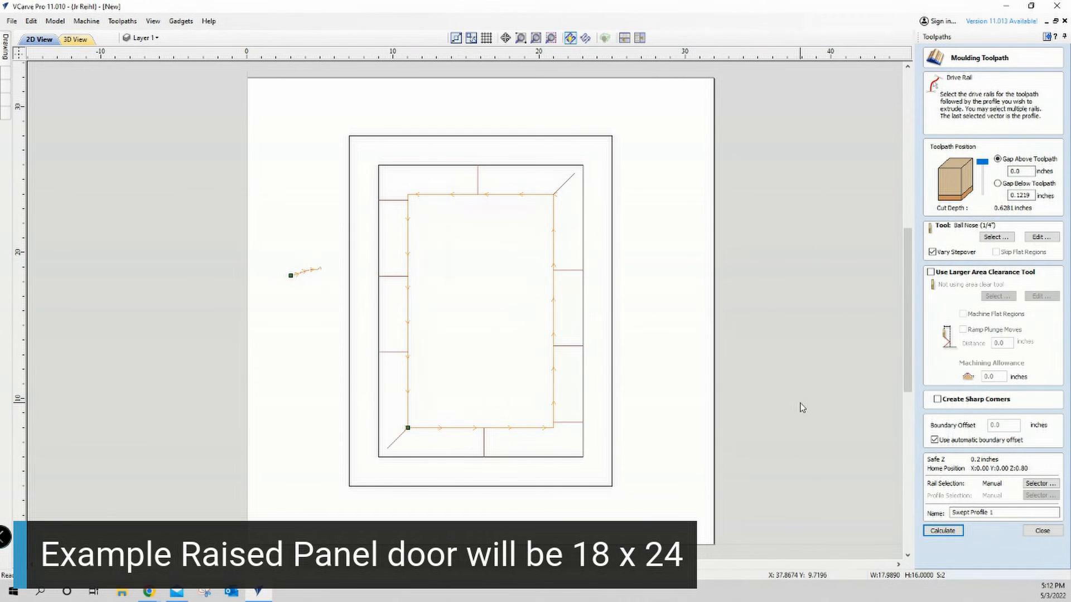
{"action": "mouse_move", "coordinate": [666, 294]}
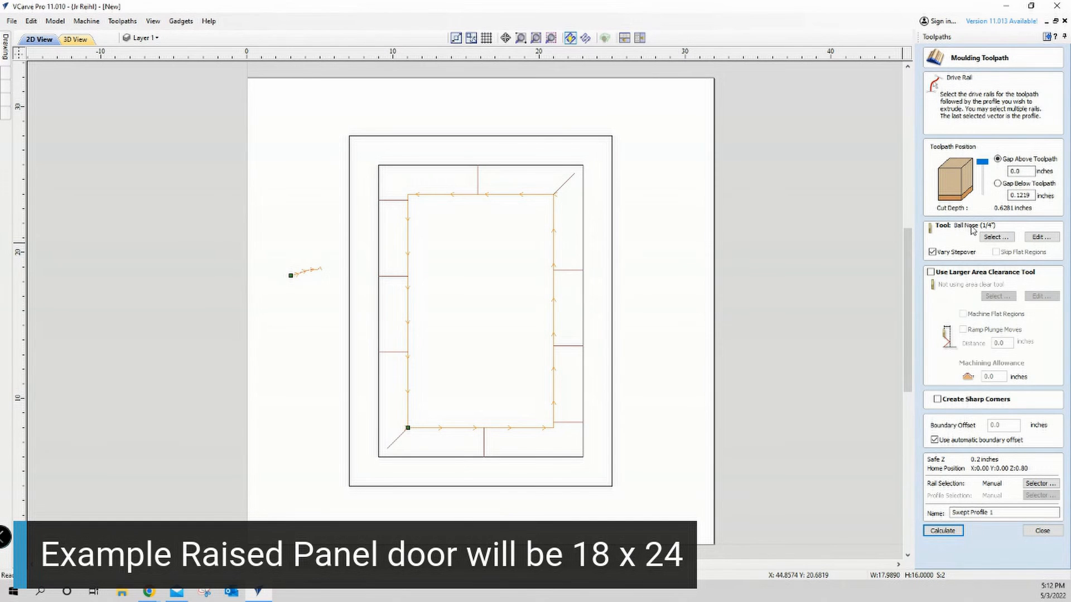
{"action": "mouse_move", "coordinate": [952, 315]}
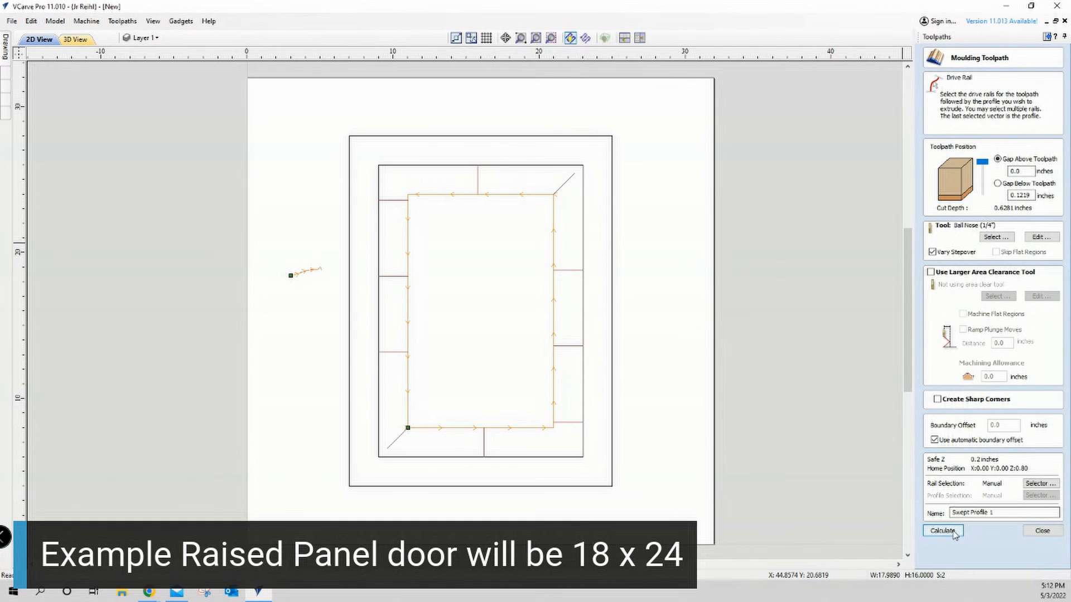
Calculate the swept moulding toolpath and preview the carved door in 3D, orbiting to see depth
{"action": "left_click", "coordinate": [944, 531]}
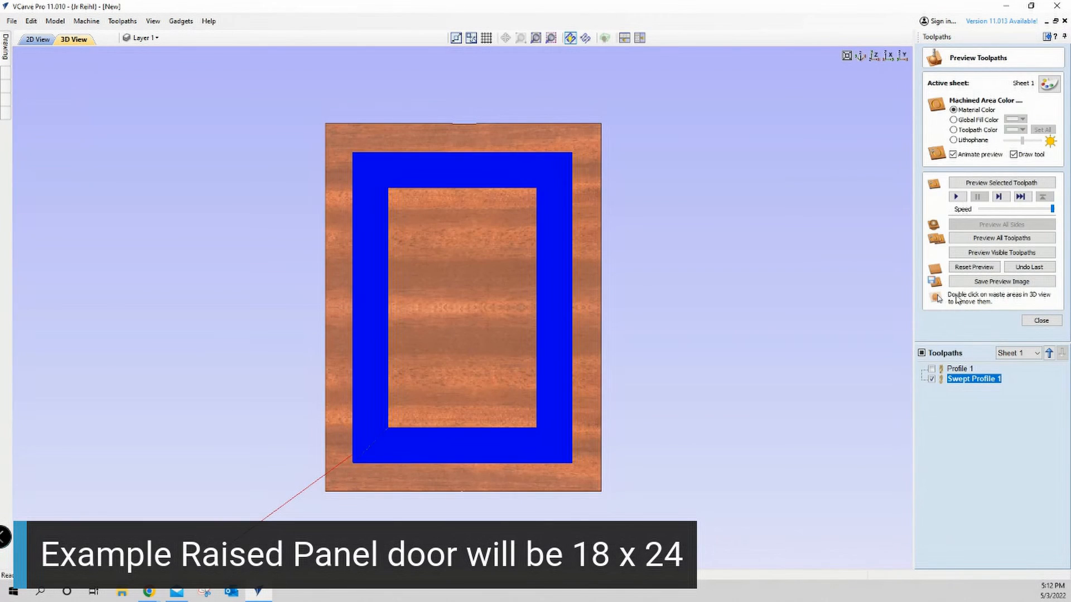
{"action": "left_click", "coordinate": [1002, 252]}
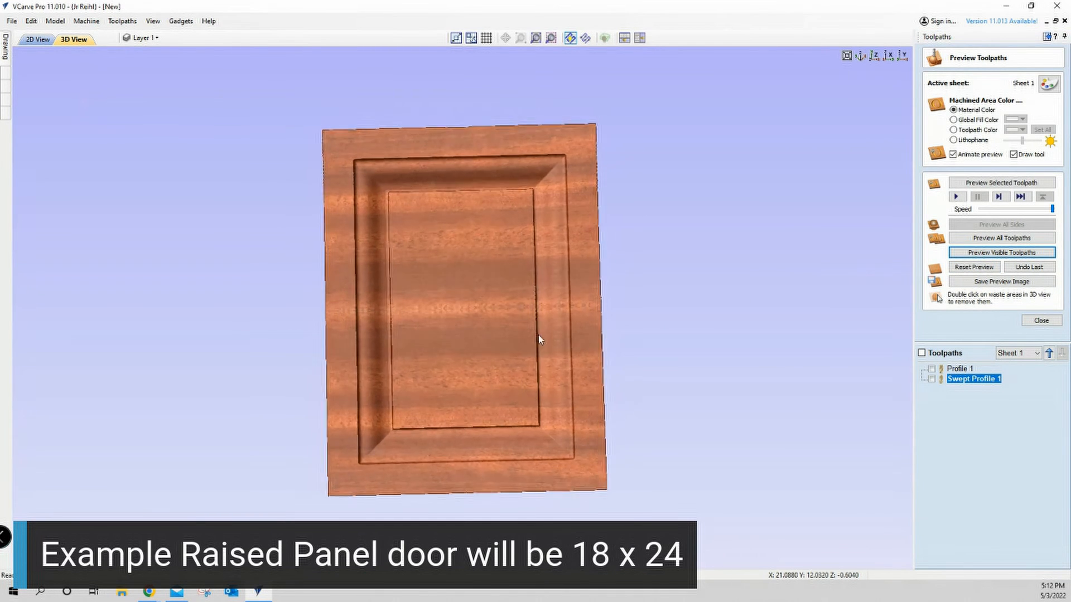
{"action": "left_click_drag", "start_coordinate": [540, 339], "coordinate": [564, 400]}
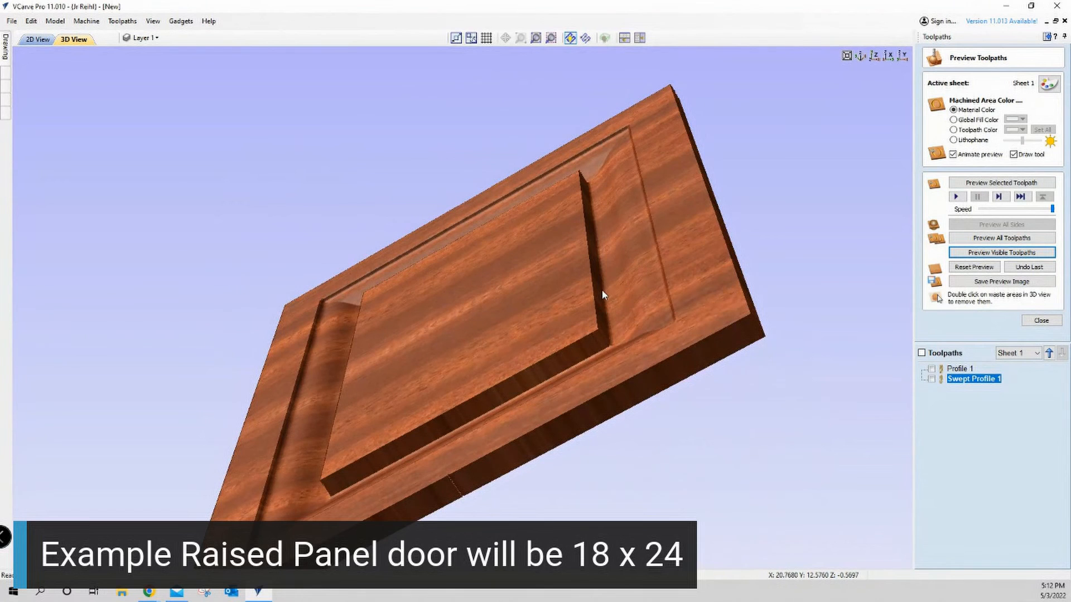
{"action": "mouse_move", "coordinate": [638, 261]}
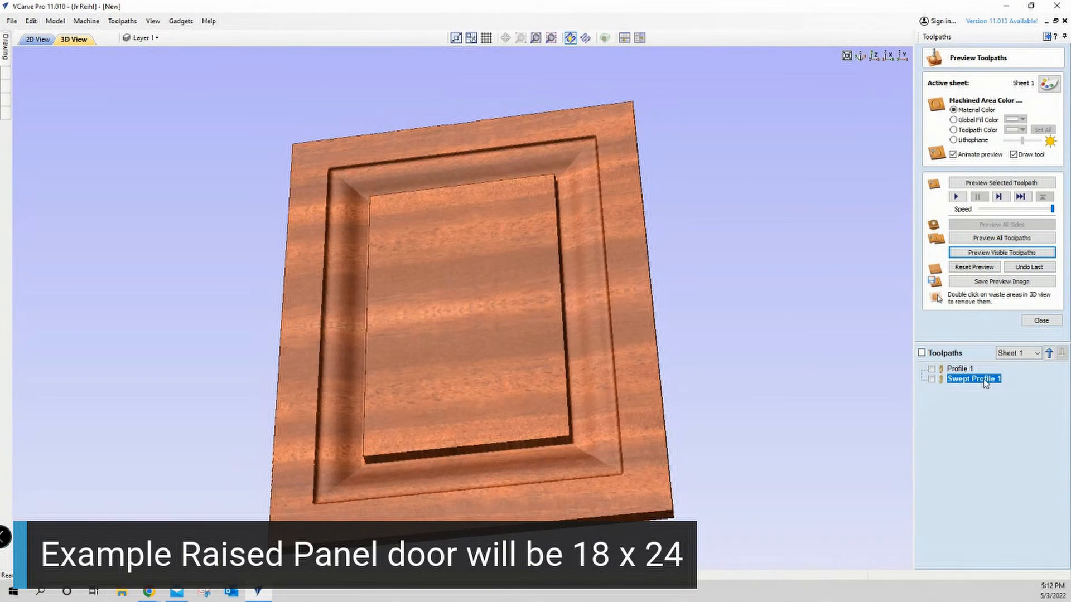
Reopen Swept Profile 1 and pick the inner rectangle rail with the small curve as profile
{"action": "double_click", "coordinate": [974, 379]}
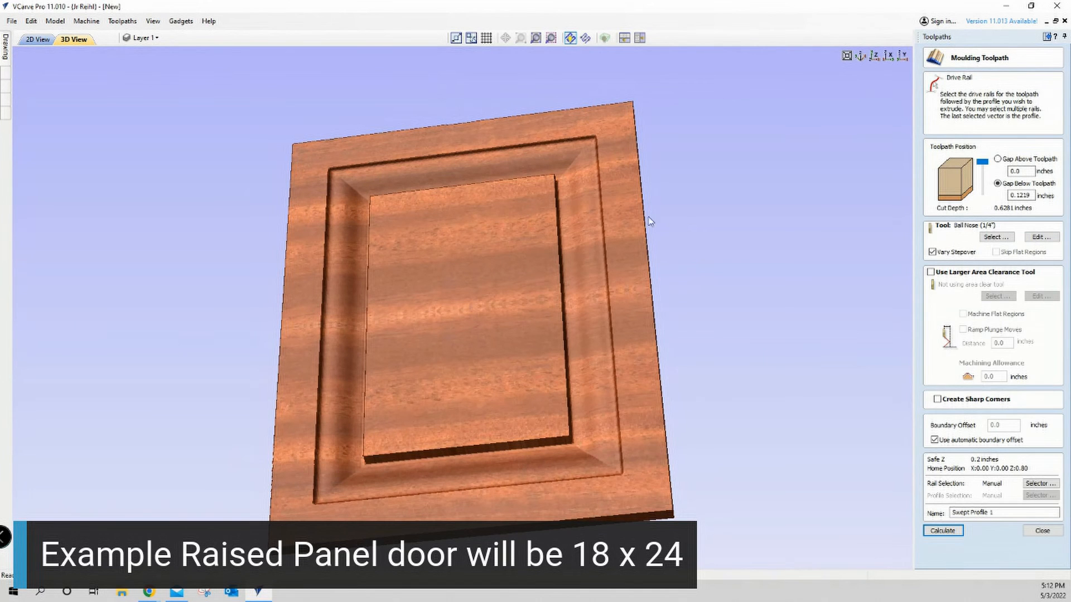
{"action": "left_click", "coordinate": [35, 39]}
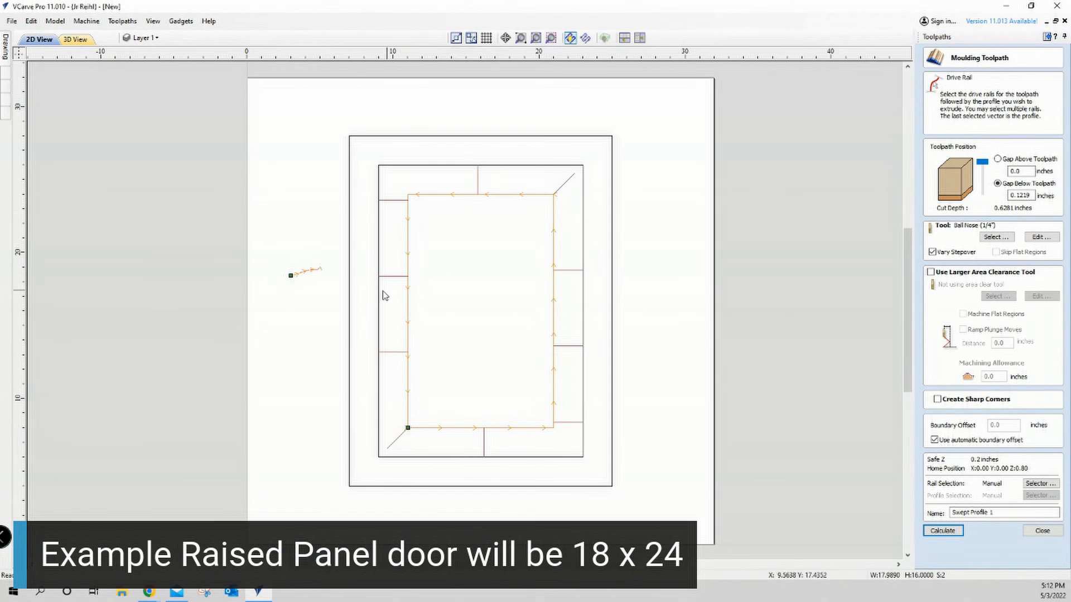
{"action": "mouse_move", "coordinate": [363, 290]}
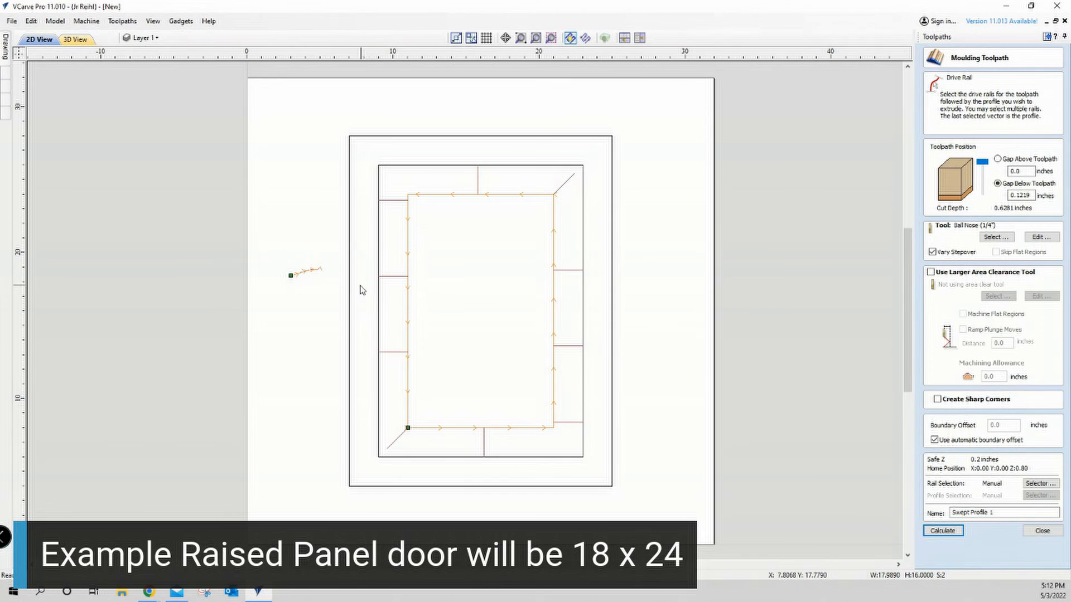
{"action": "mouse_move", "coordinate": [317, 275]}
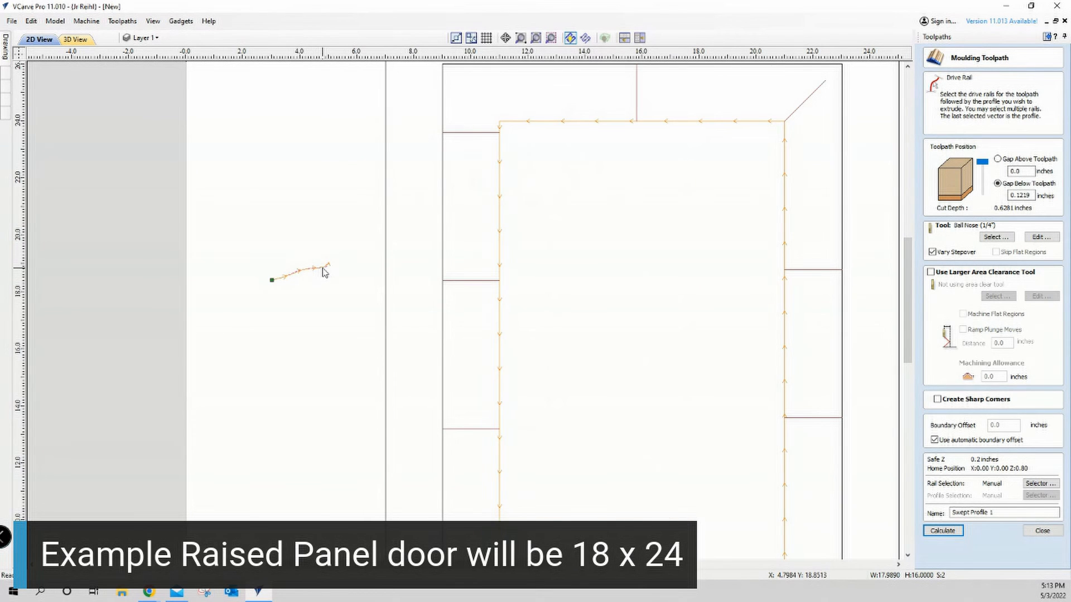
{"action": "right_click", "coordinate": [325, 274]}
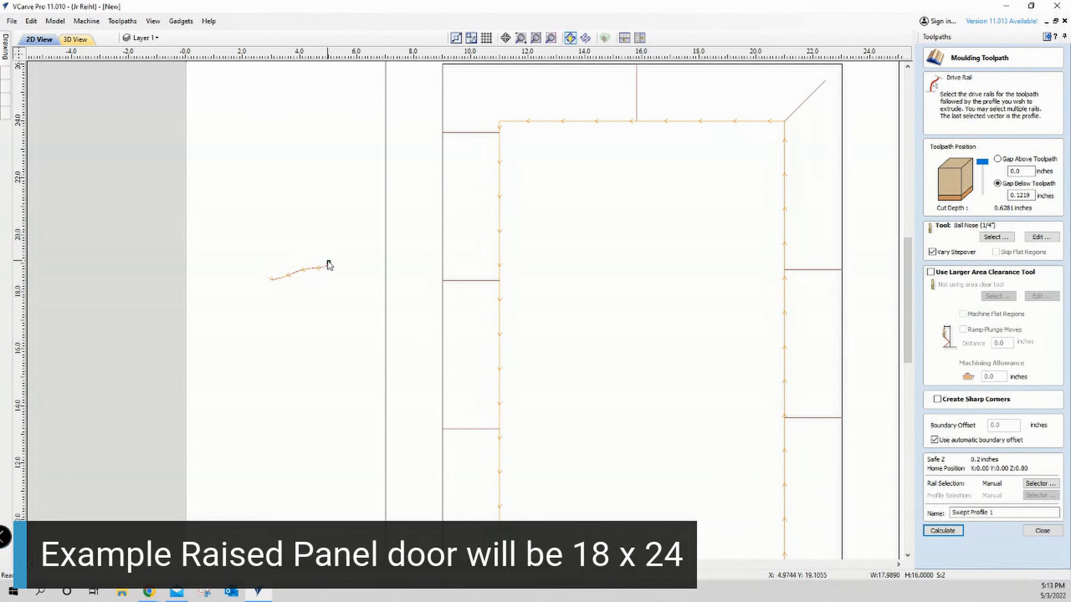
{"action": "left_click", "coordinate": [327, 277]}
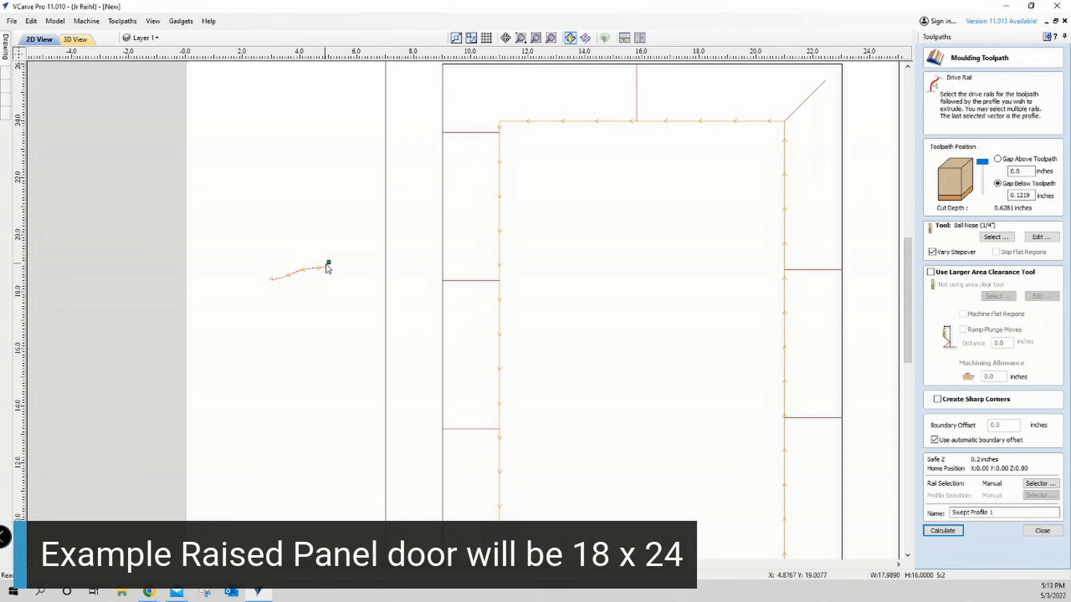
{"action": "mouse_move", "coordinate": [471, 267]}
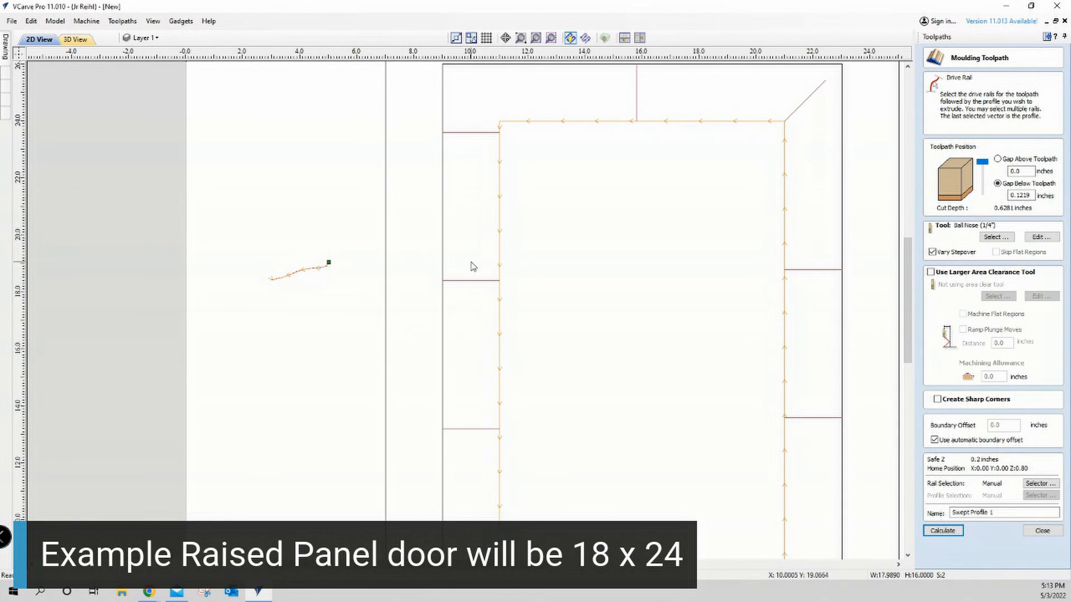
{"action": "mouse_move", "coordinate": [496, 266]}
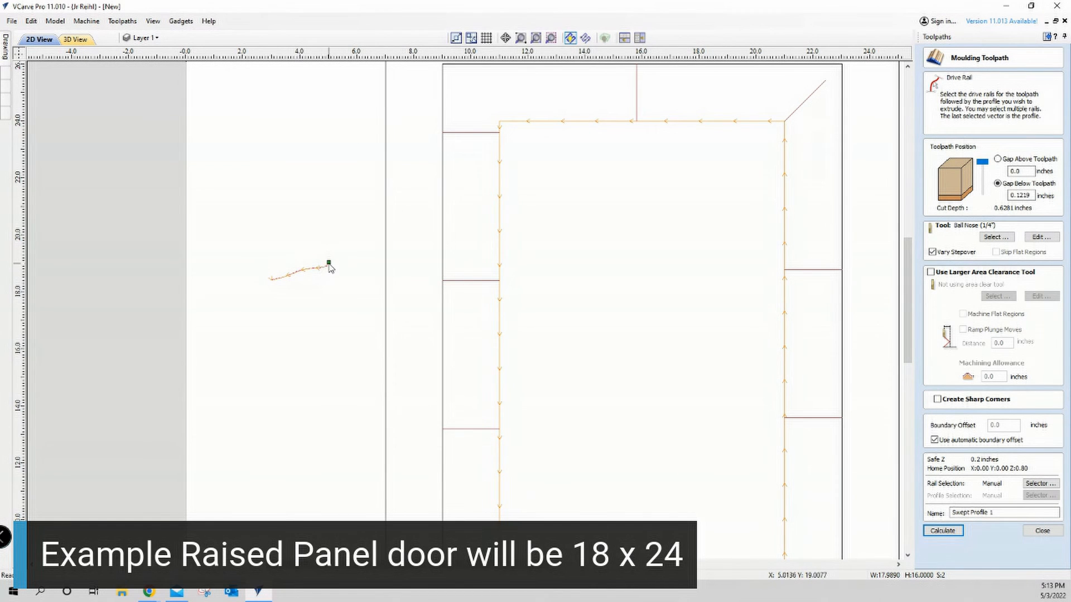
{"action": "mouse_move", "coordinate": [487, 261]}
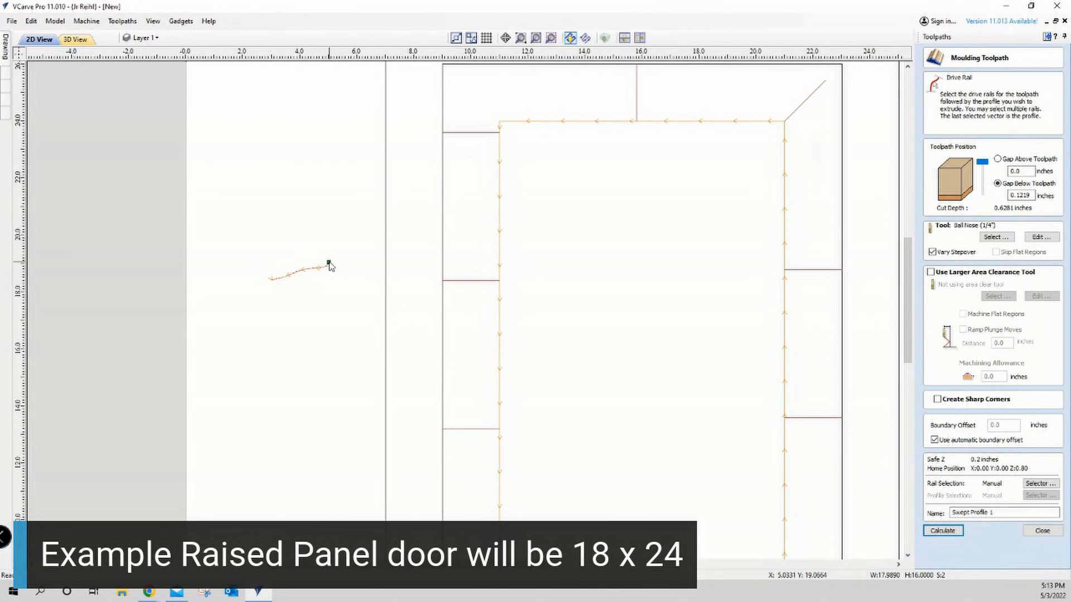
{"action": "mouse_move", "coordinate": [311, 277]}
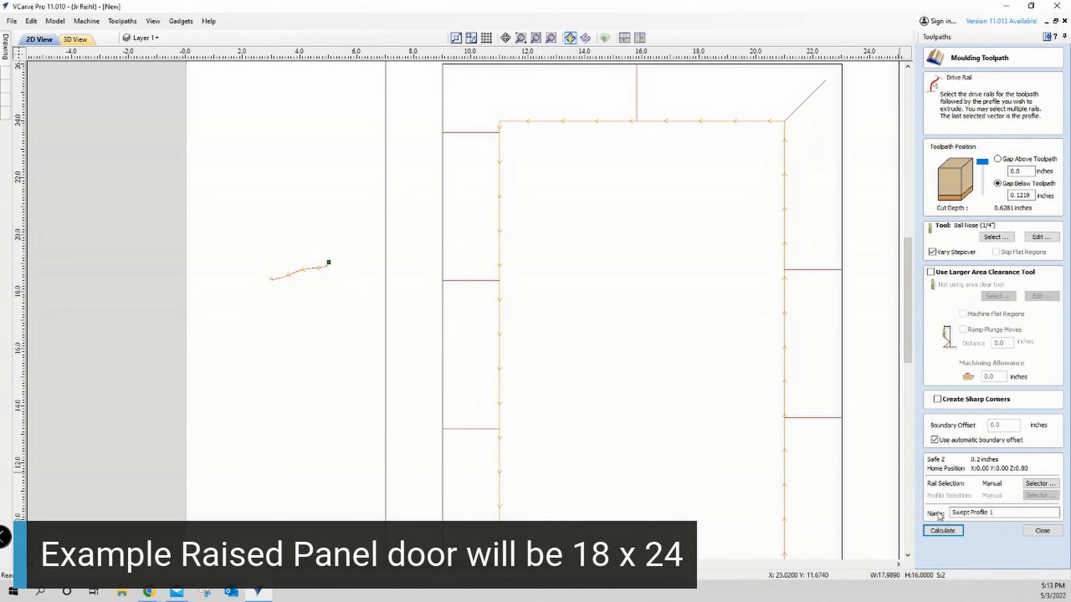
Recalculate Swept Profile 1, preview all toolpaths in 3D, inspect the moulding, then close the preview
{"action": "left_click", "coordinate": [943, 531]}
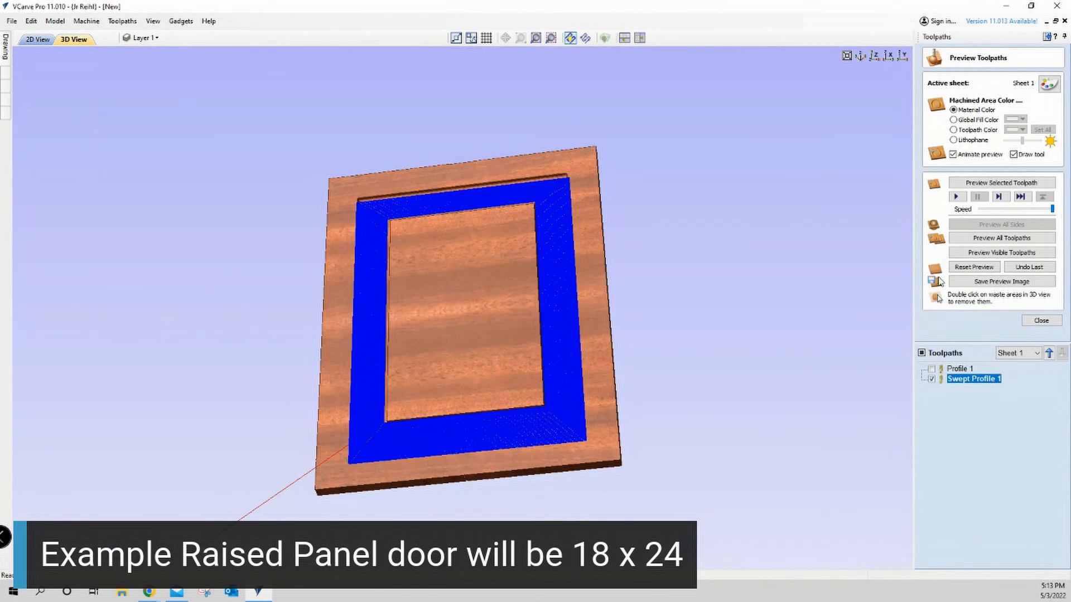
{"action": "left_click", "coordinate": [1002, 252]}
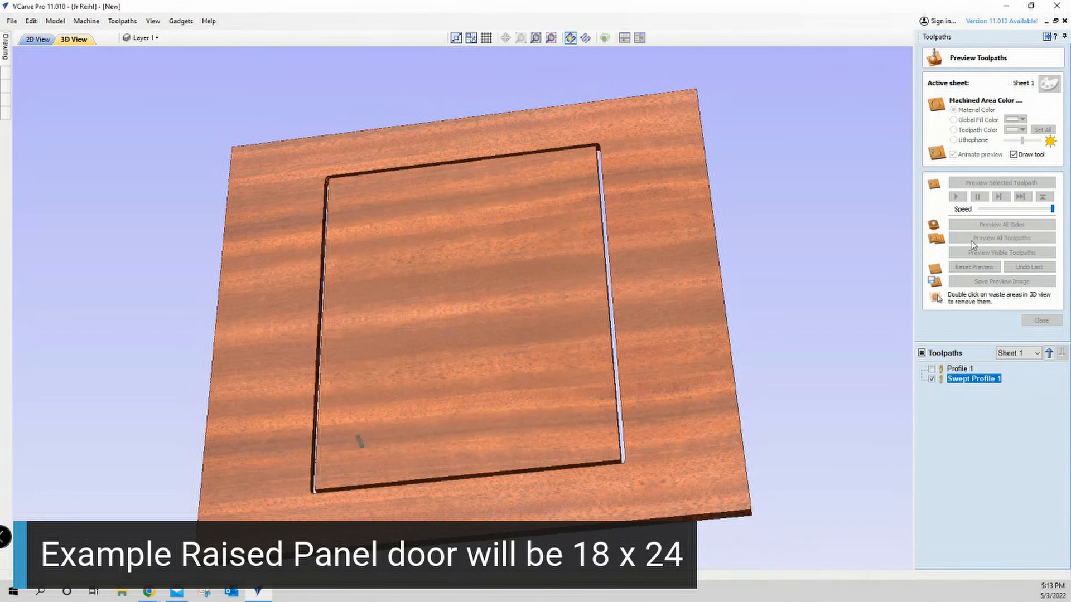
{"action": "left_click", "coordinate": [1002, 238]}
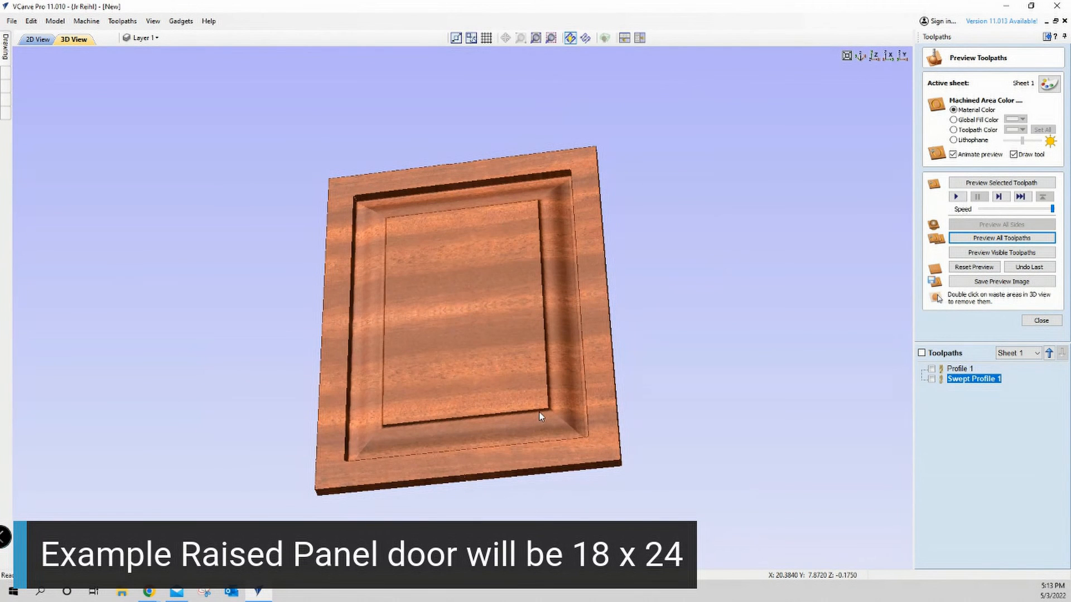
{"action": "left_click_drag", "start_coordinate": [540, 416], "coordinate": [580, 337]}
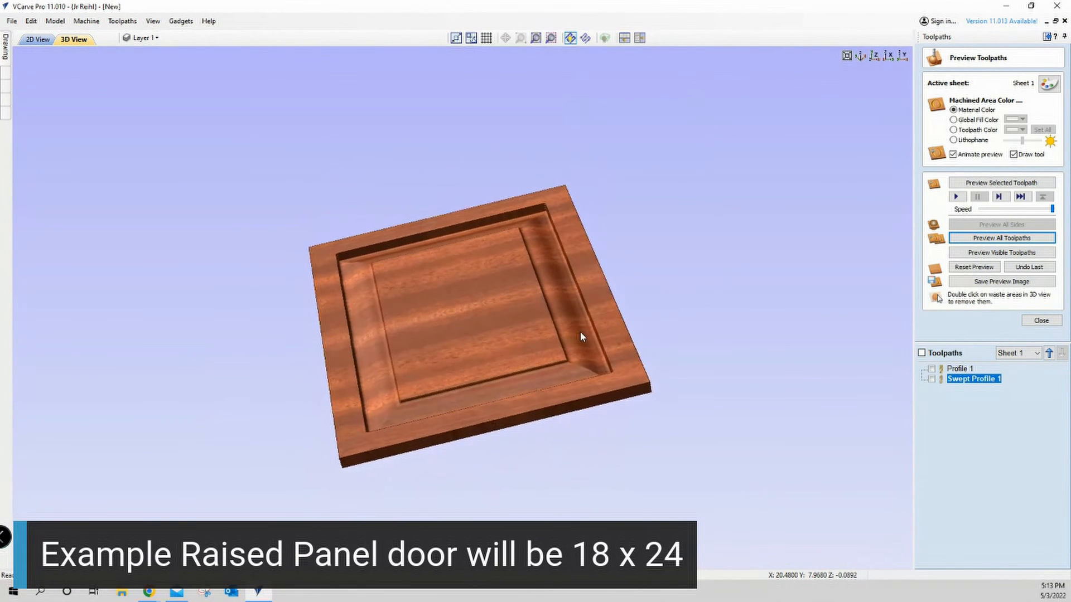
{"action": "left_click_drag", "start_coordinate": [580, 337], "coordinate": [283, 362]}
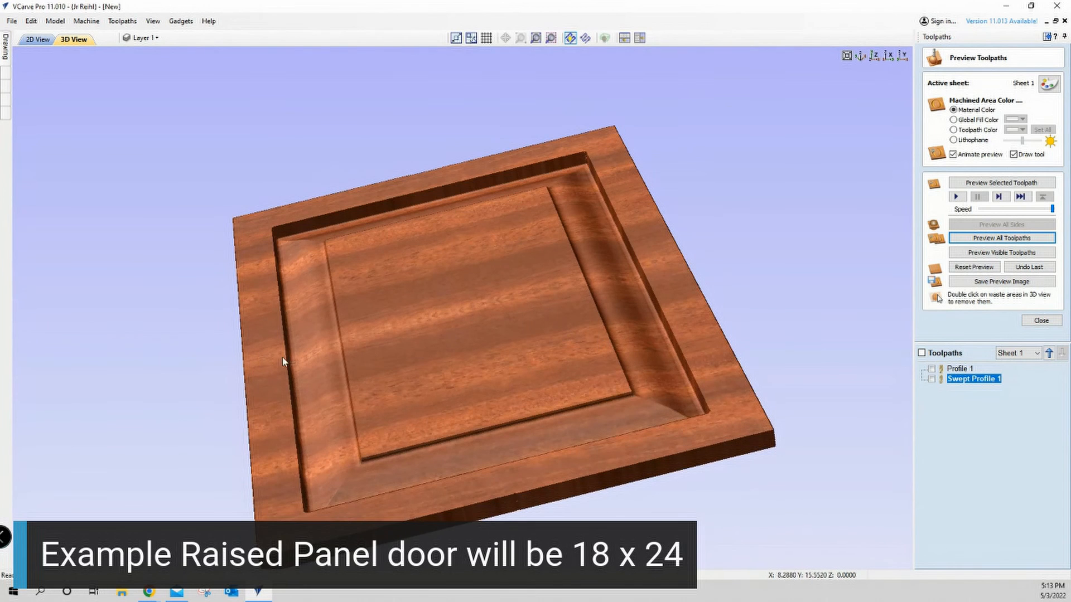
{"action": "mouse_move", "coordinate": [614, 326]}
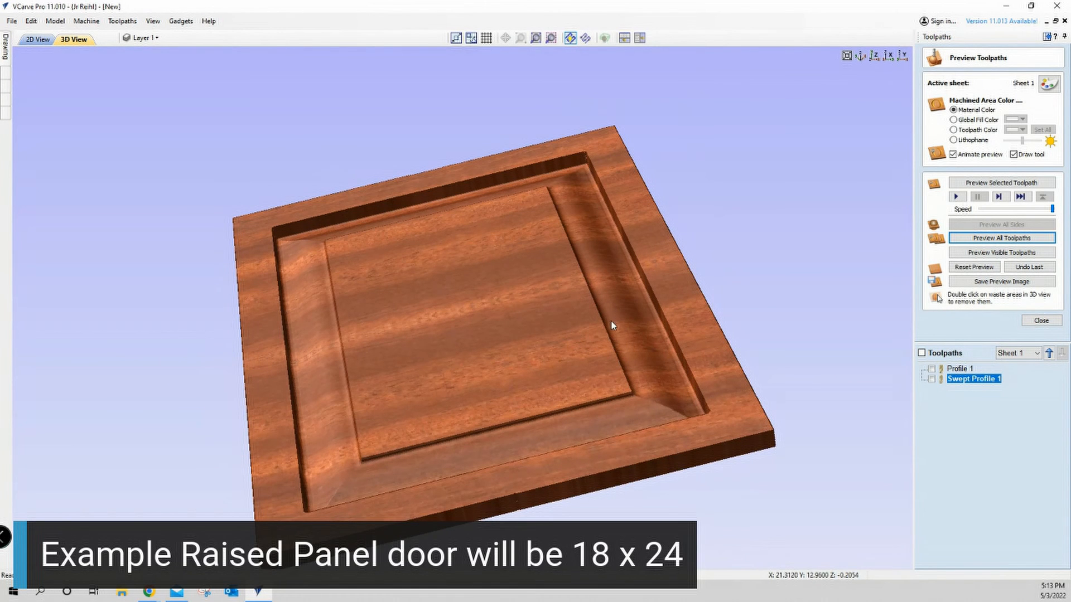
{"action": "mouse_move", "coordinate": [659, 326]}
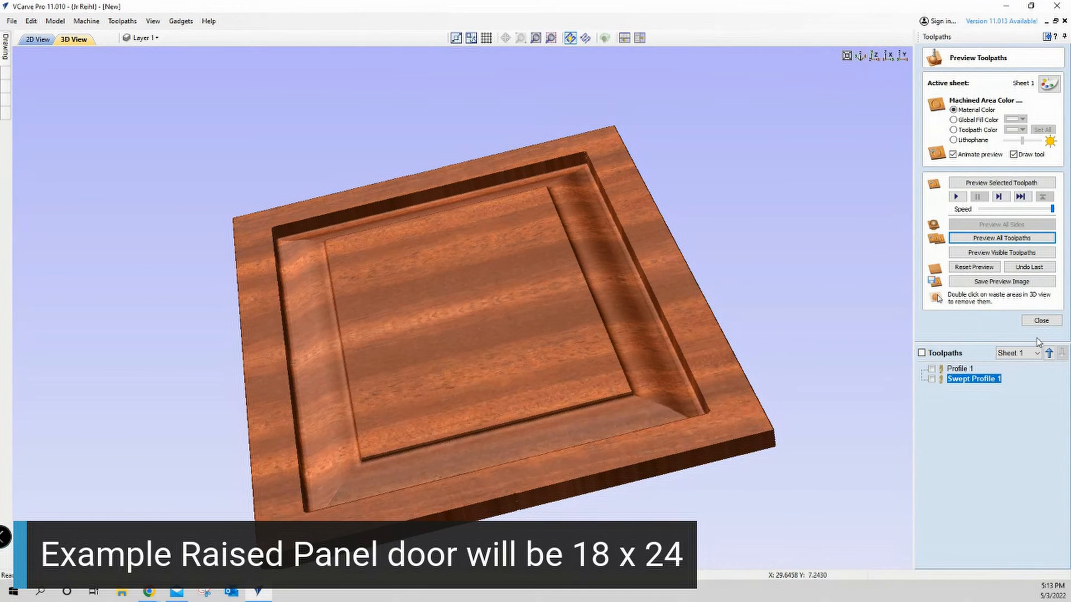
{"action": "left_click", "coordinate": [1040, 321]}
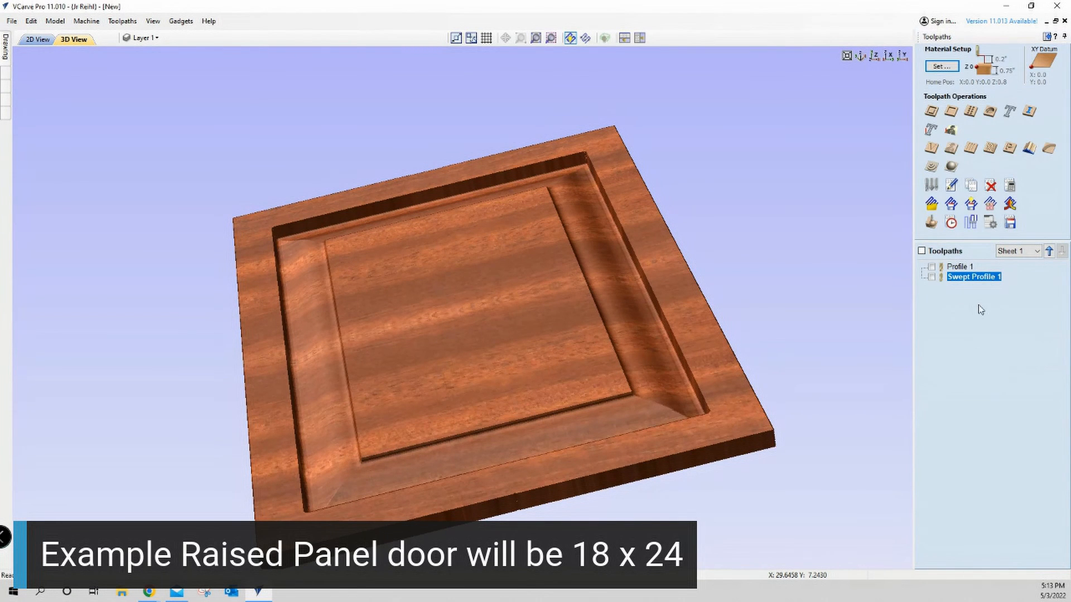
In 2D View, draw a rectangle over the lower half of the door outline
{"action": "left_click", "coordinate": [35, 39]}
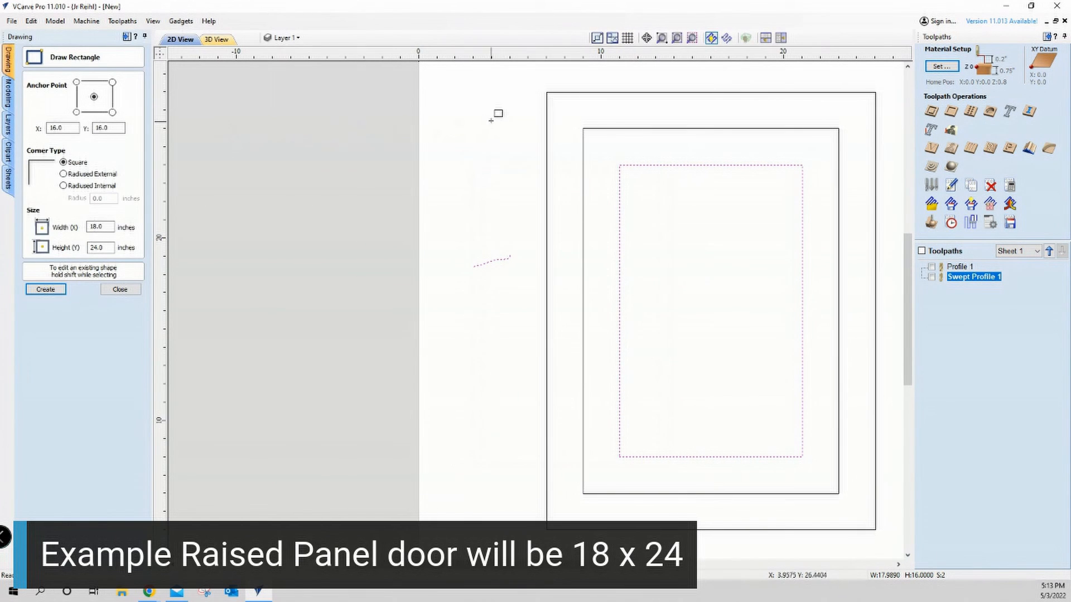
{"action": "left_click_drag", "start_coordinate": [497, 113], "coordinate": [690, 176]}
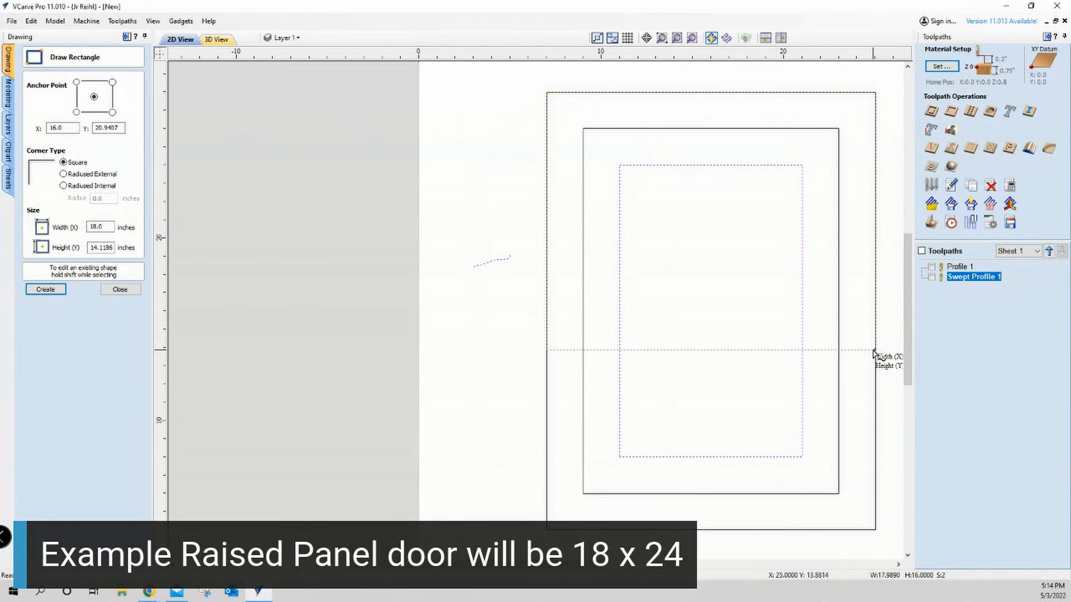
{"action": "left_click", "coordinate": [45, 290]}
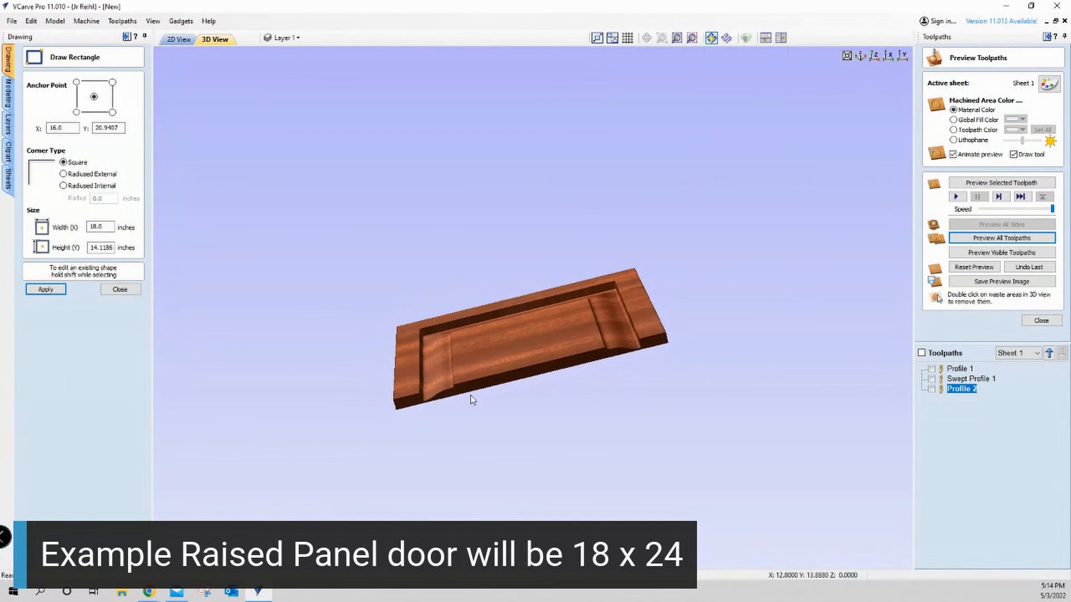
Orbit and zoom the halved door to examine the exposed moulding cross-section
{"action": "left_click_drag", "start_coordinate": [470, 400], "coordinate": [431, 416]}
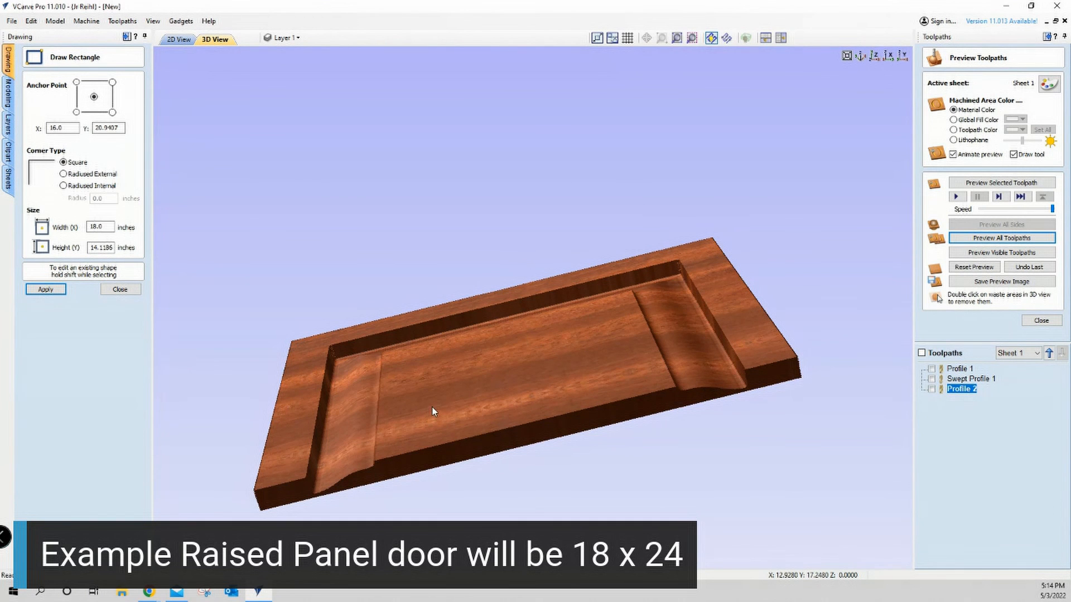
{"action": "left_click_drag", "start_coordinate": [431, 411], "coordinate": [579, 268]}
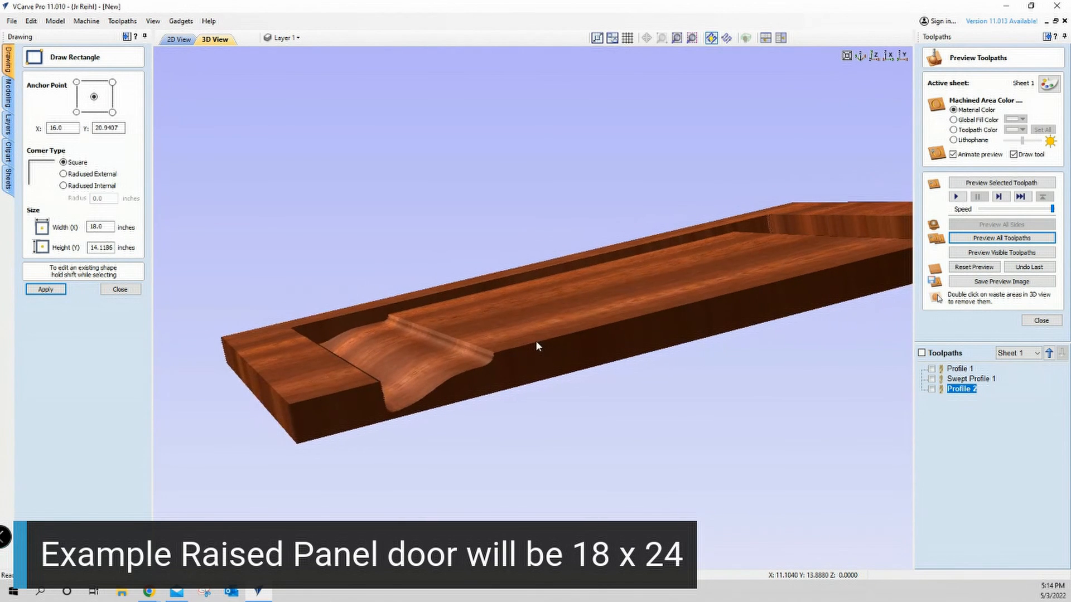
{"action": "left_click_drag", "start_coordinate": [536, 346], "coordinate": [361, 404]}
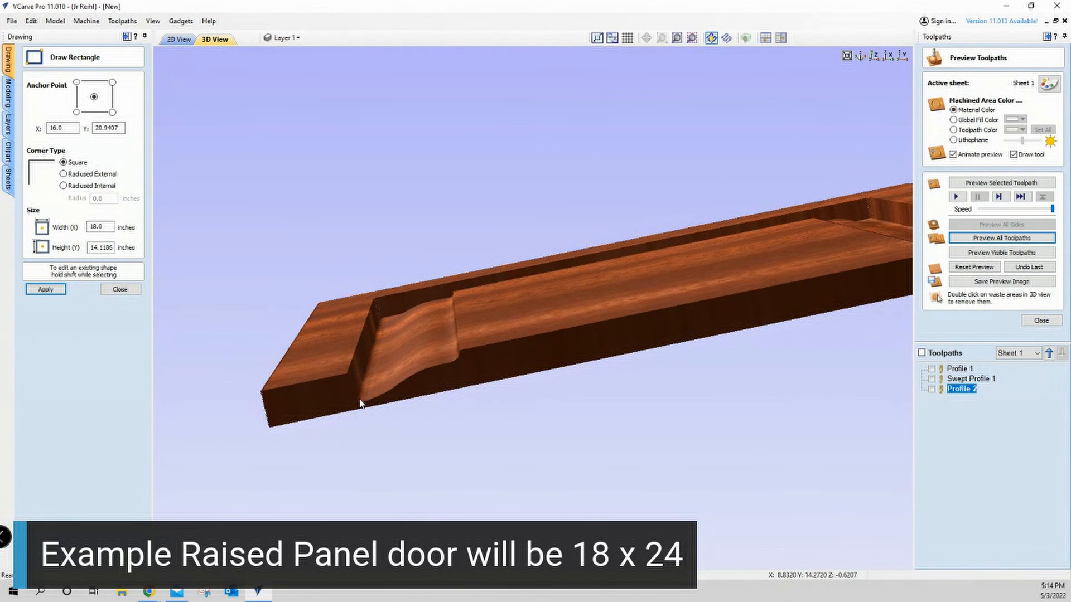
{"action": "left_click_drag", "start_coordinate": [360, 403], "coordinate": [672, 392]}
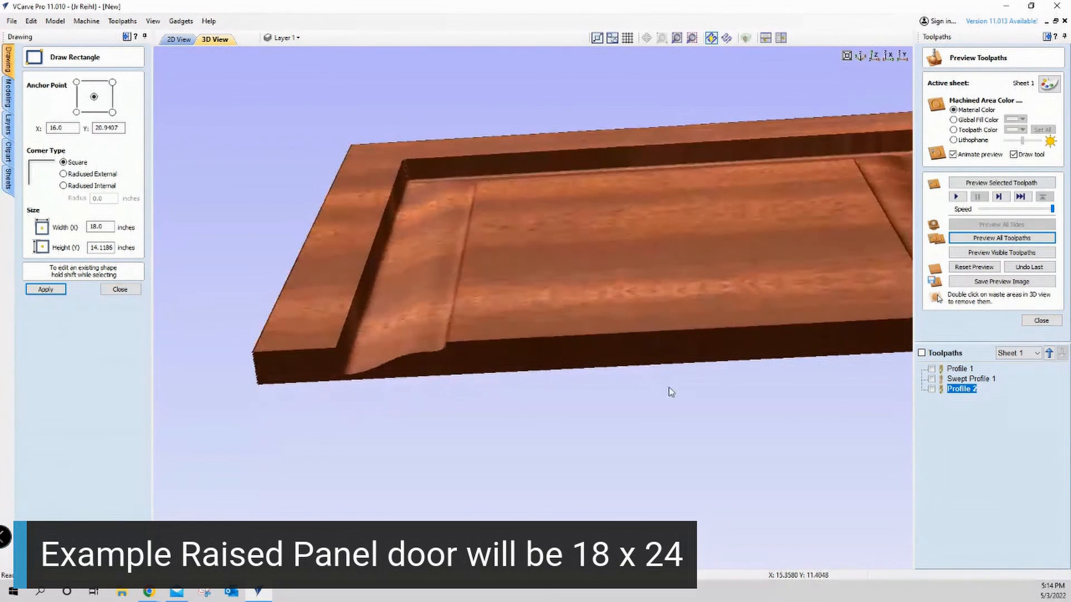